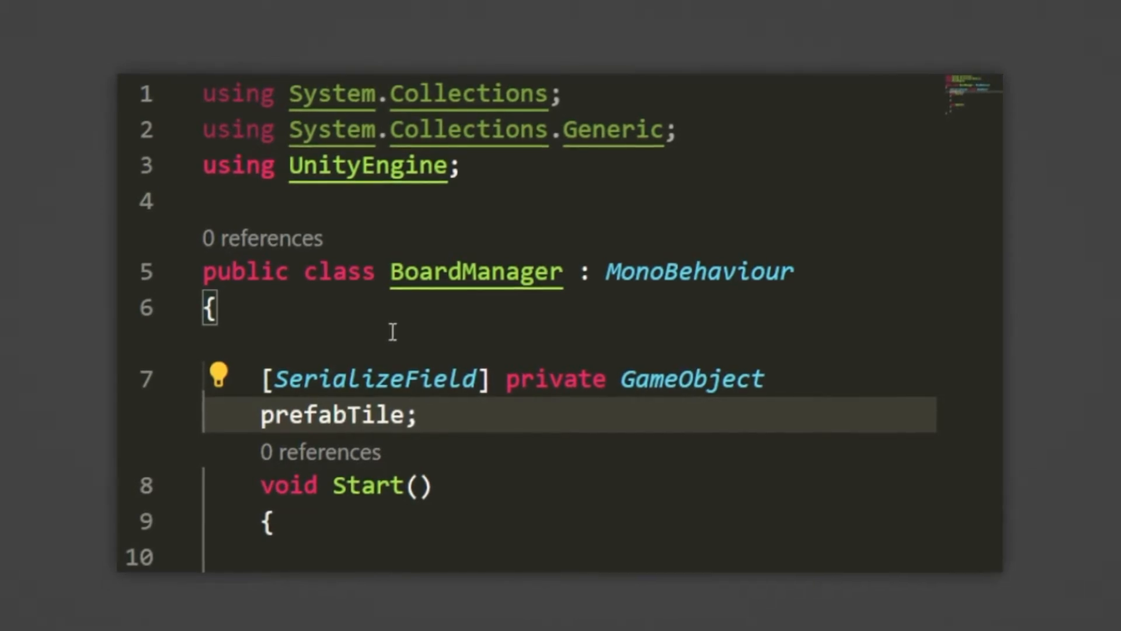
Declare 'public int xSize, ySize;' and 'public GameObject[,] grid;' below the prefabTile field
{"action": "type", "text": "publicv int"}
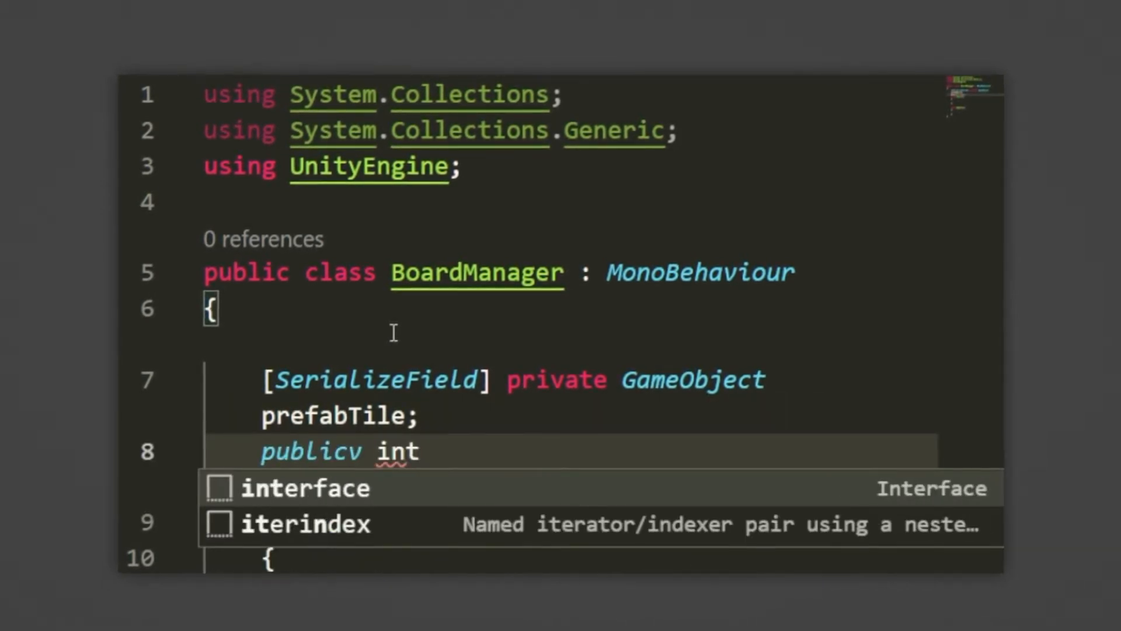
{"action": "type", "text": "xS"}
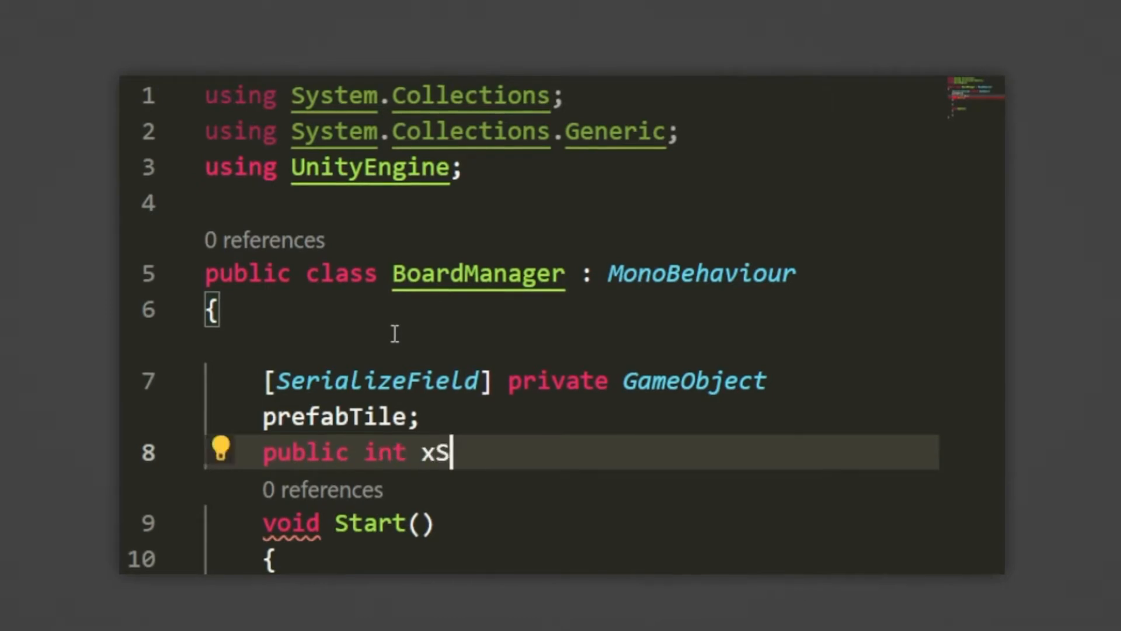
{"action": "type", "text": "ize, ySize;"}
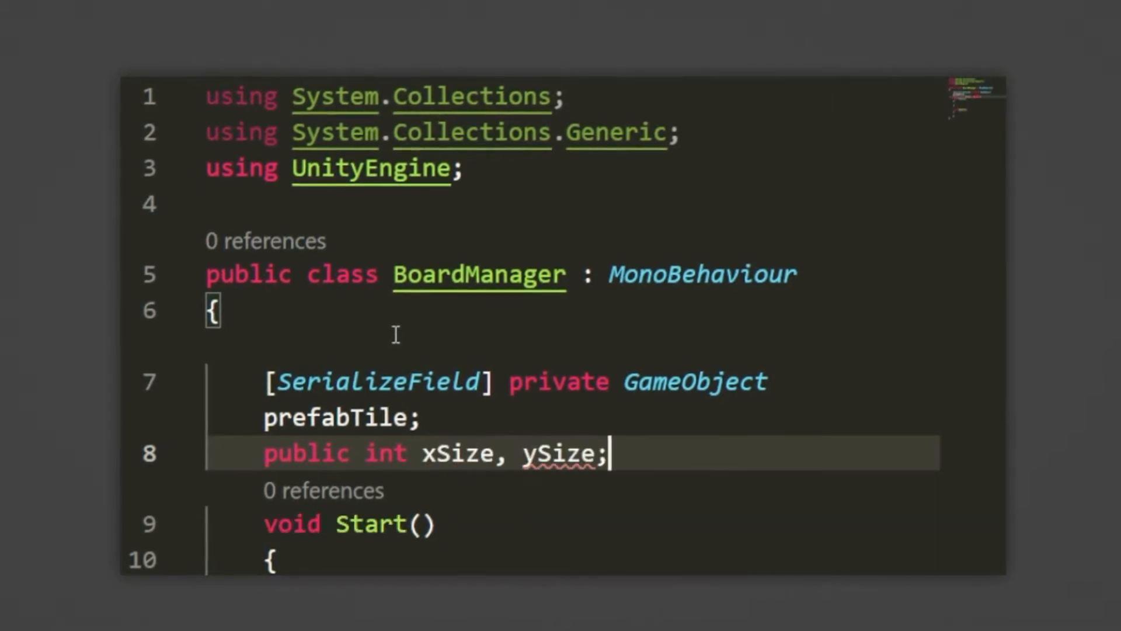
{"action": "type", "text": "public"}
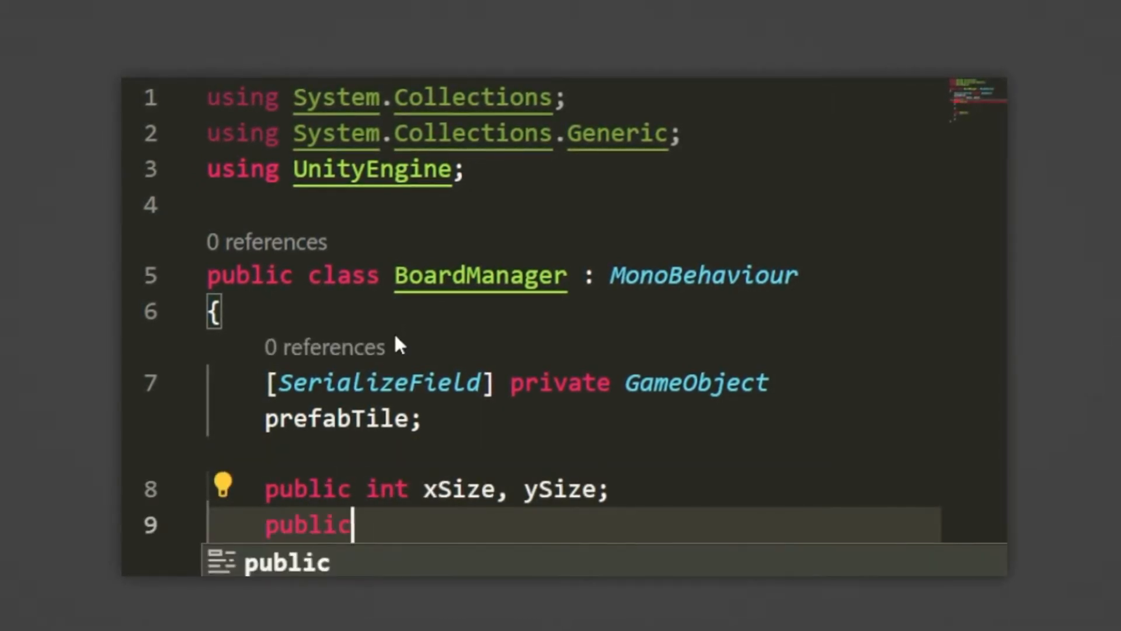
{"action": "type", "text": "GameObject[,]"}
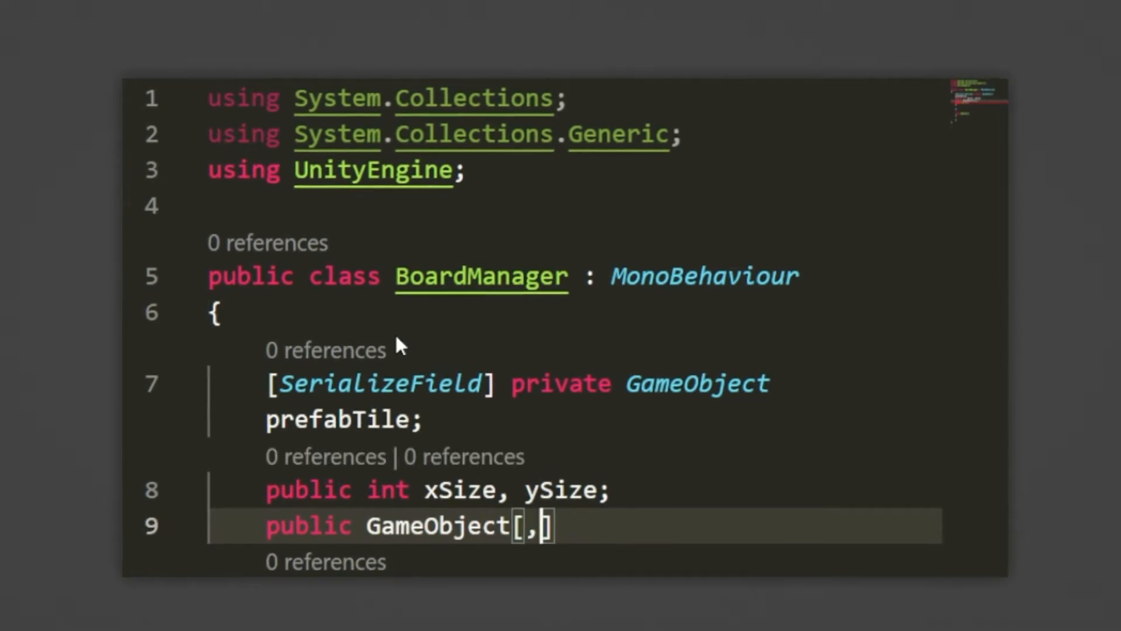
{"action": "type", "text": "grid;"}
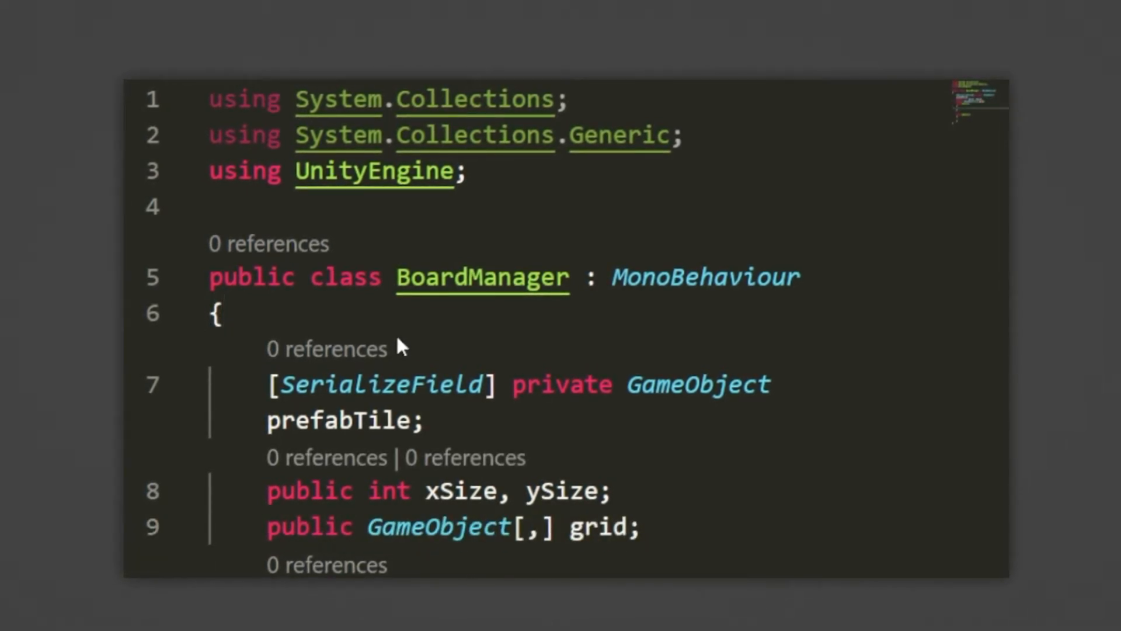
{"action": "scroll", "scroll_direction": "down", "scroll_amount": 3}
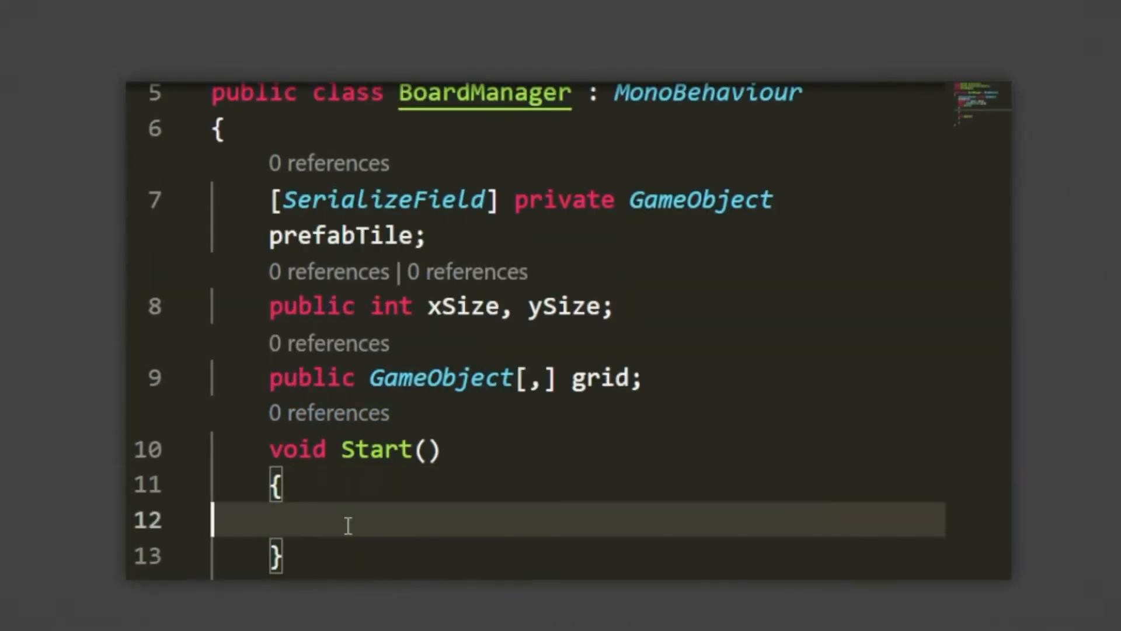
Call CreateBoard(xSize, ySize) inside Start and begin a private method below it
{"action": "type", "text": "Createboard"}
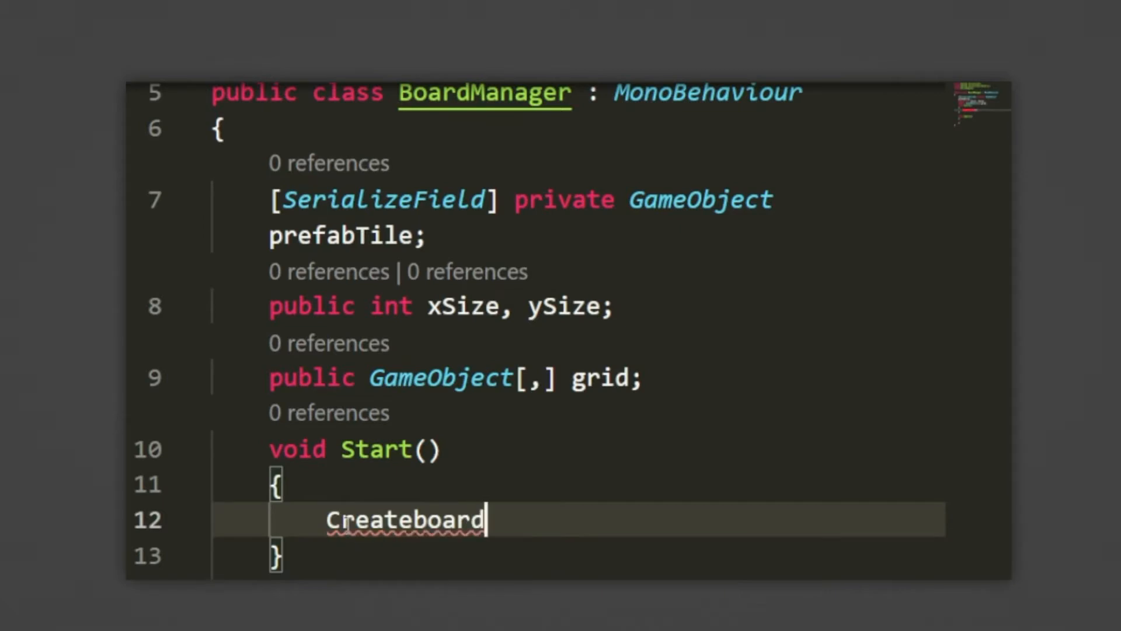
{"action": "type", "text": "()"}
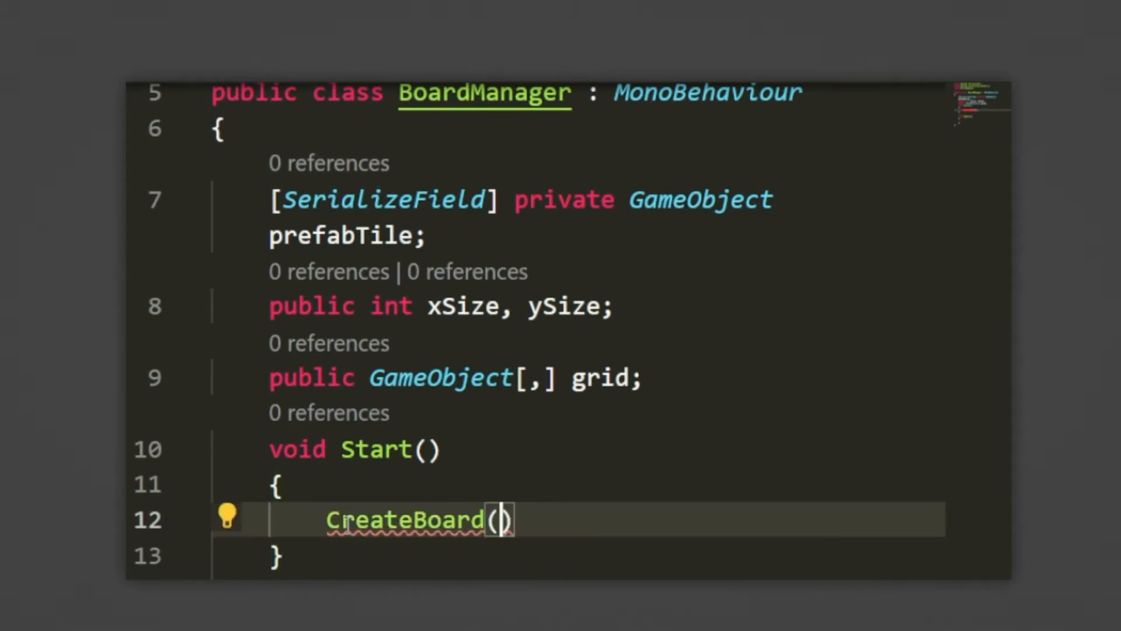
{"action": "type", "text": "xSize, ySize"}
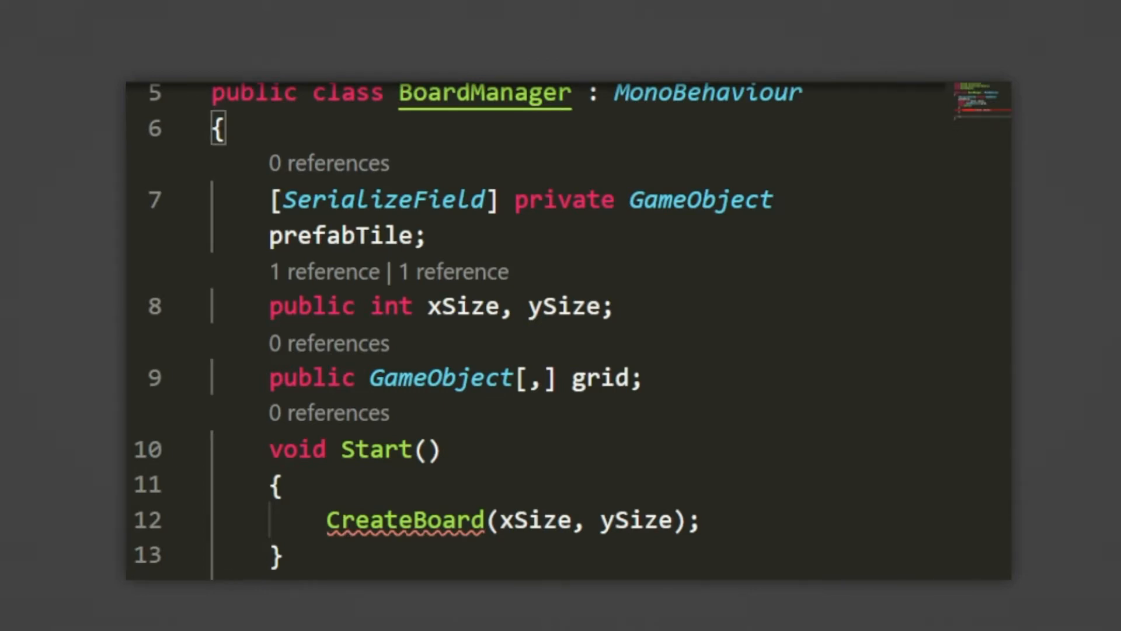
{"action": "type", "text": "private void CreateBoard("}
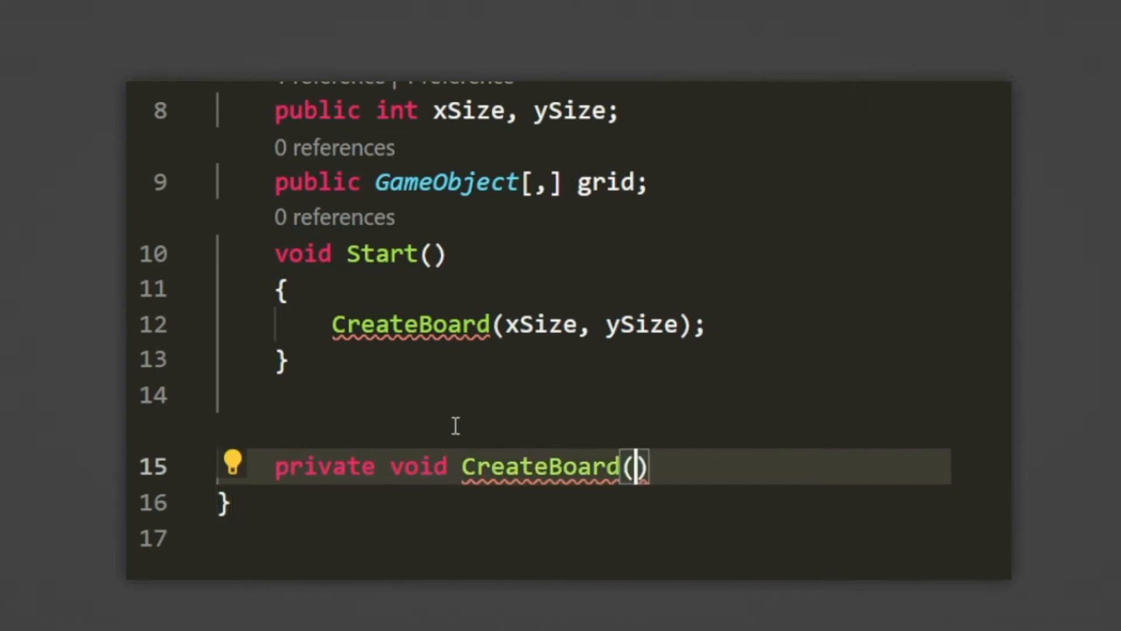
Define CreateBoard(int width, int height) initializing grid = new GameObject[width, height]
{"action": "type", "text": "int width,"}
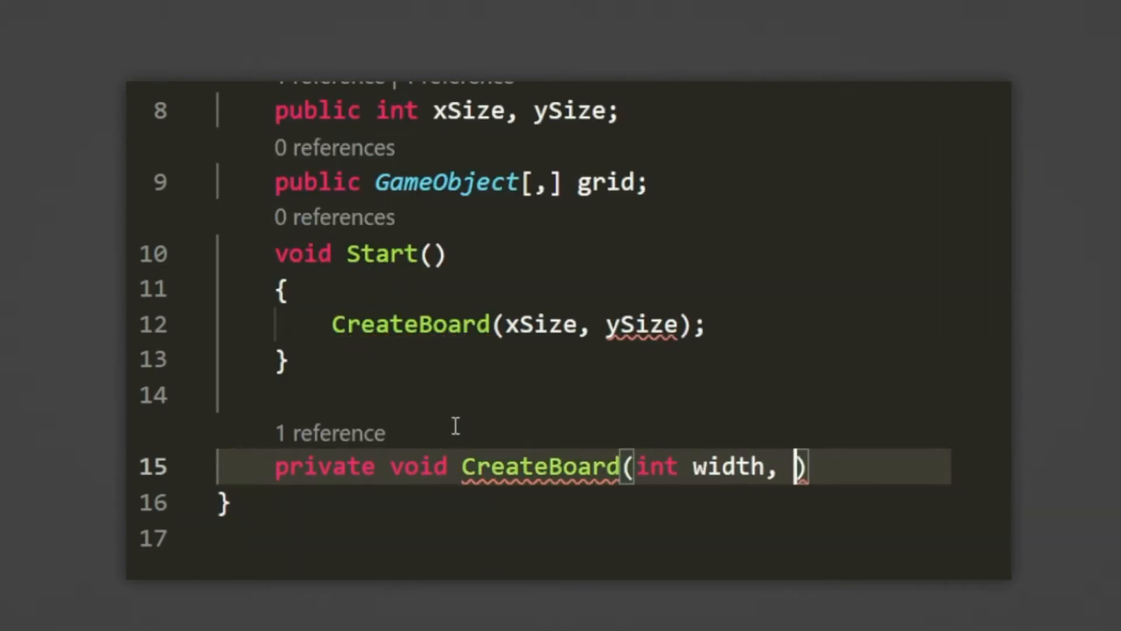
{"action": "type", "text": "int height"}
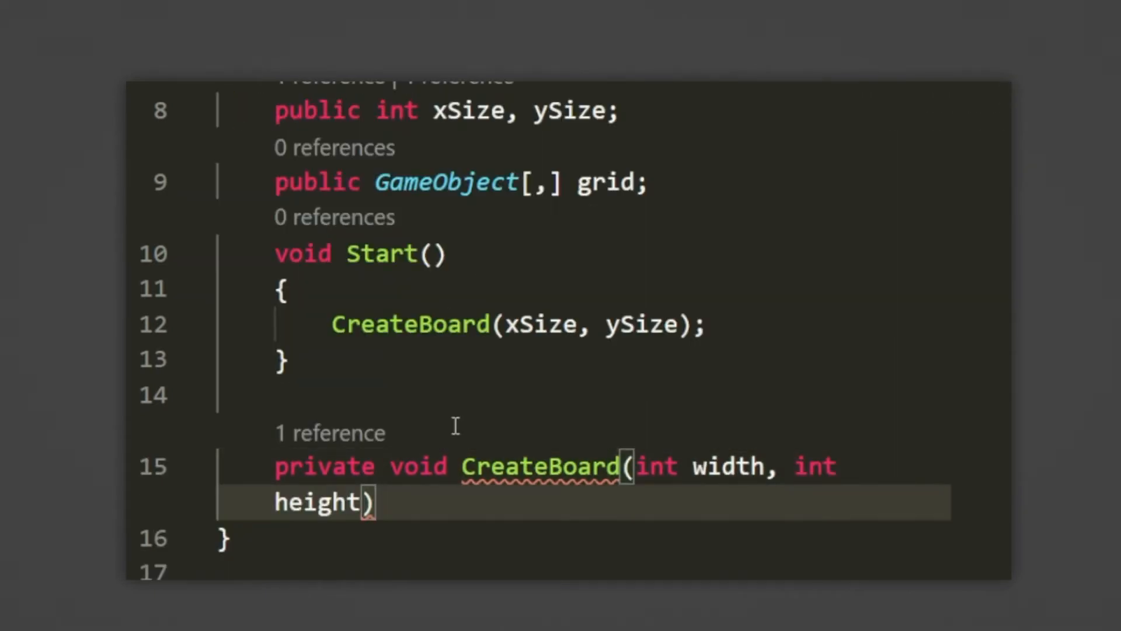
{"action": "key", "text": "Enter"}
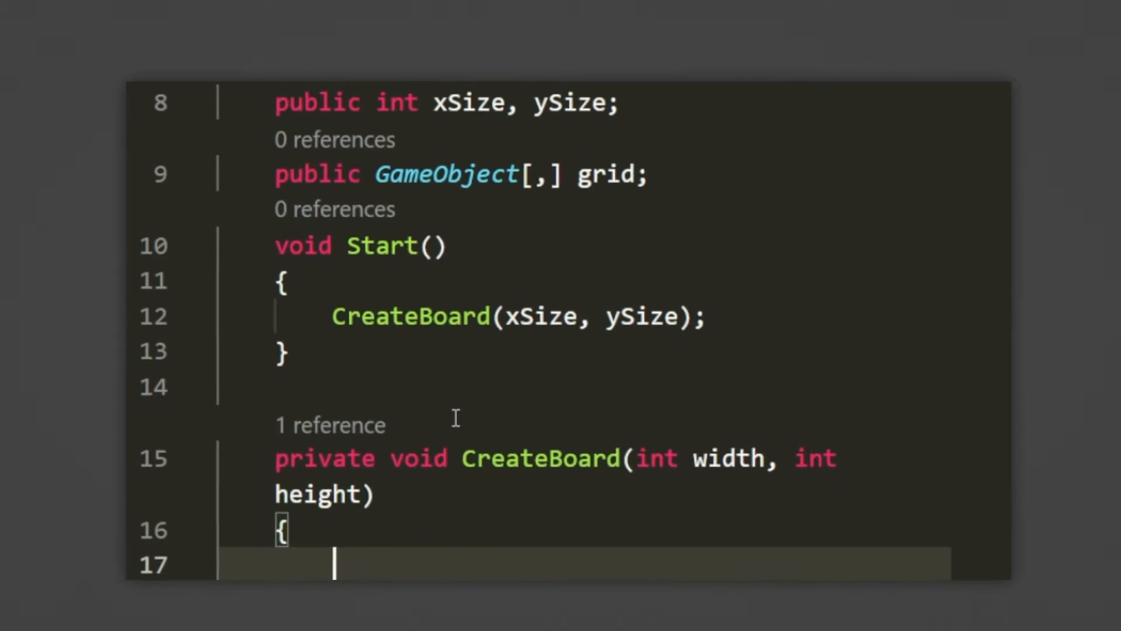
{"action": "scroll", "scroll_direction": "down", "scroll_amount": 3}
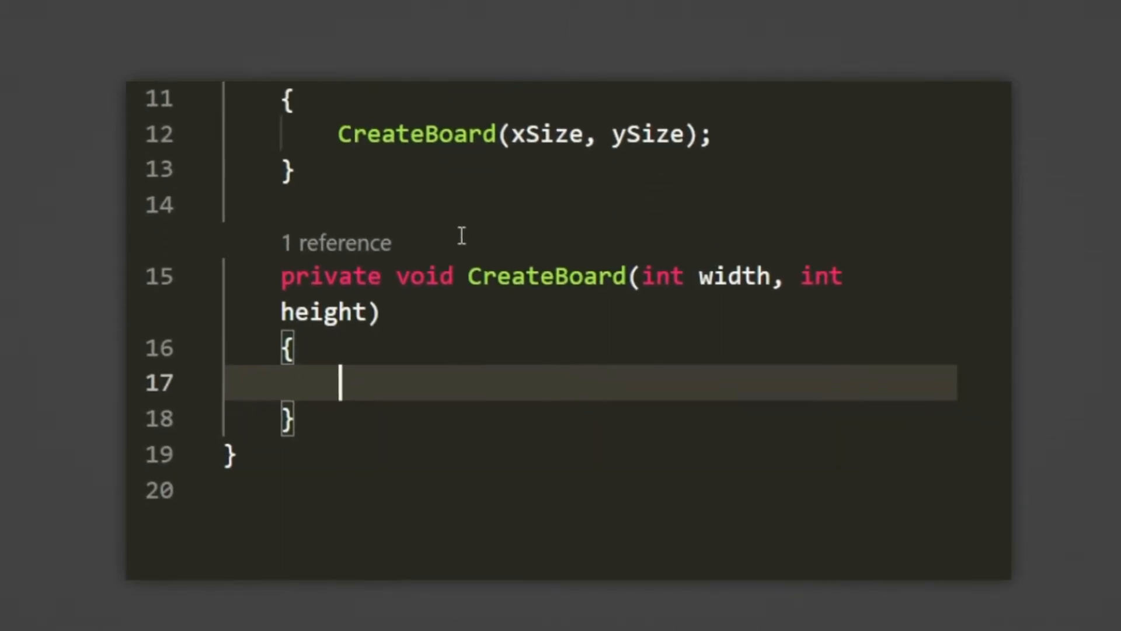
{"action": "type", "text": "grid = new GameObject"}
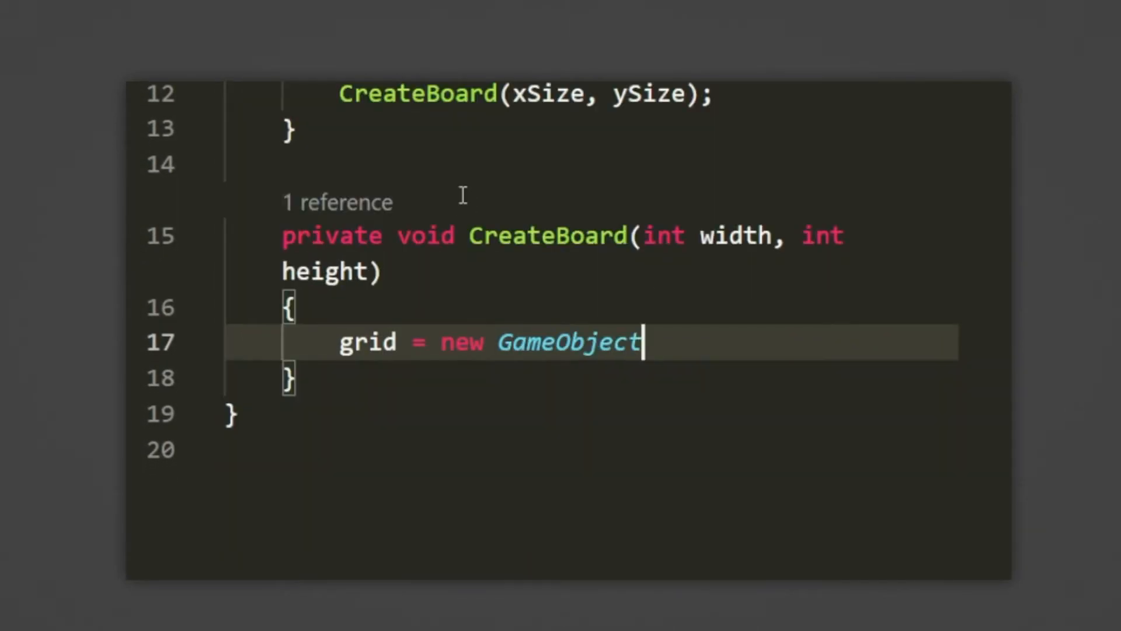
{"action": "type", "text": "[w"}
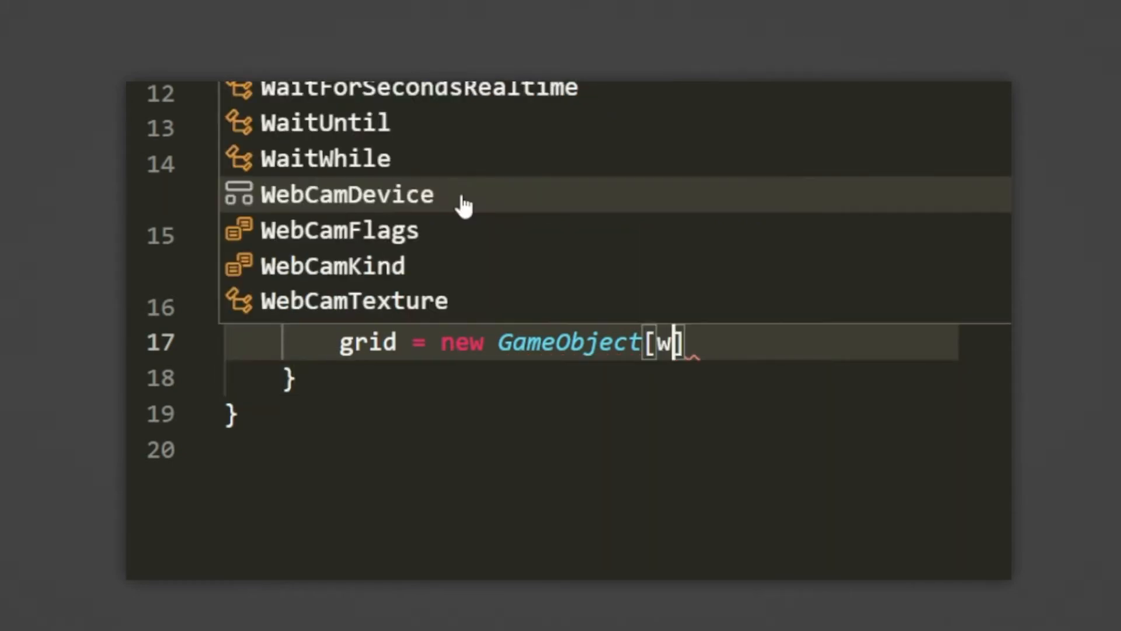
{"action": "type", "text": "idth, height];"}
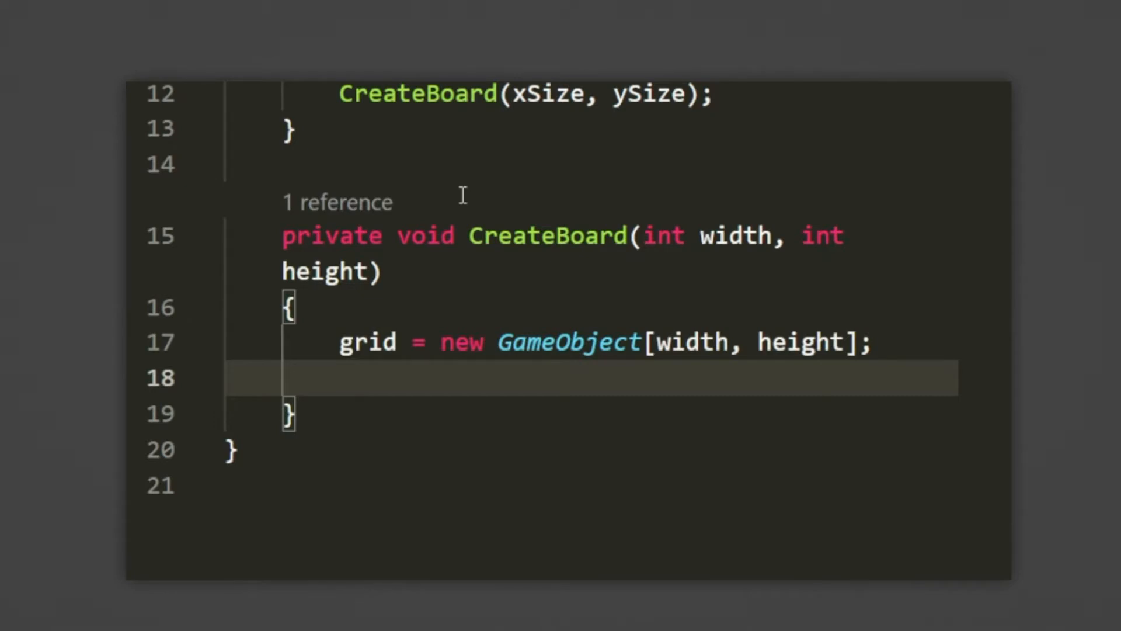
Store startPos from this.transform.position and write nested for loops over xSize and ySize
{"action": "type", "text": "Vector2 startPos = t"}
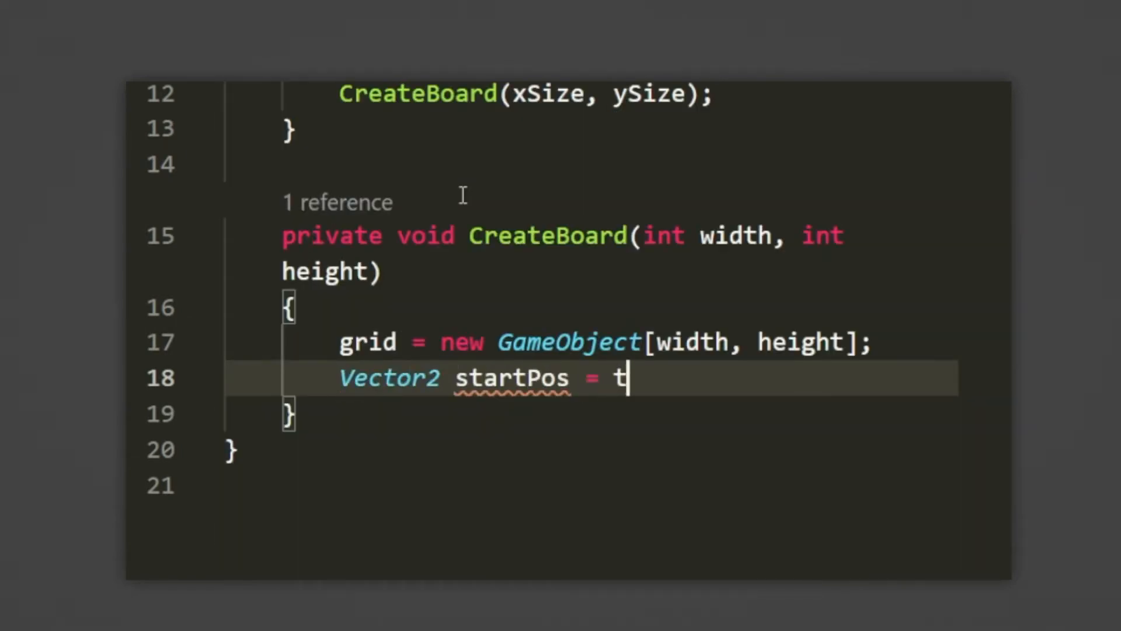
{"action": "type", "text": "his.transform.position;"}
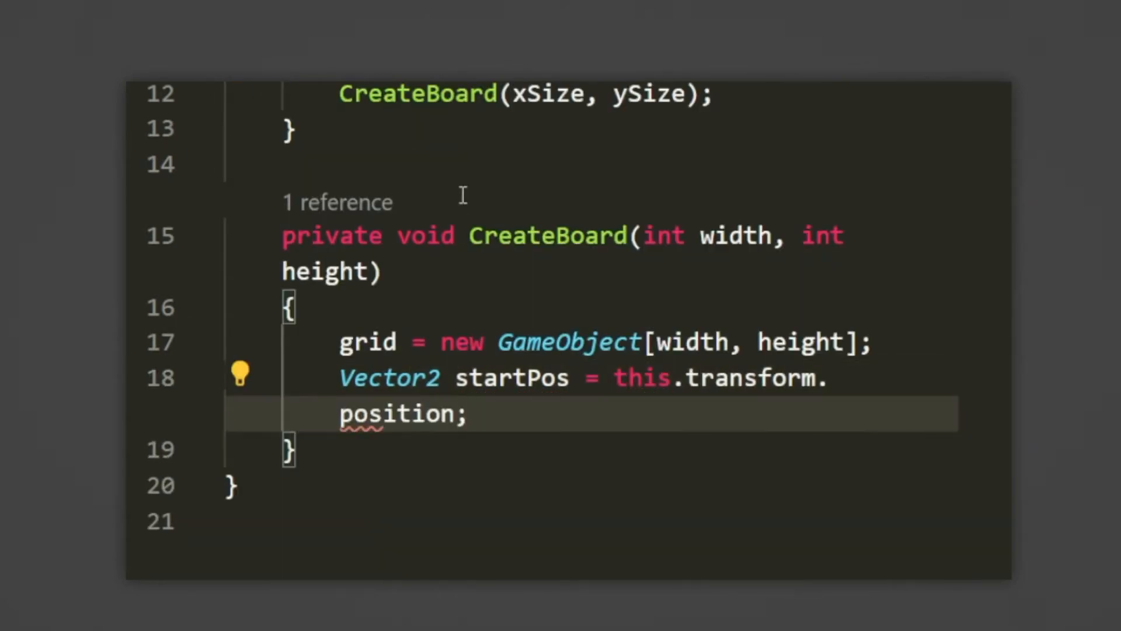
{"action": "type", "text": "fopr"}
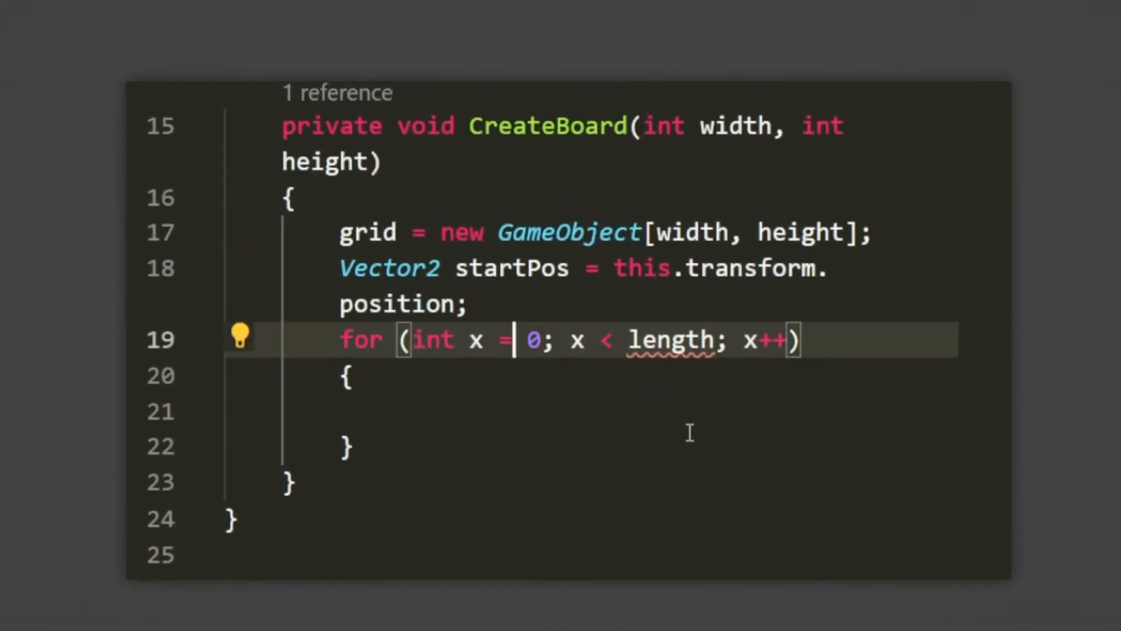
{"action": "key", "text": "Backspace"}
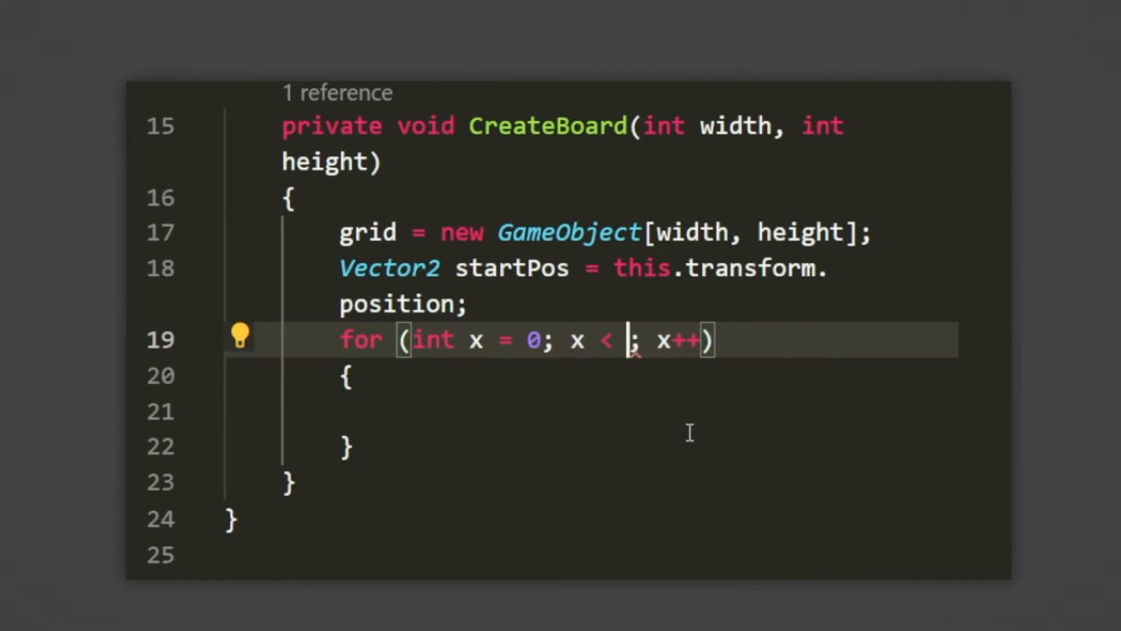
{"action": "type", "text": "for (int y = 0; y < l; y++"}
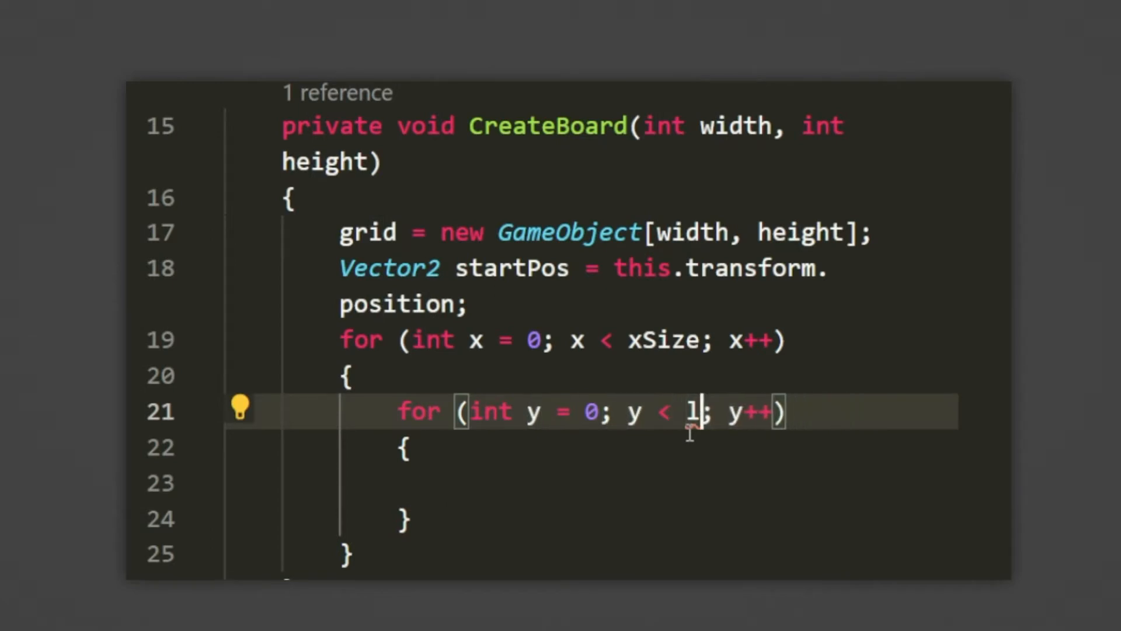
{"action": "type", "text": "ySize"}
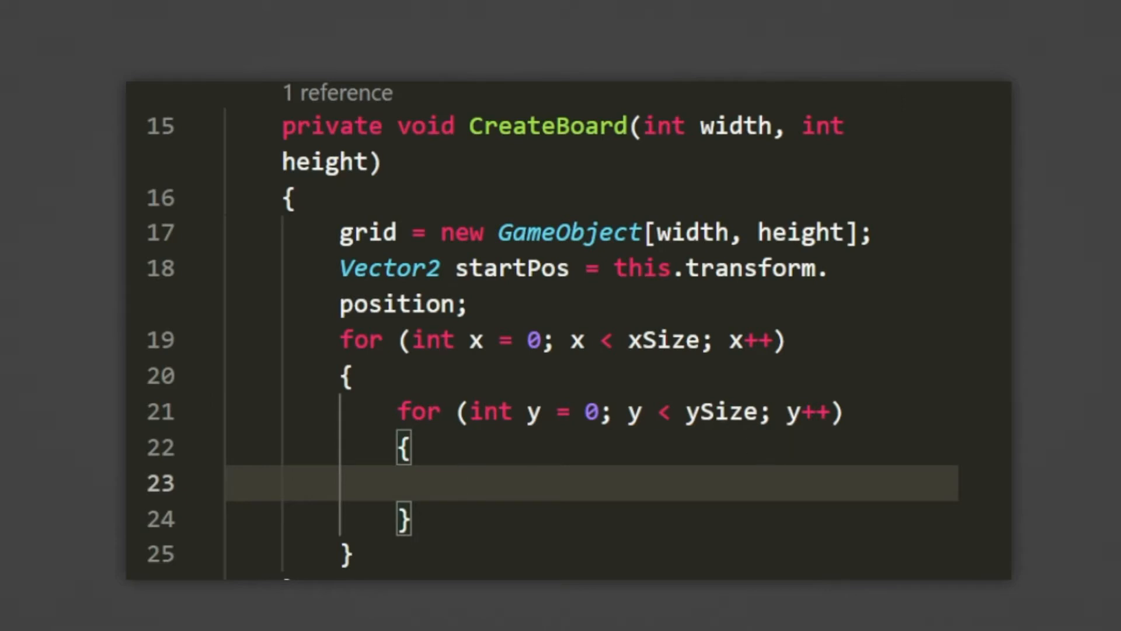
Instantiate prefabTile as a GameObject tile and parent it to this.transform inside the loops
{"action": "type", "text": "G"}
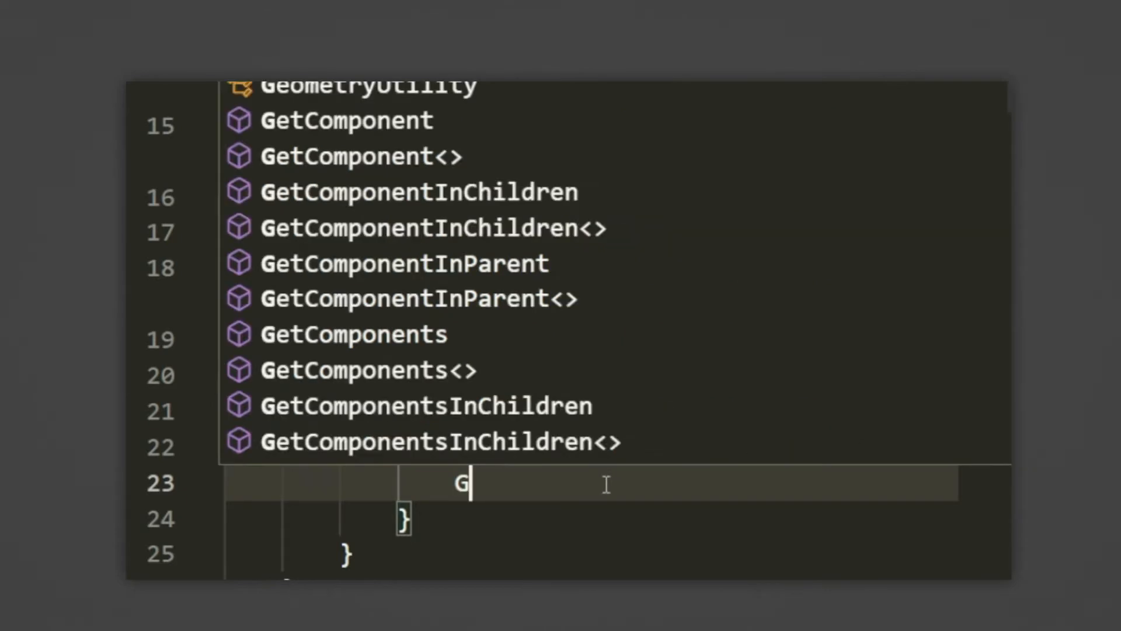
{"action": "type", "text": "ameObject"}
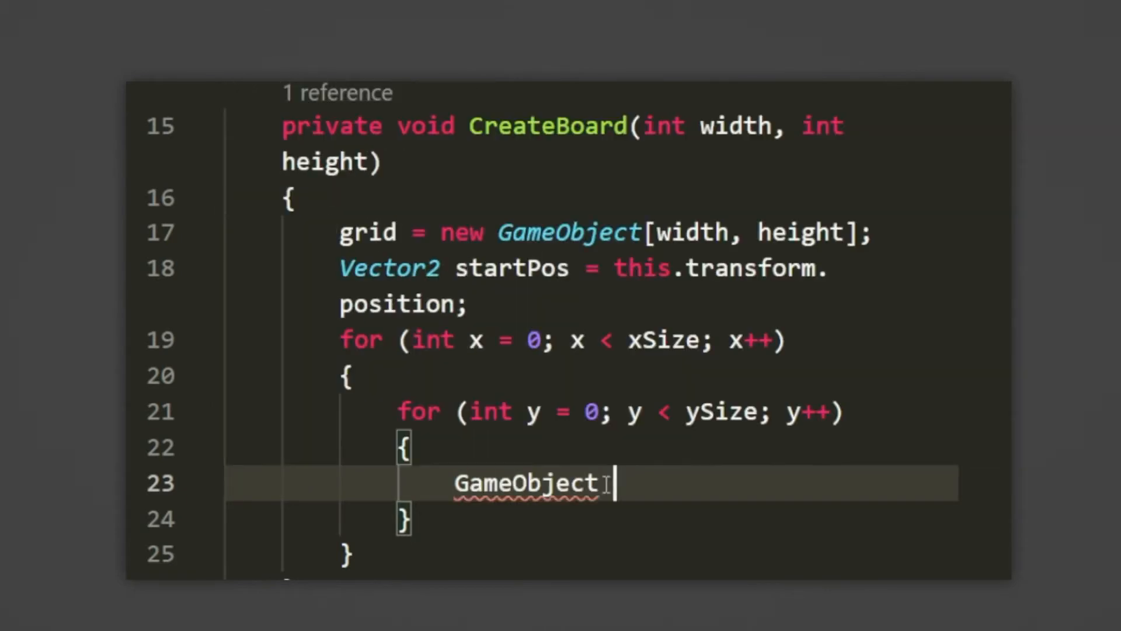
{"action": "type", "text": "tile = Instantiate(prefabTile);"}
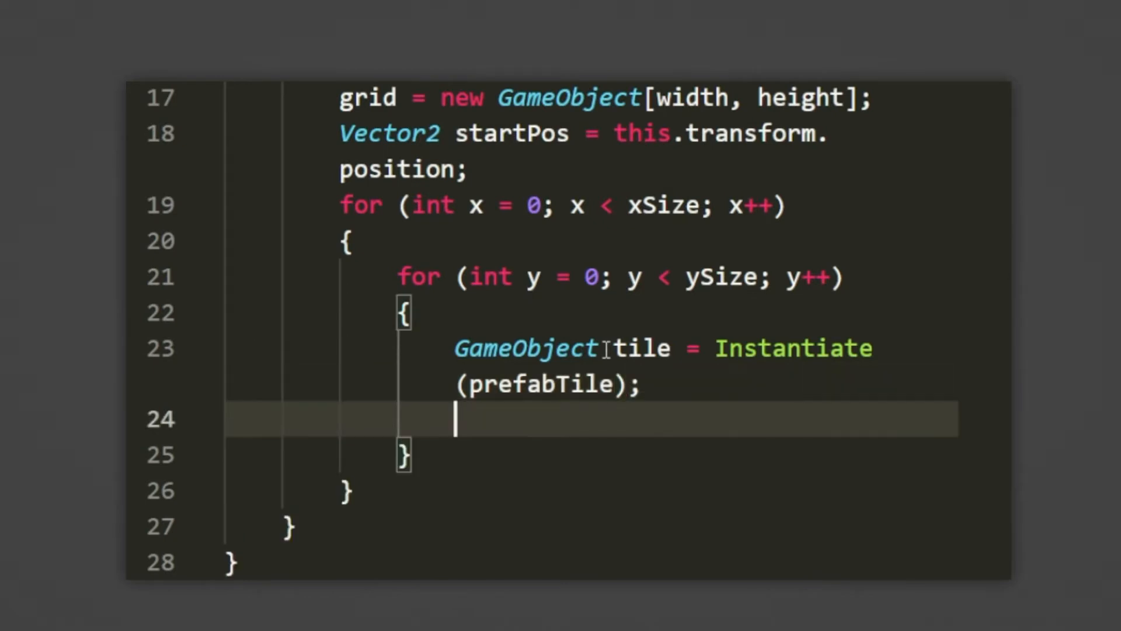
{"action": "type", "text": "tile.transform.parent = this.transform"}
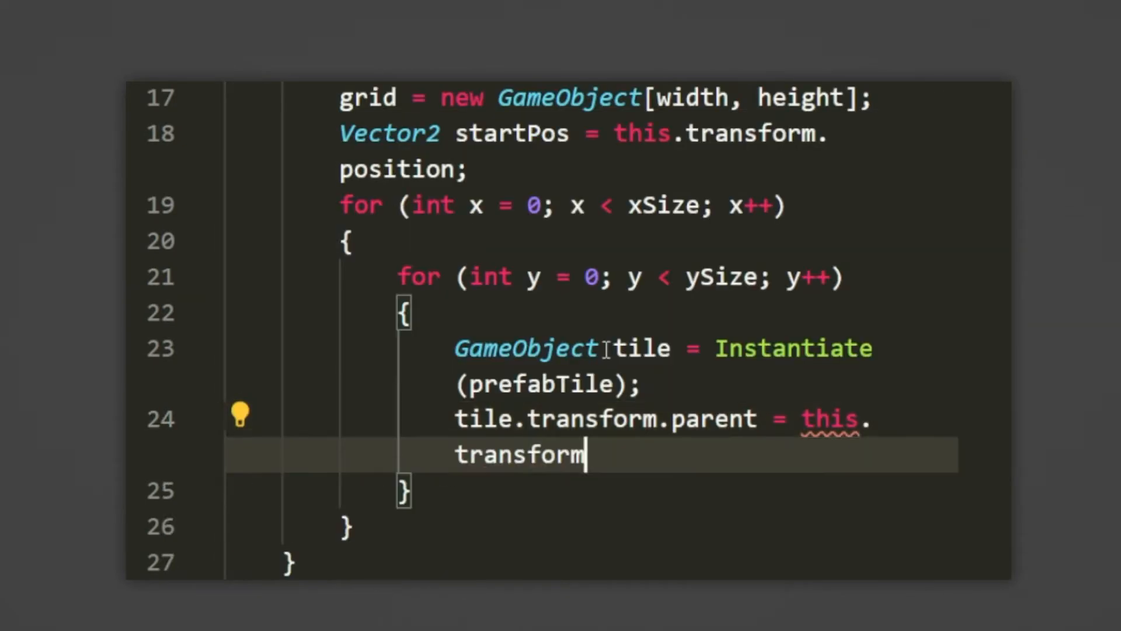
{"action": "type", "text": ";"}
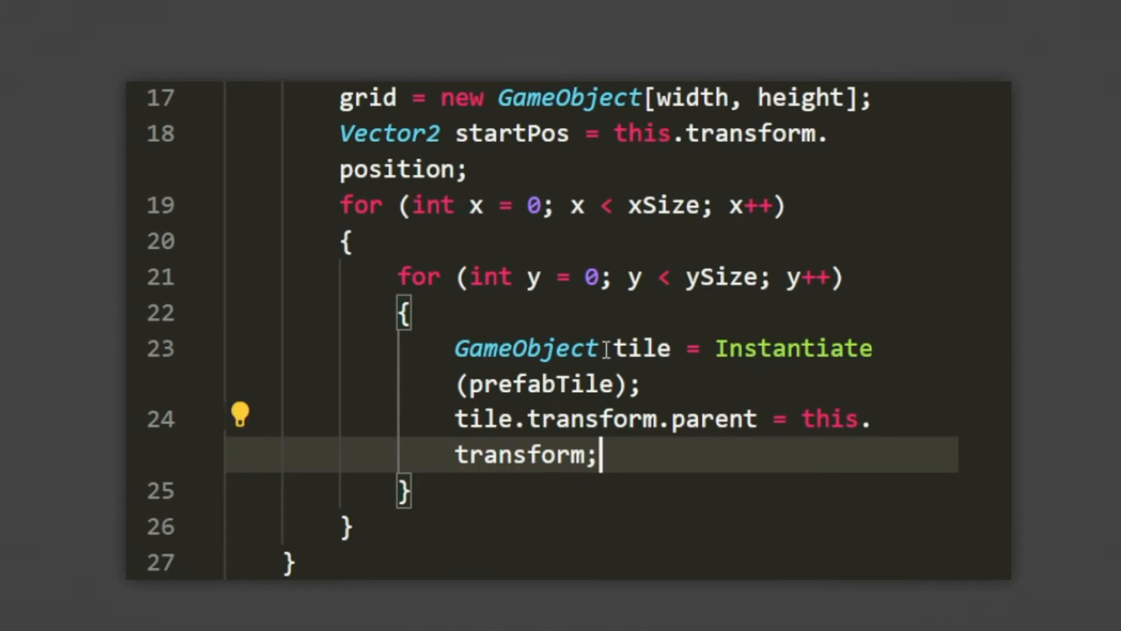
{"action": "mouse_move", "coordinate": [655, 307]}
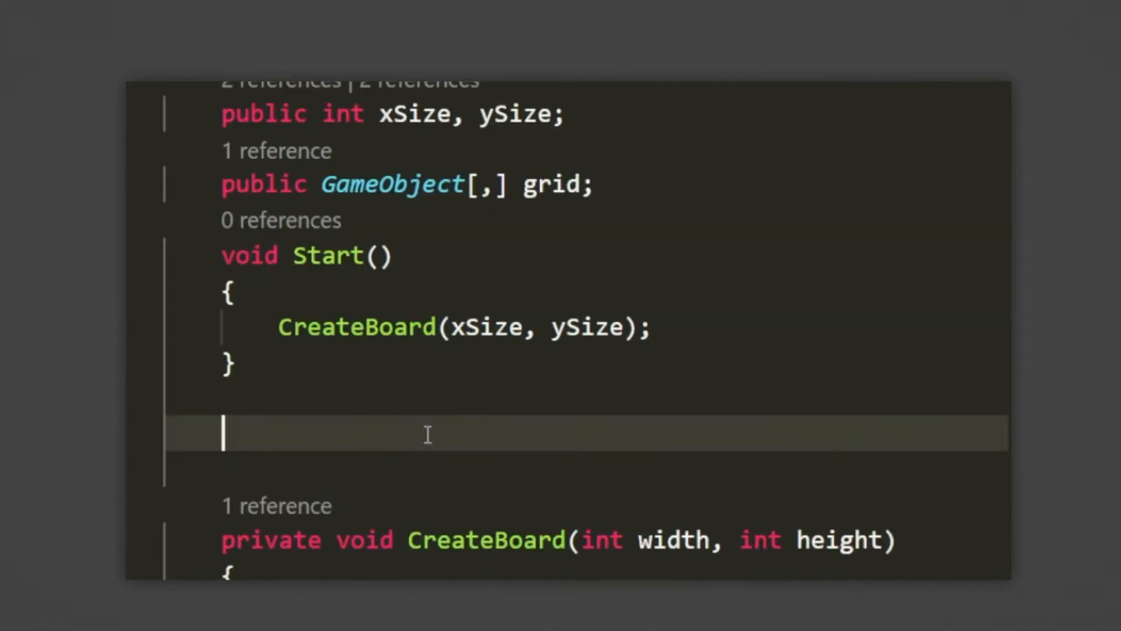
Write private Vector2 GetSize(GameObject tile) returning a new Vector2 from the SpriteRenderer
{"action": "type", "text": "private Vector2"}
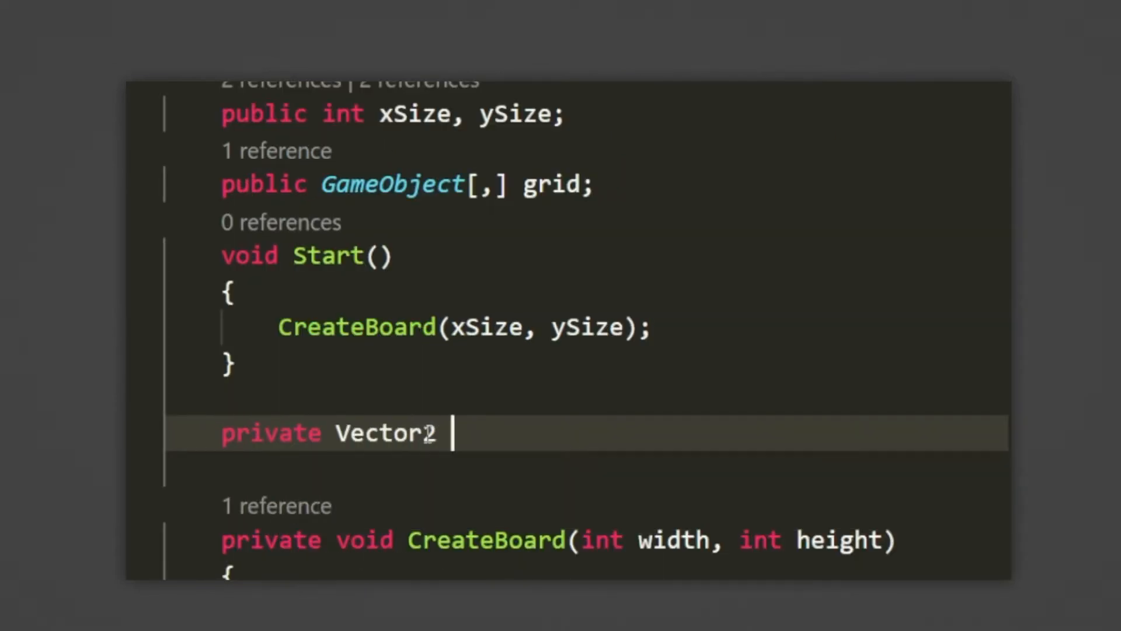
{"action": "type", "text": "GetSize(GameObject tile"}
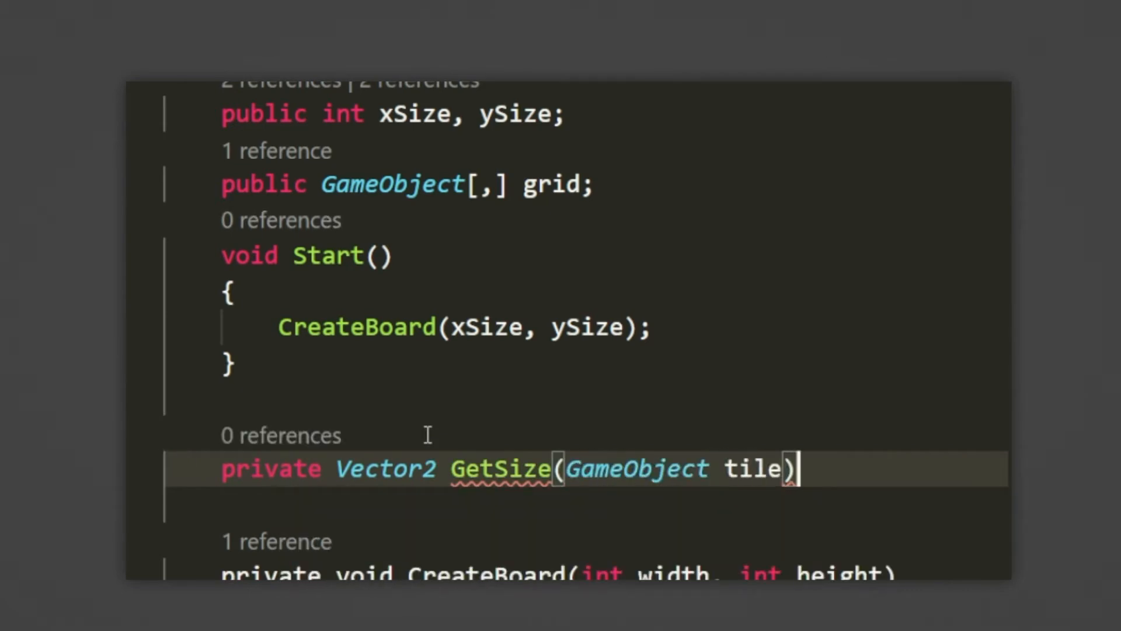
{"action": "type", "text": "RE"}
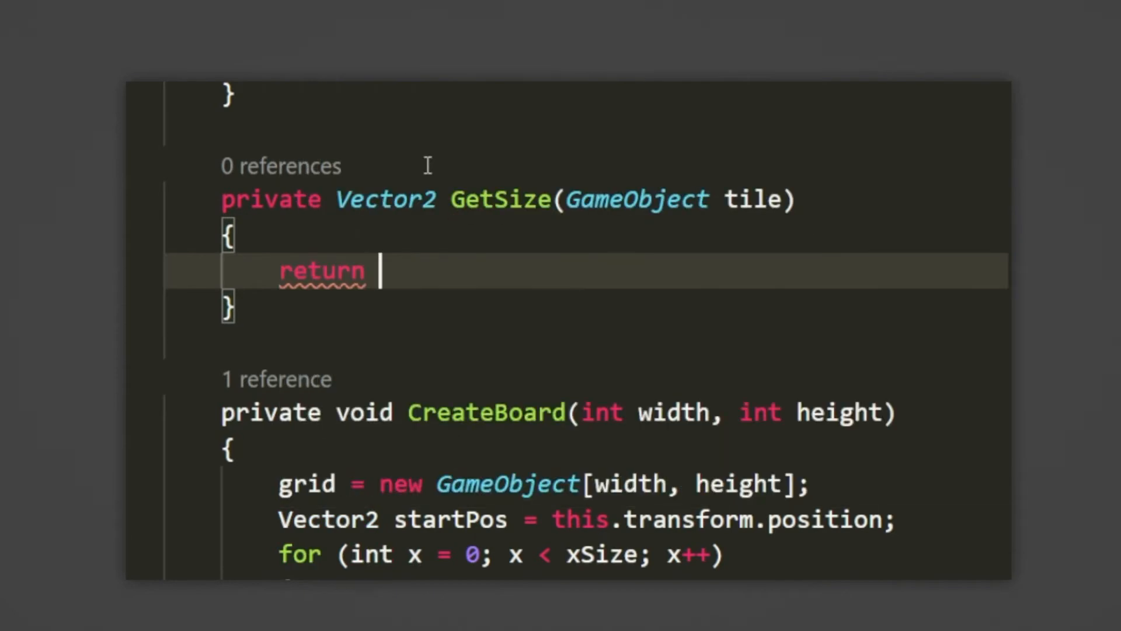
{"action": "type", "text": "new Vector2(titl"}
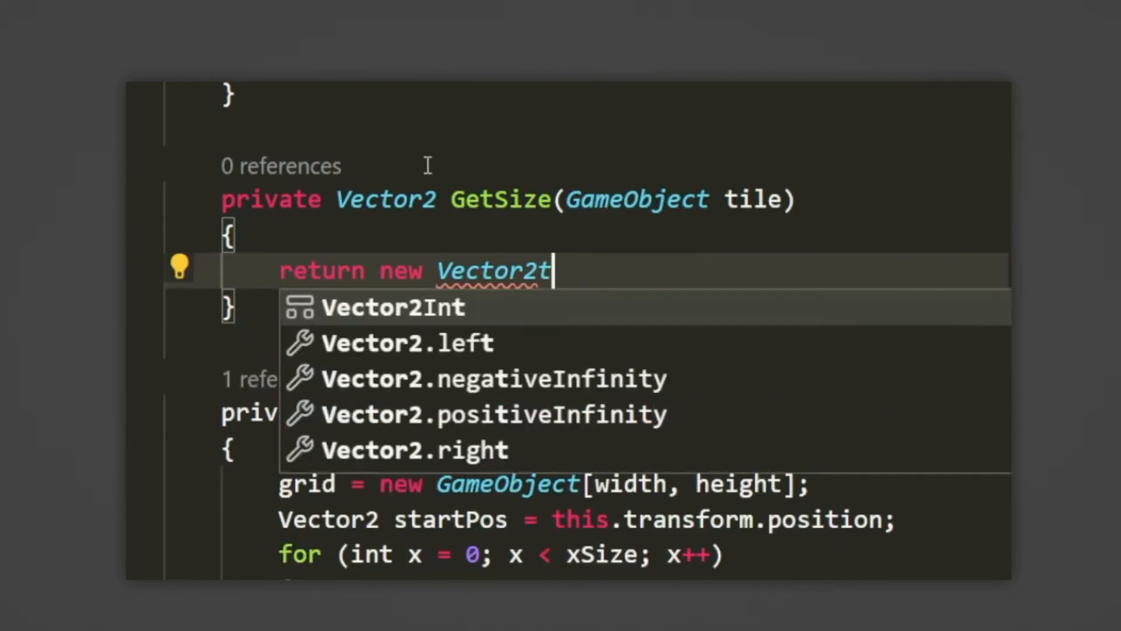
{"action": "type", "text": "(tile.GetComponent<"}
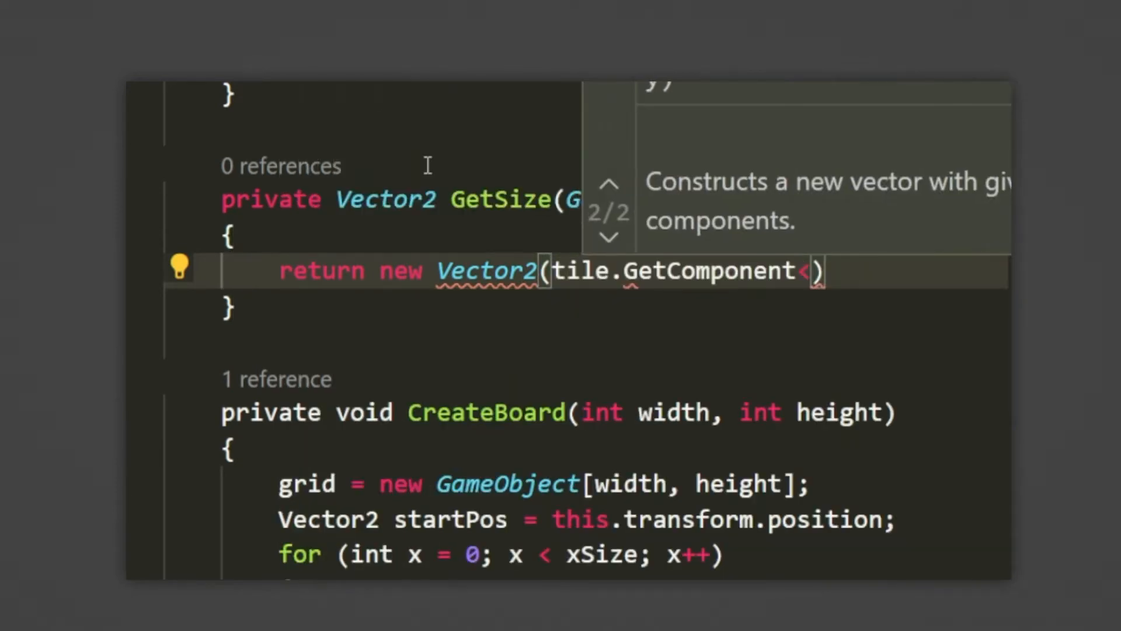
{"action": "type", "text": "SpriteRenderer>().bounds."}
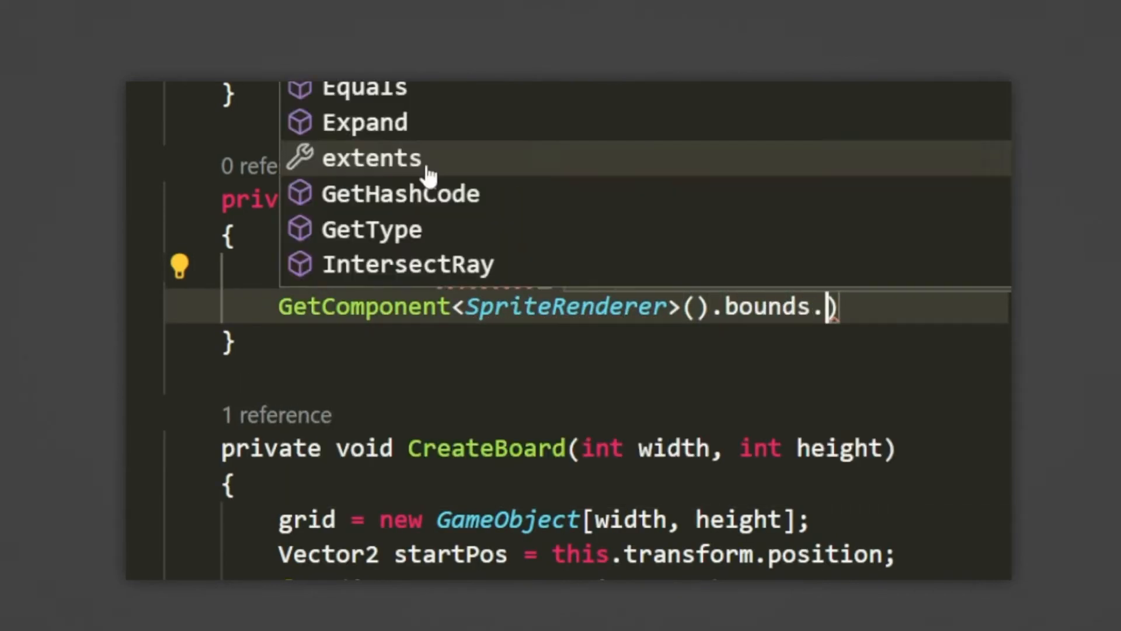
Fill the Vector2 with the SpriteRenderer bounds.size.x and bounds.size.y of the tile
{"action": "type", "text": "size.x,"}
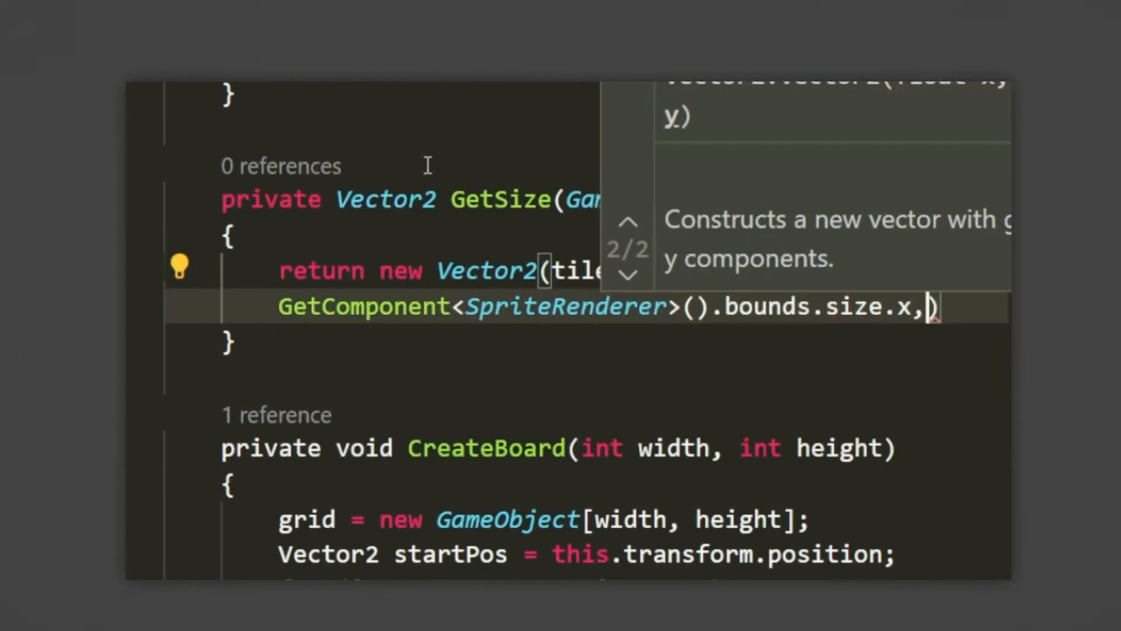
{"action": "type", "text": "tile."}
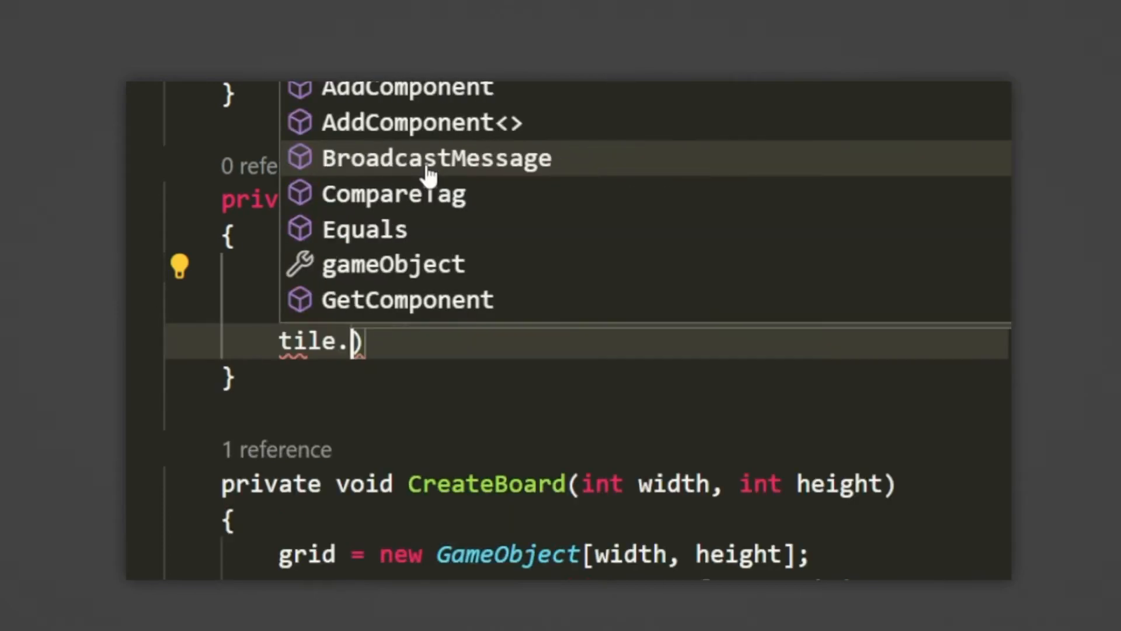
{"action": "type", "text": "GetComponent<SpriteRenderer>("}
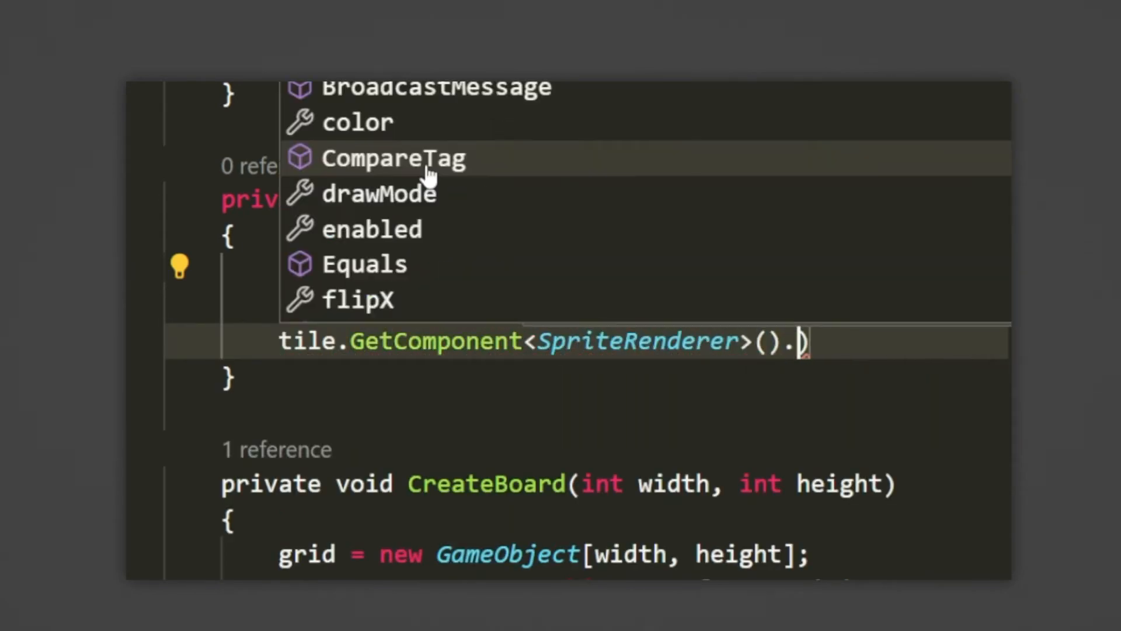
{"action": "type", "text": "bounds.size.y"}
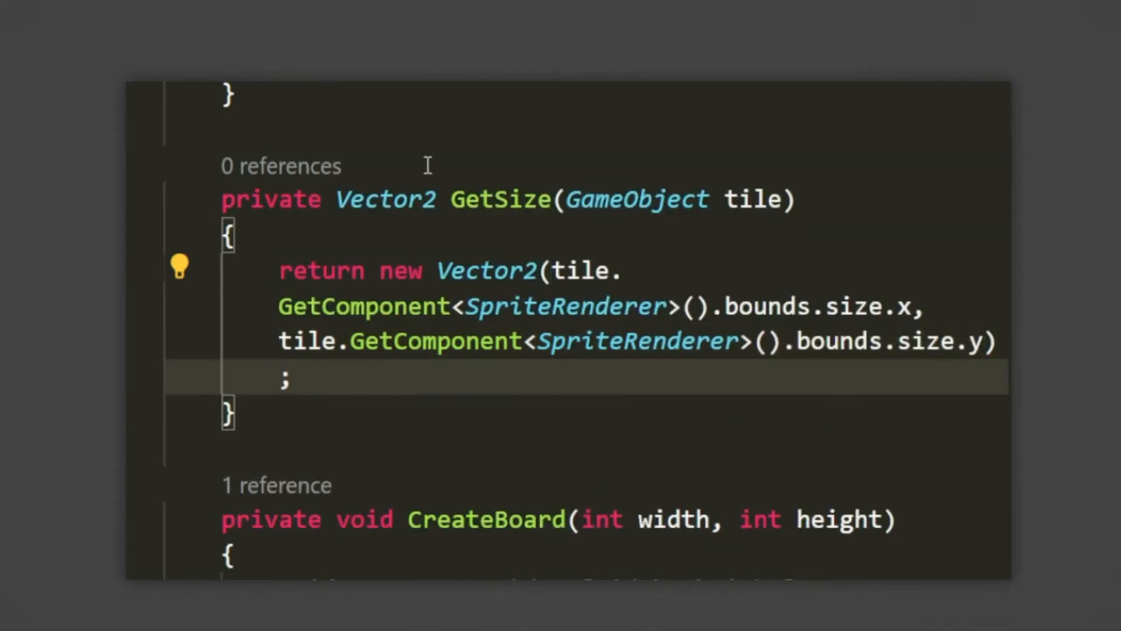
{"action": "scroll", "scroll_direction": "down", "scroll_amount": 3}
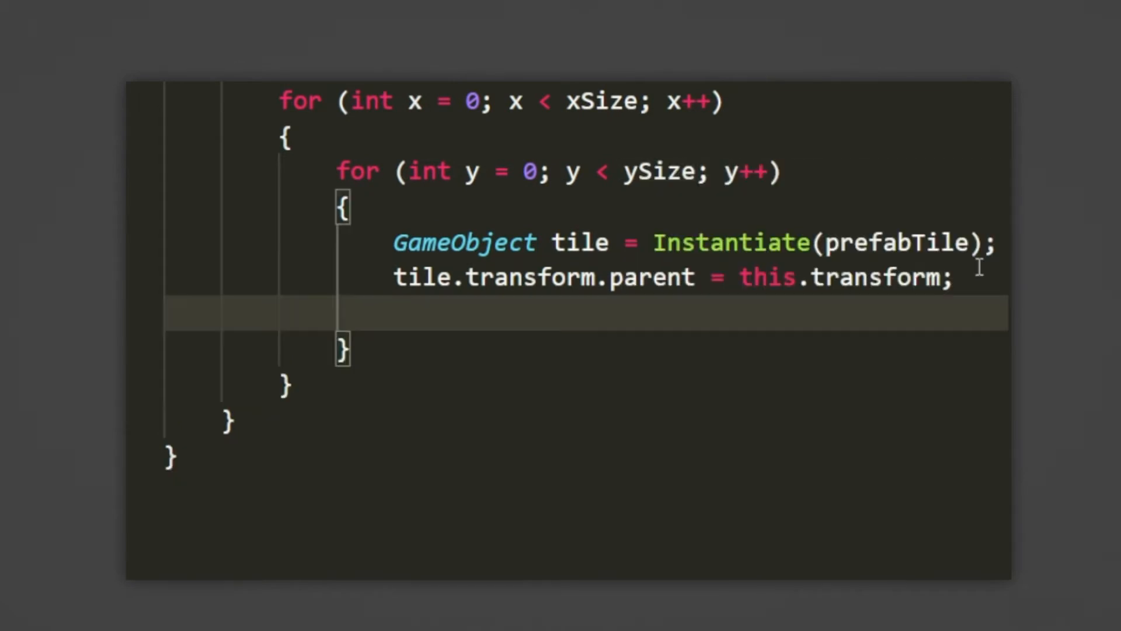
Set tile.transform.position to startPos offset by GetSize(prefabTile) times x and y
{"action": "type", "text": "tile.transform."}
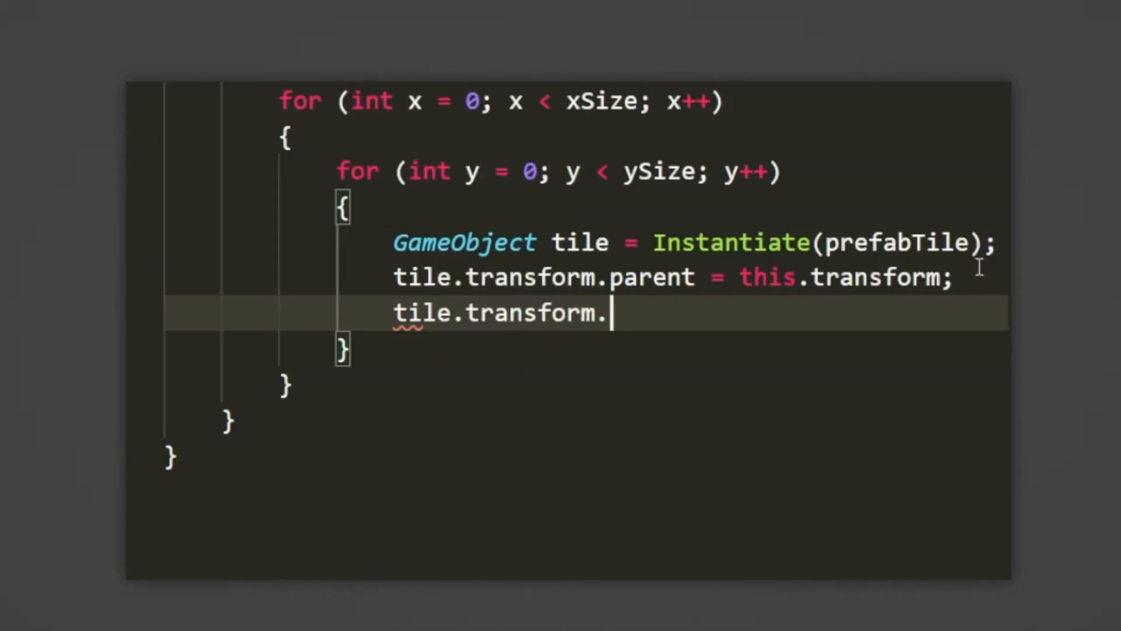
{"action": "type", "text": "position = new Vector2"}
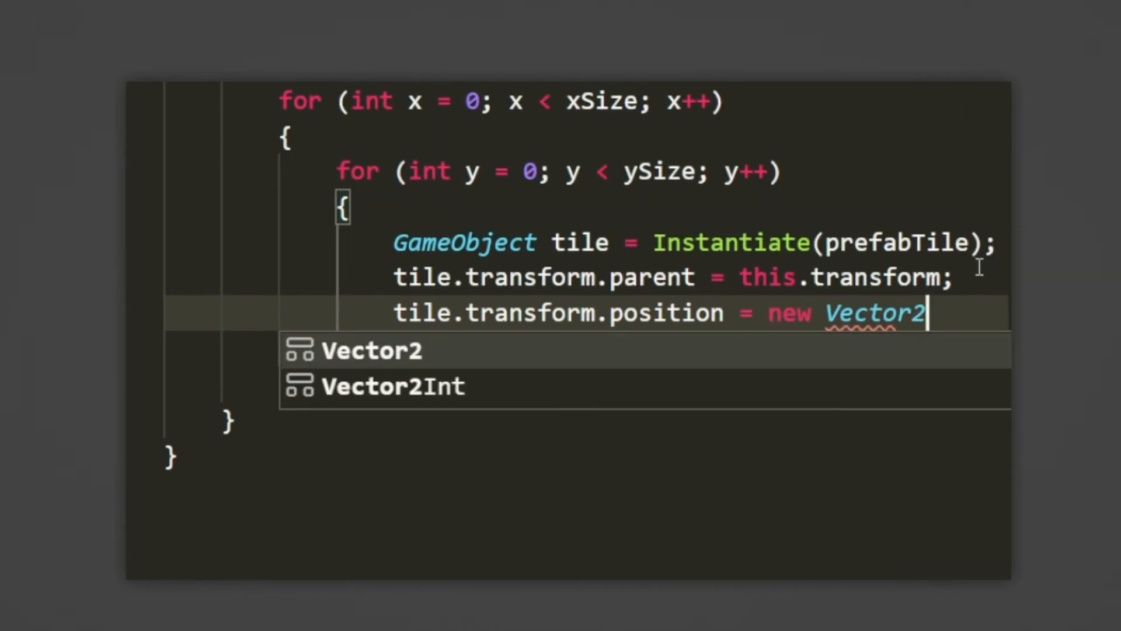
{"action": "type", "text": "(startPos.x"}
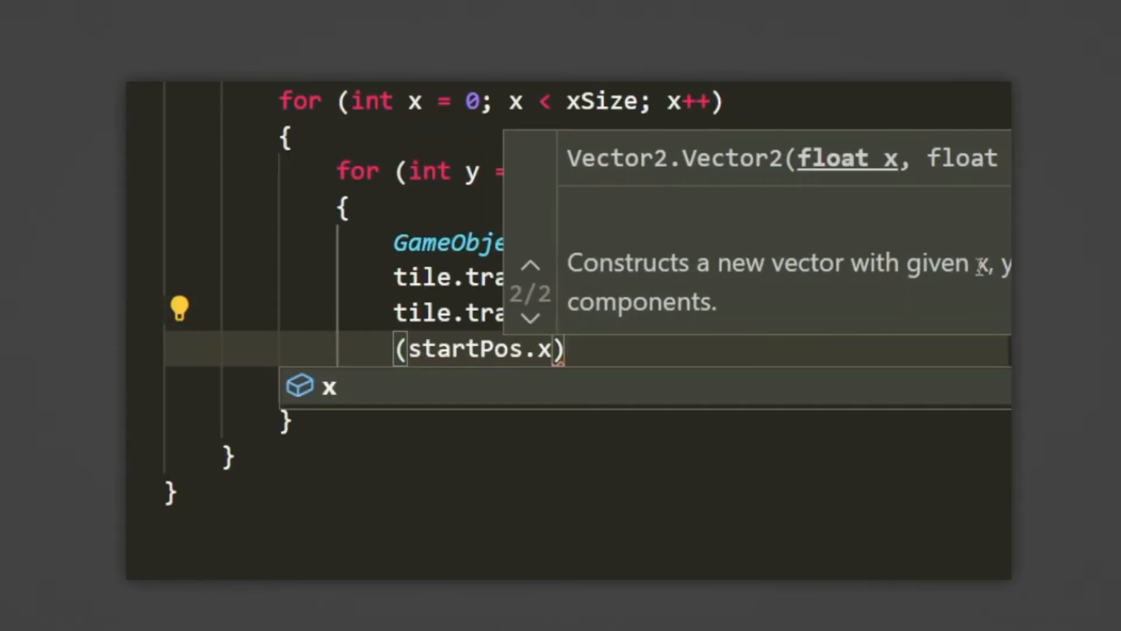
{"action": "type", "text": "+ (GetSize)"}
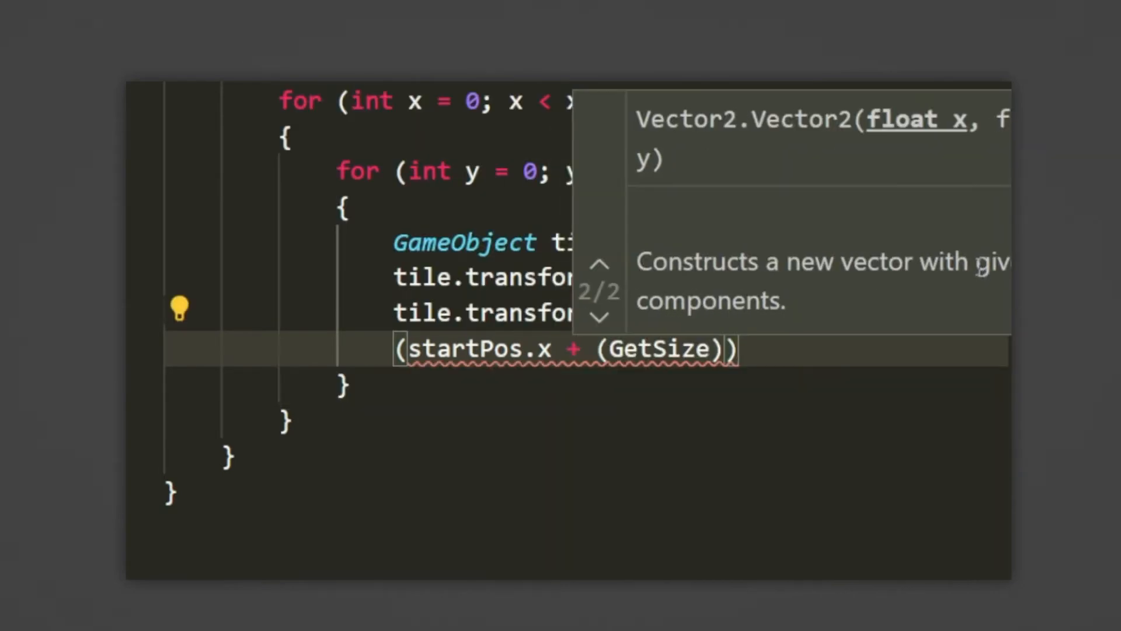
{"action": "type", "text": "prefabTile).y) )"}
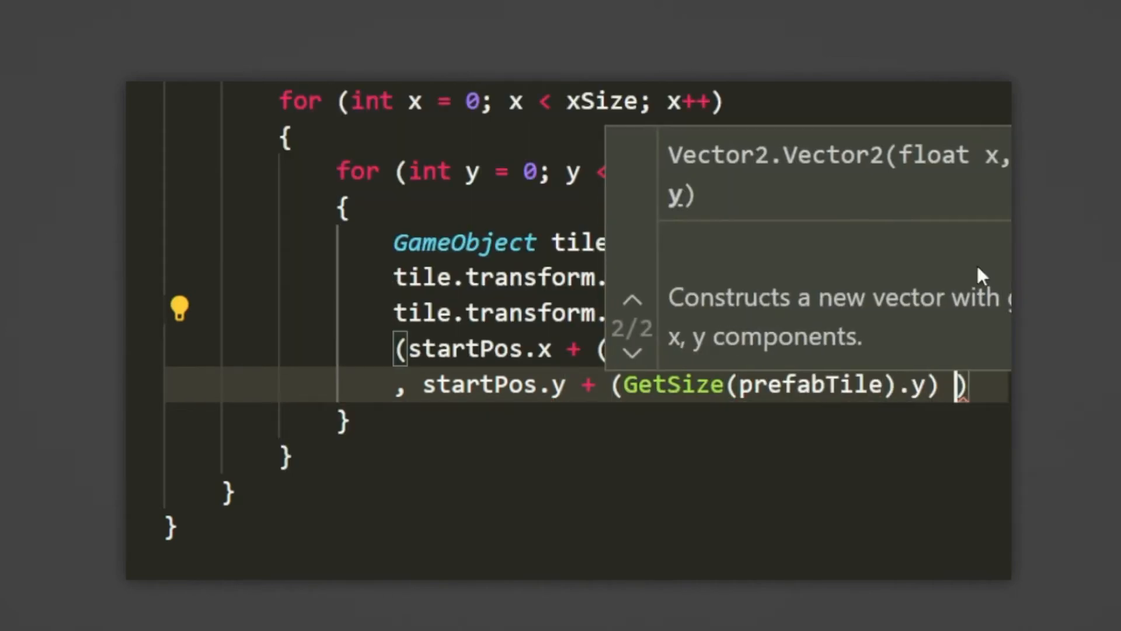
{"action": "type", "text": "* y"}
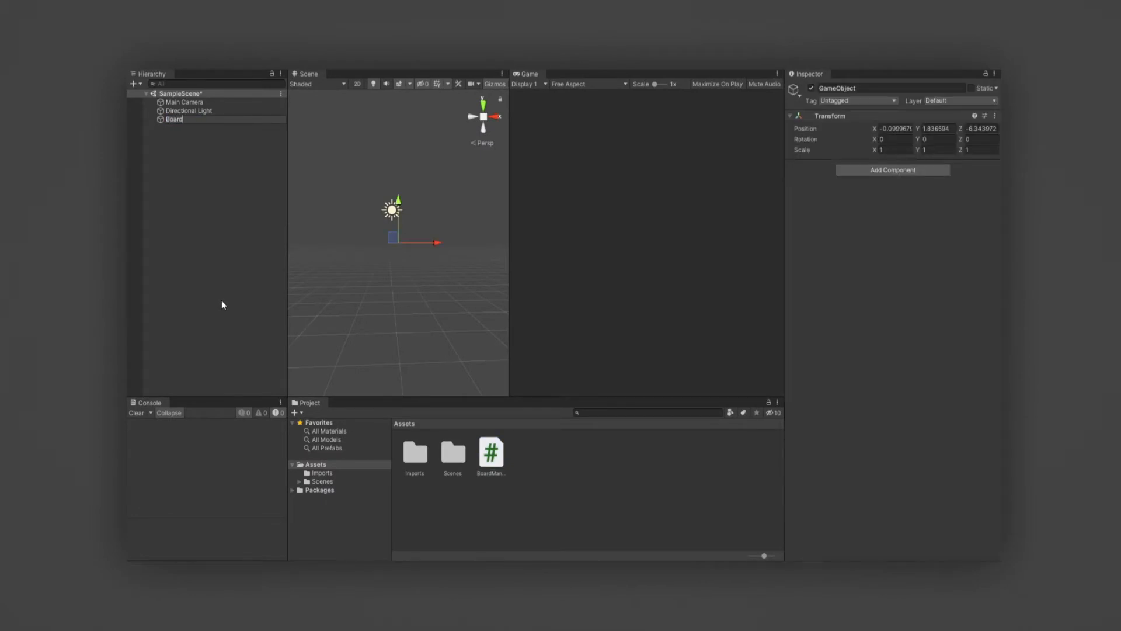
Finish naming the board object, check BoardManager's settings in play, then stop and select Main Camera
{"action": "left_click", "coordinate": [489, 455]}
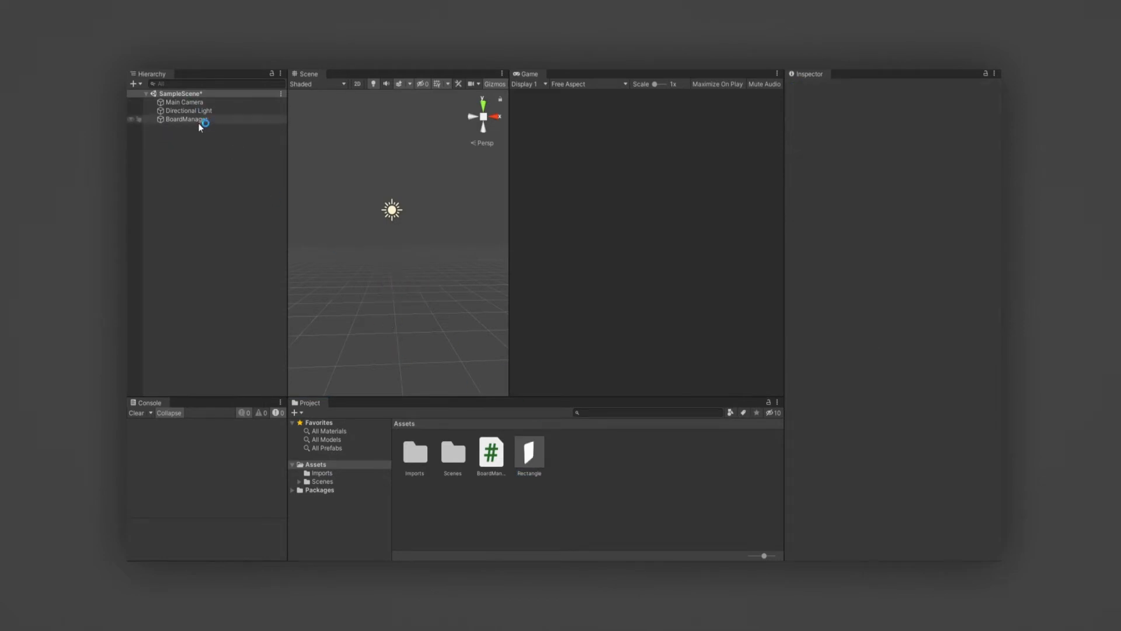
{"action": "left_click", "coordinate": [187, 119]}
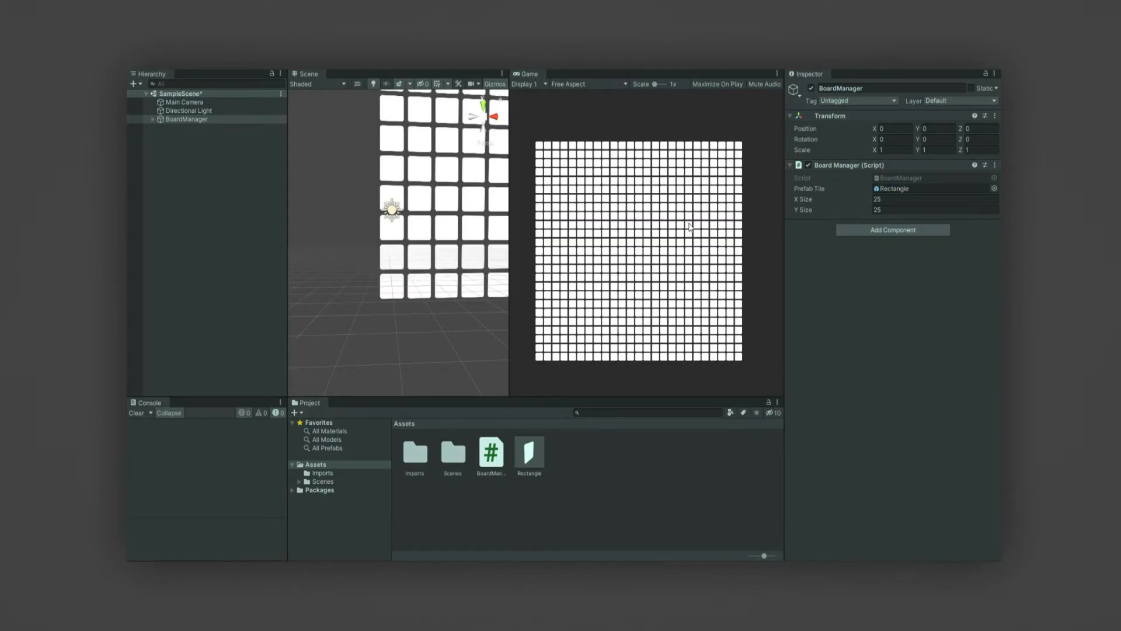
{"action": "left_click", "coordinate": [184, 102]}
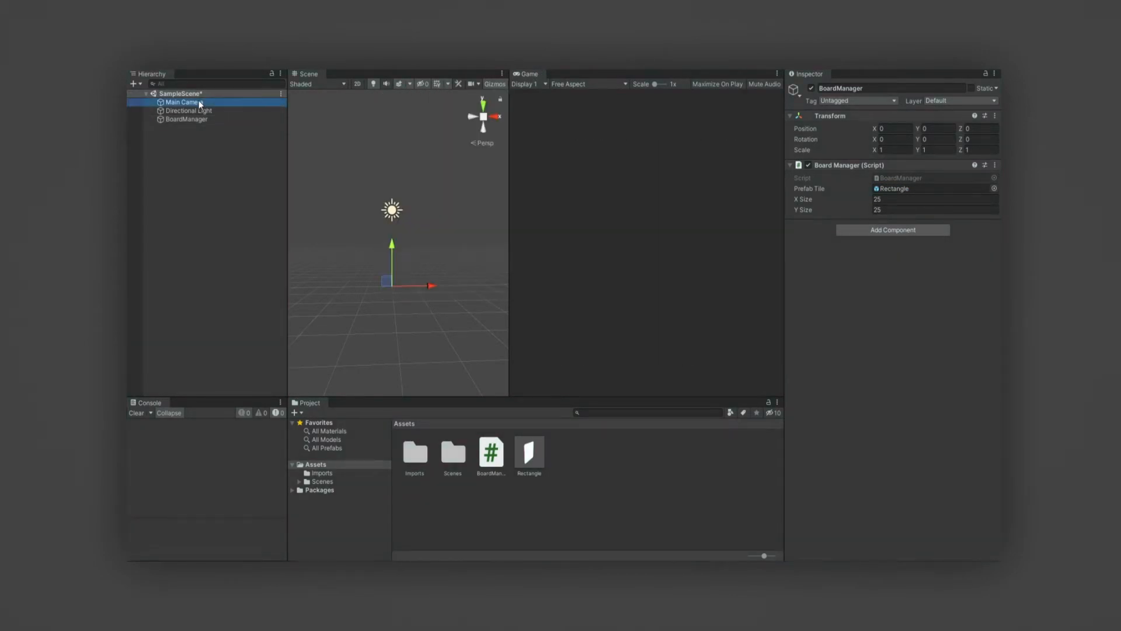
{"action": "left_click", "coordinate": [180, 102]}
{"action": "type", "text": "FloodFill"}
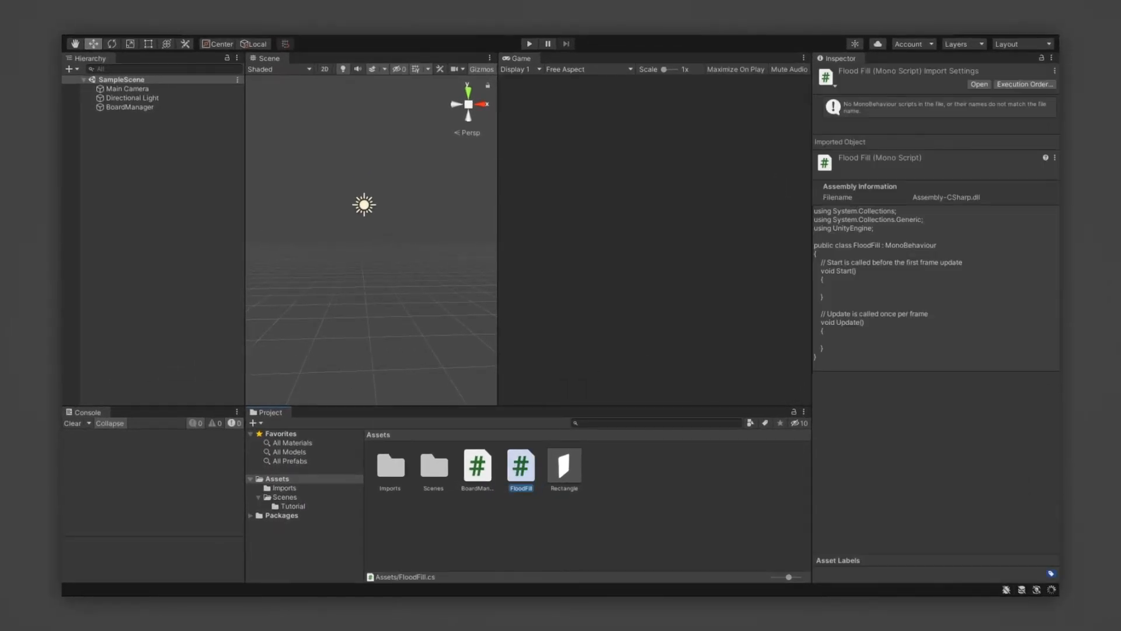
Open the new FloodFill script from the Project window in Visual Studio
{"action": "double_click", "coordinate": [521, 465]}
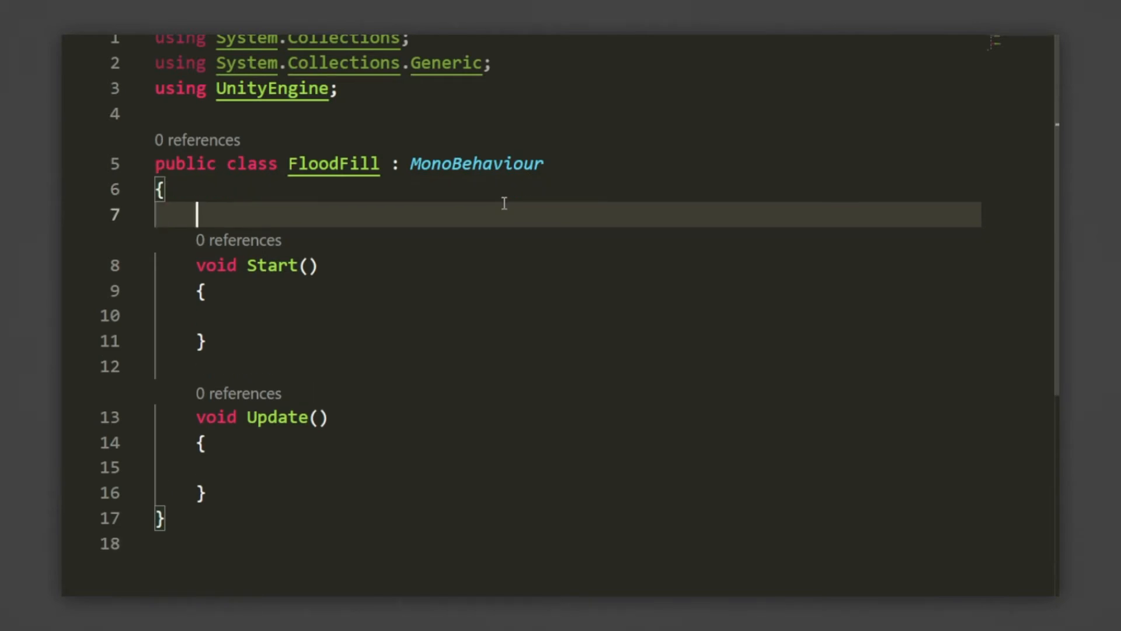
Add a serialized fillDelay field set to 0.2f
{"action": "type", "text": "[SerialFi"}
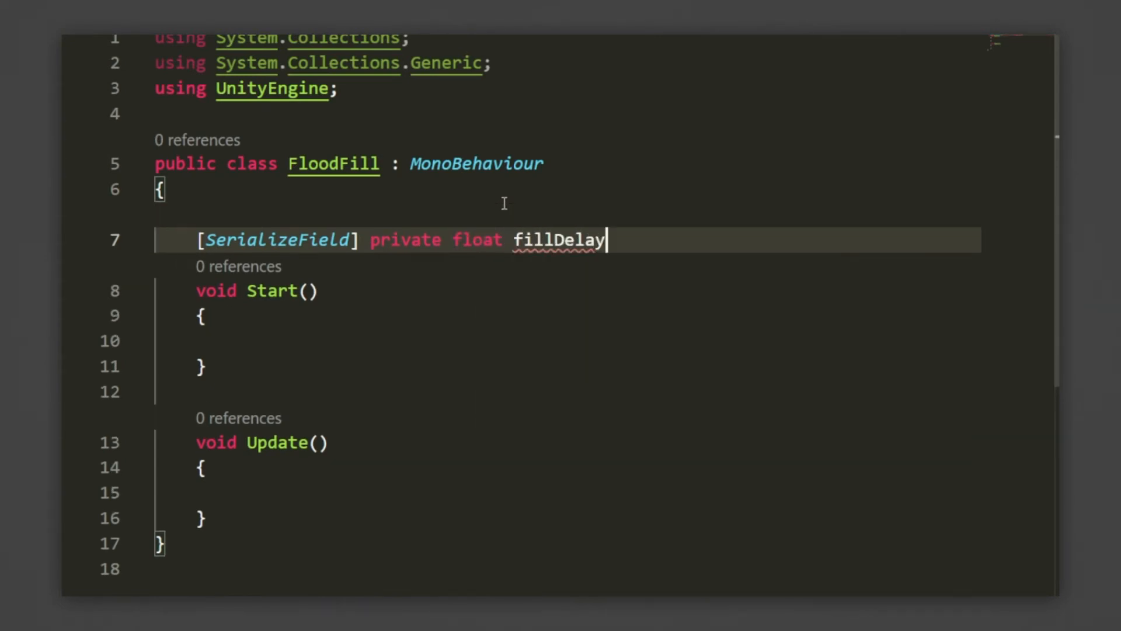
{"action": "type", "text": "= 0.2f;"}
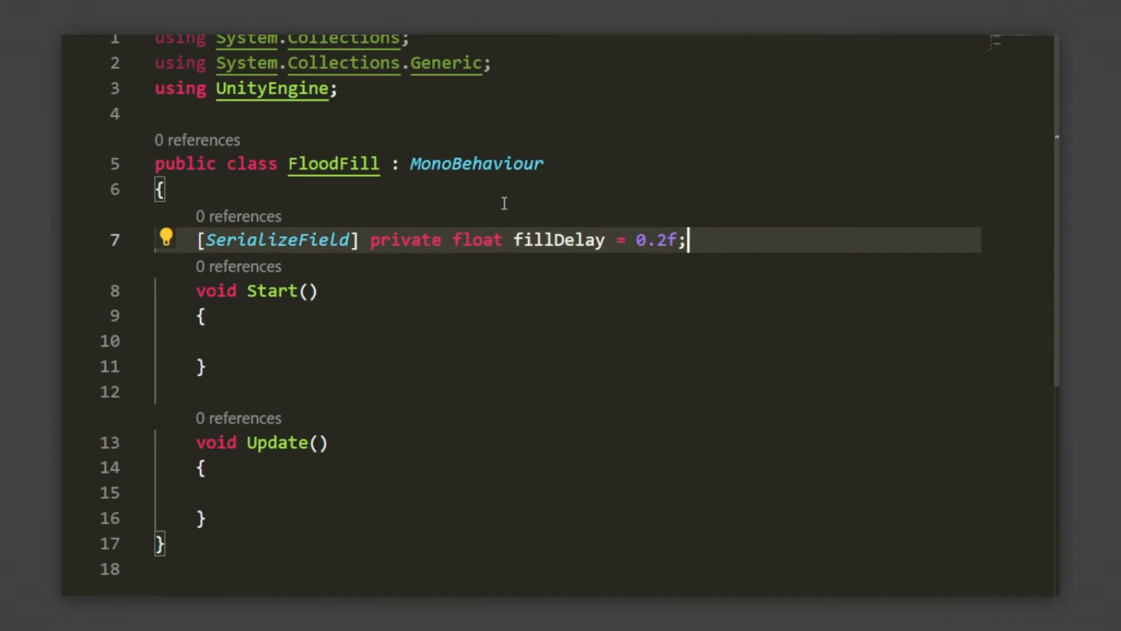
Declare private BoardManager board and assign it with GetComponent<BoardManager>() in Start
{"action": "type", "text": "private"}
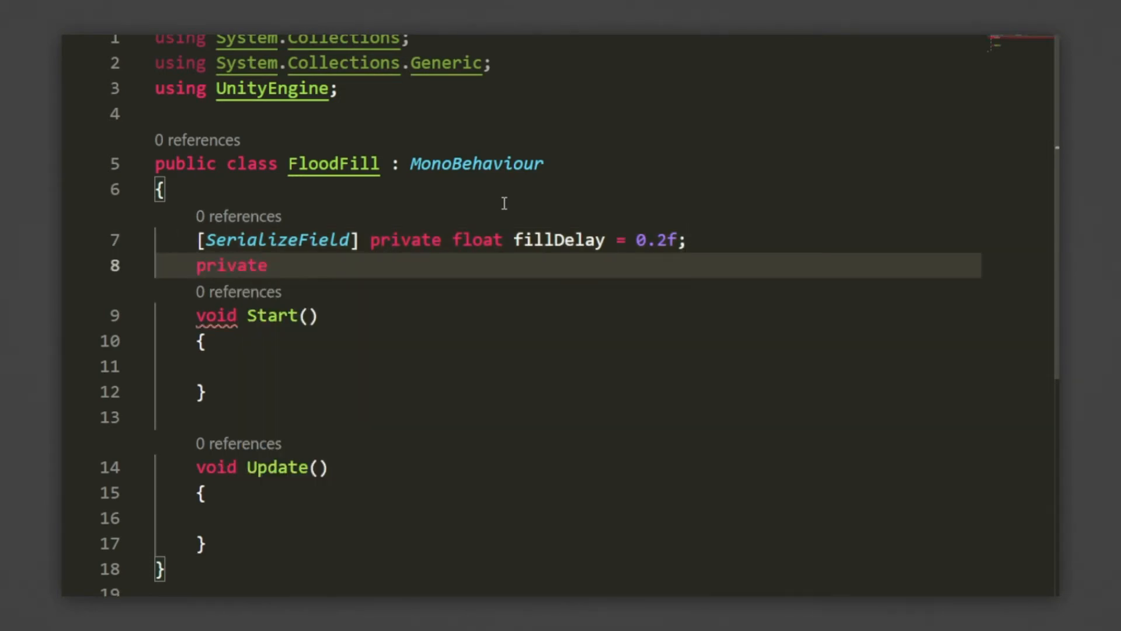
{"action": "type", "text": "BoardManager board;"}
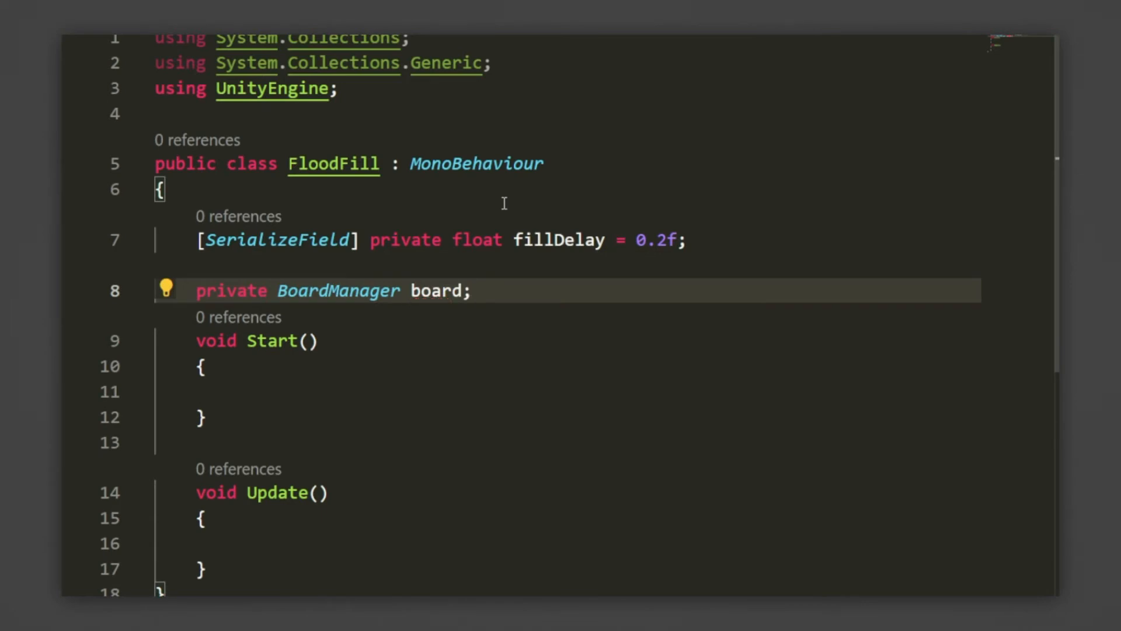
{"action": "type", "text": "board = this.GetComponent<Bo"}
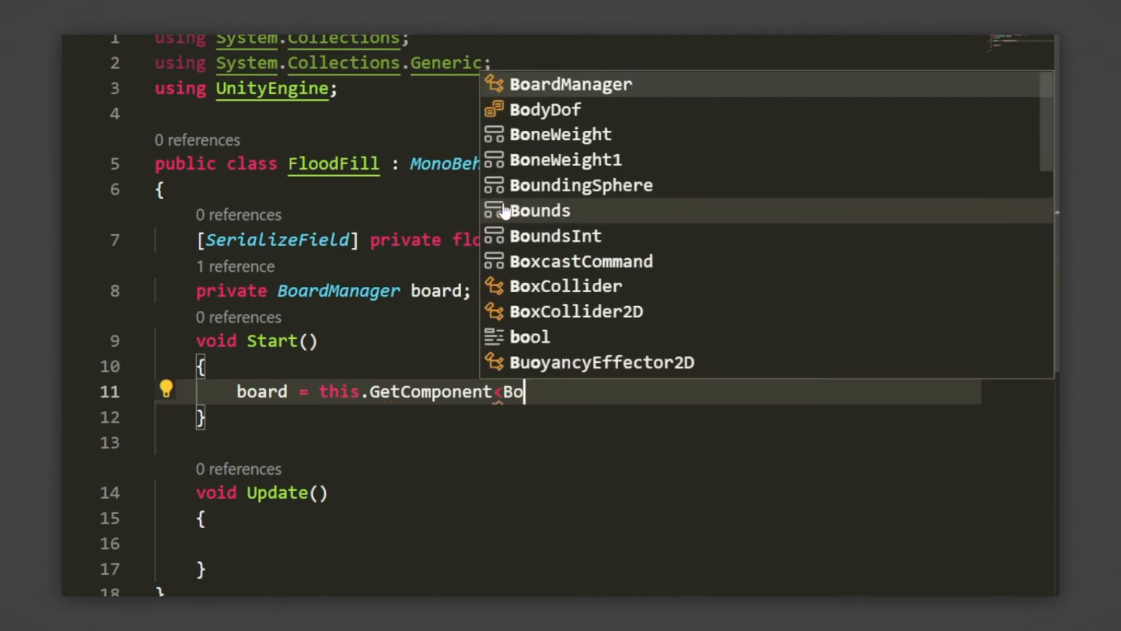
{"action": "left_click", "coordinate": [570, 84]}
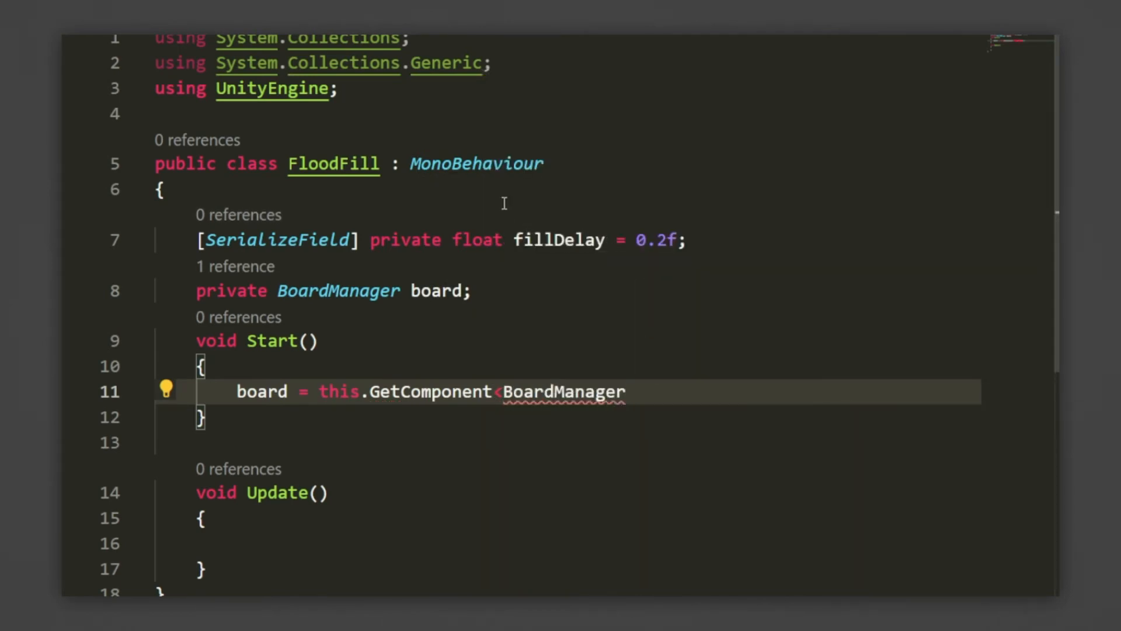
{"action": "type", "text": ">();"}
{"action": "left_click", "coordinate": [565, 492]}
{"action": "type", "text": "private IEnumerator"}
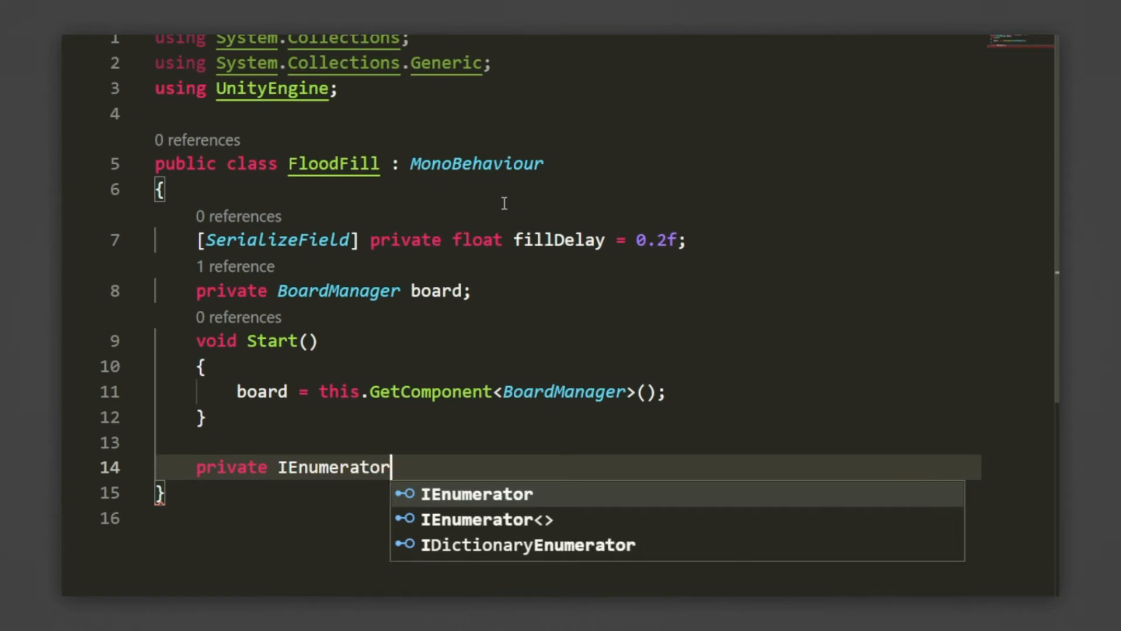
Write the Flood(int x, int y, Color oldColor, Color newColor) signature with a WaitForSeconds wait from fillDelay
{"action": "type", "text": "Flood()"}
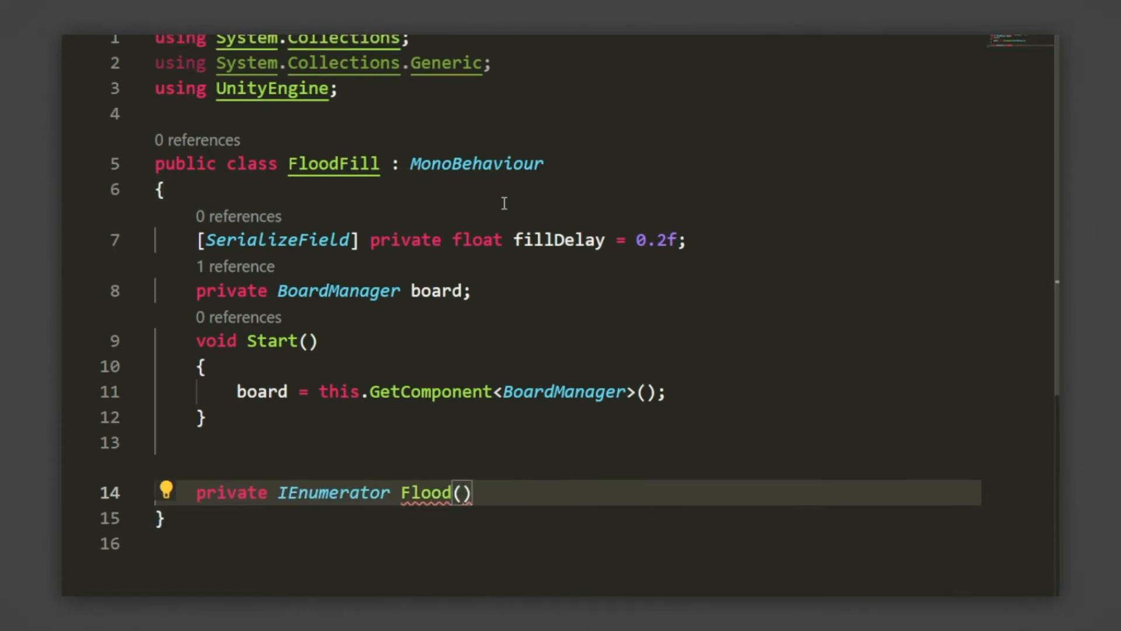
{"action": "type", "text": "int x, int y"}
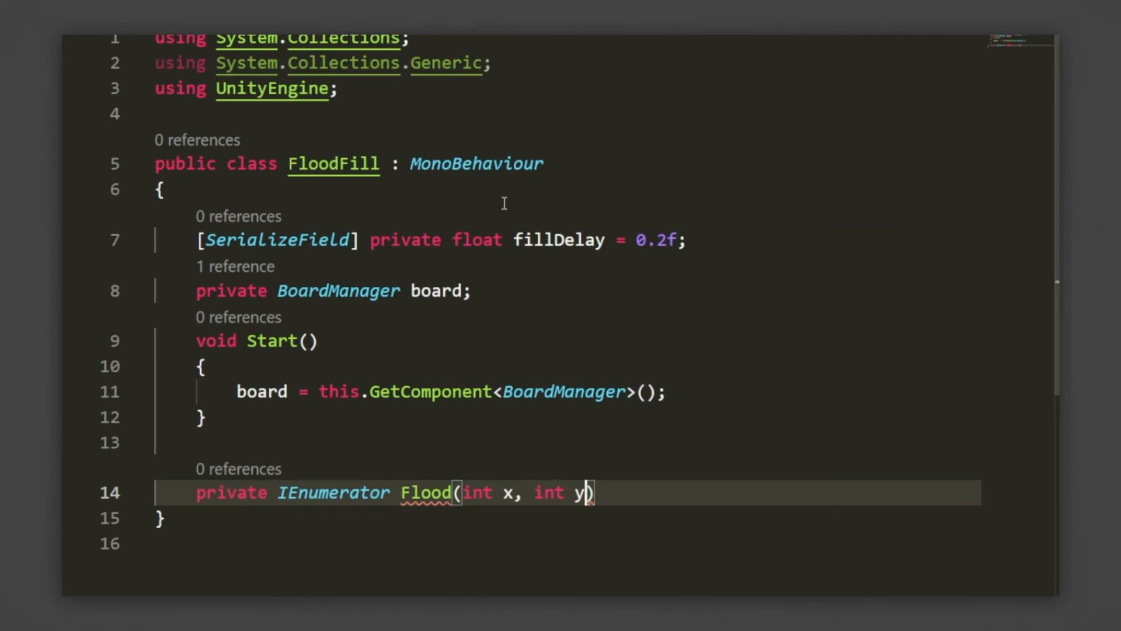
{"action": "type", "text": ", Color oldColor, Color newColor"}
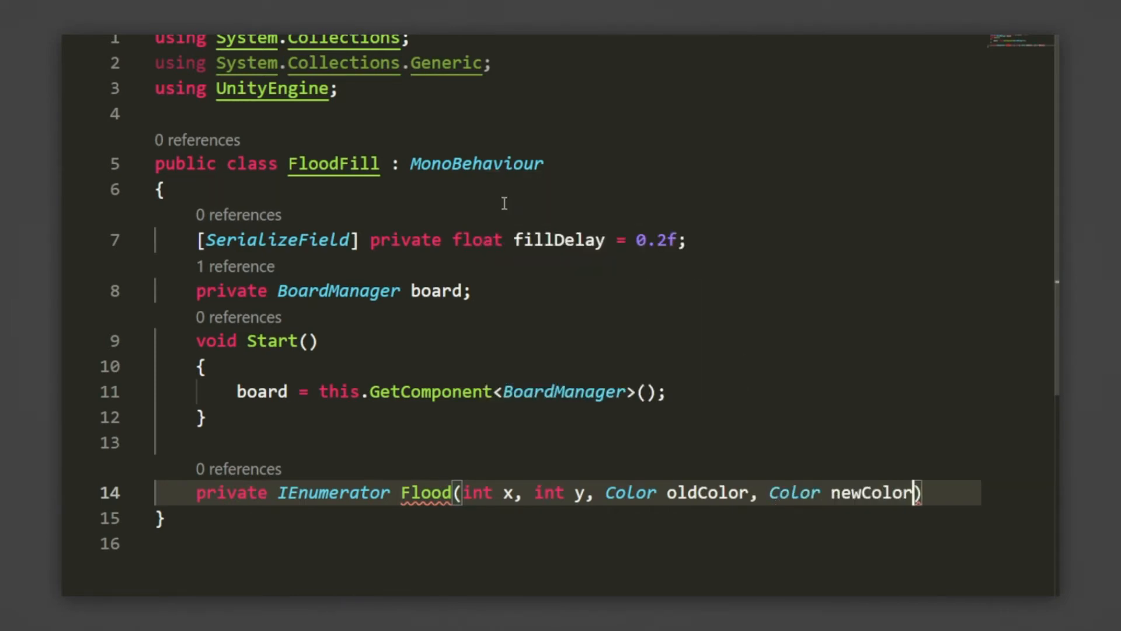
{"action": "key", "text": "Enter"}
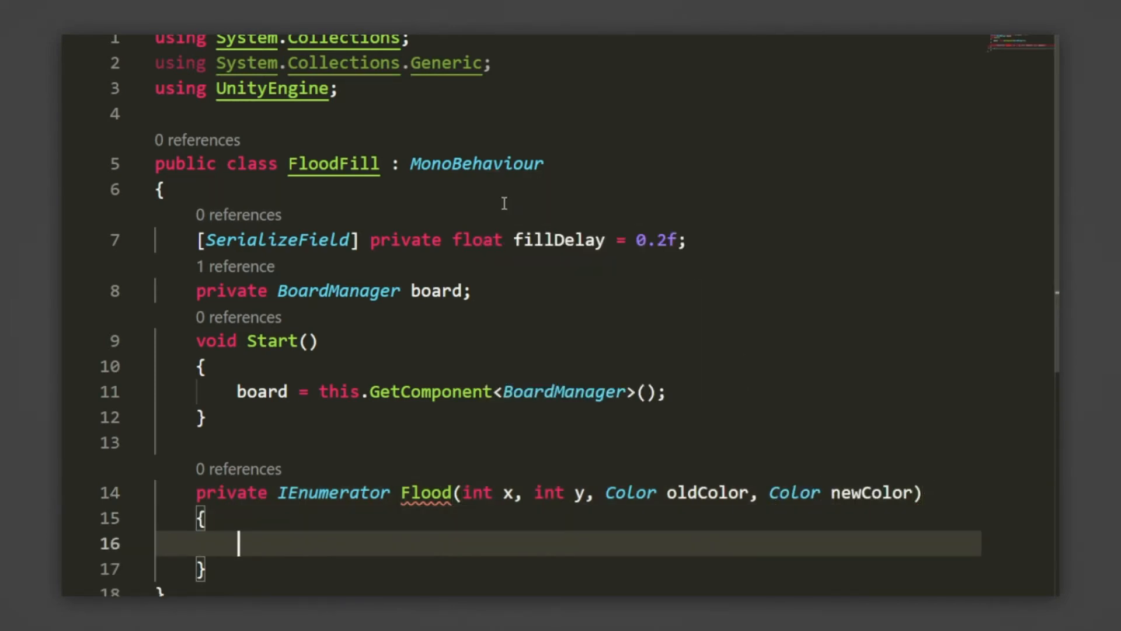
{"action": "scroll", "scroll_direction": "down", "scroll_amount": 3}
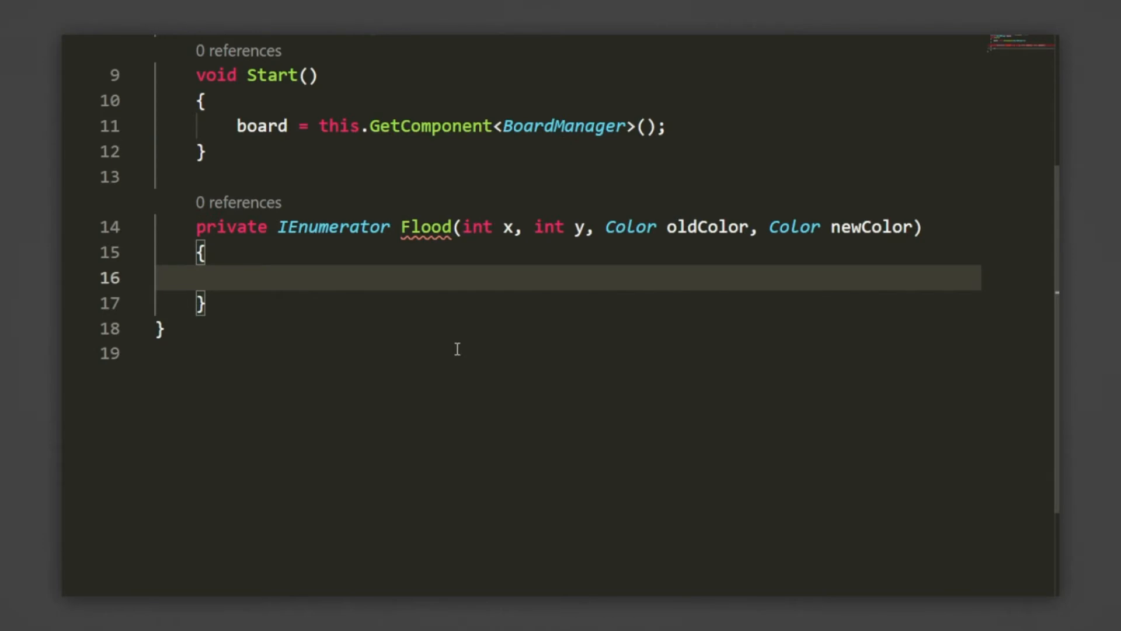
{"action": "type", "text": "WaitforSeconds"}
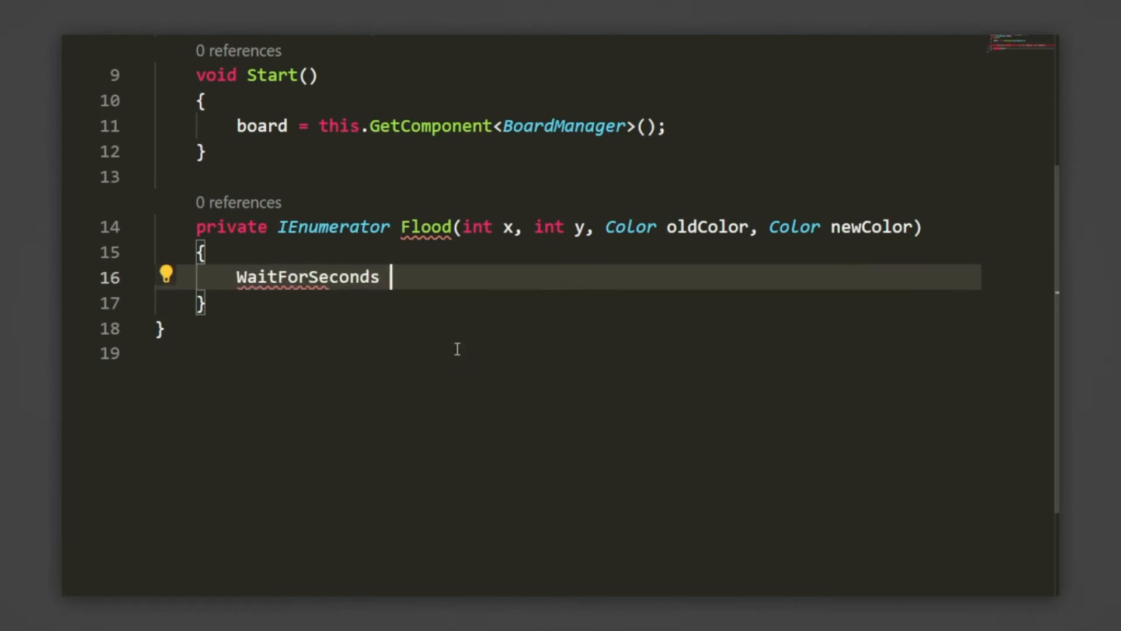
{"action": "type", "text": "wait = new WaitForSeconds(fillDelay);"}
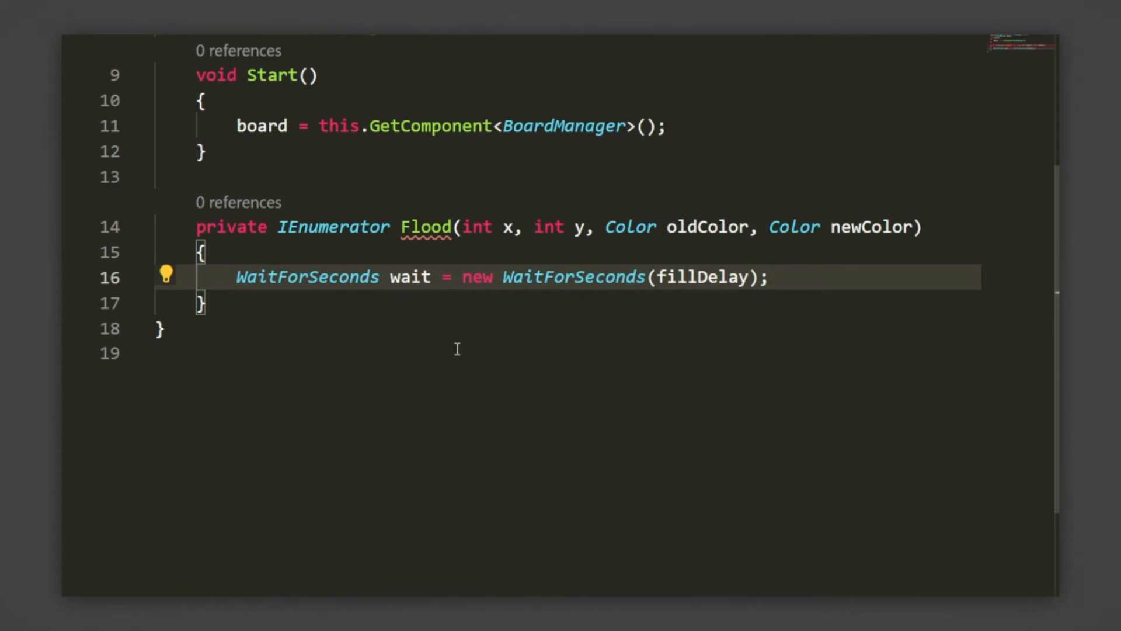
Add an if check that x and y lie within 0 and board.xSize/ySize
{"action": "type", "text": "if("}
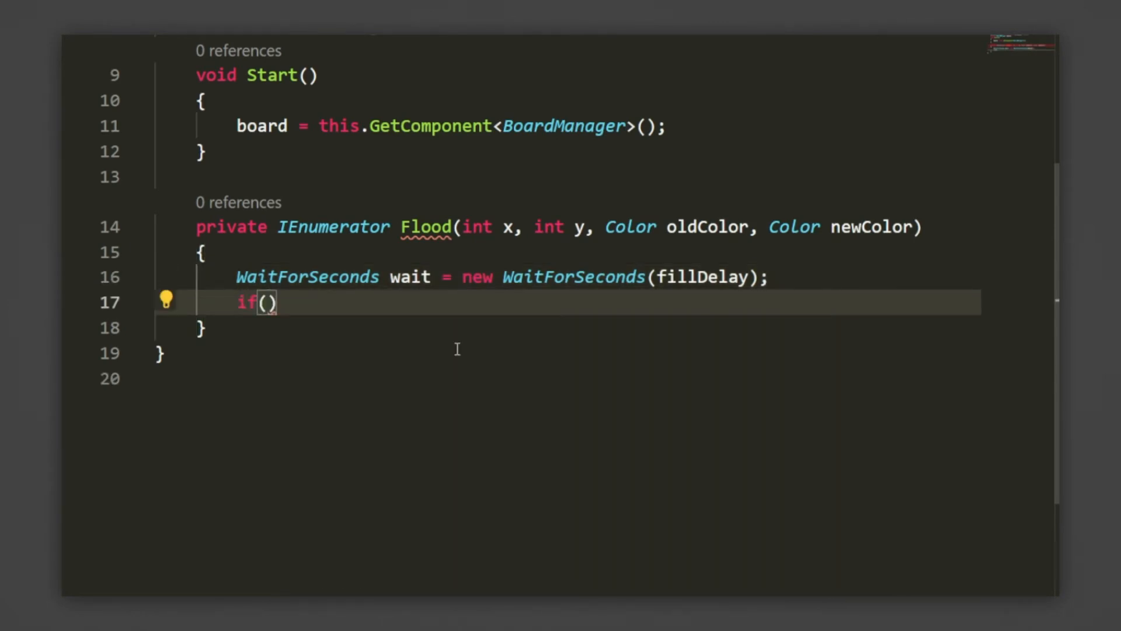
{"action": "type", "text": "x >= 0 &&"}
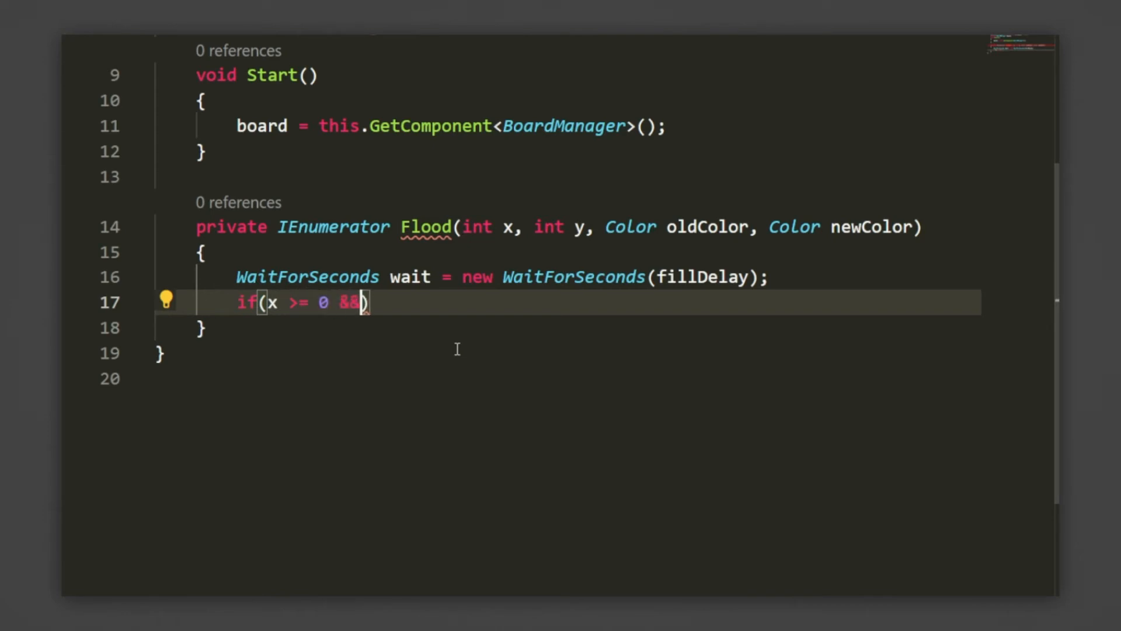
{"action": "type", "text": "x <"}
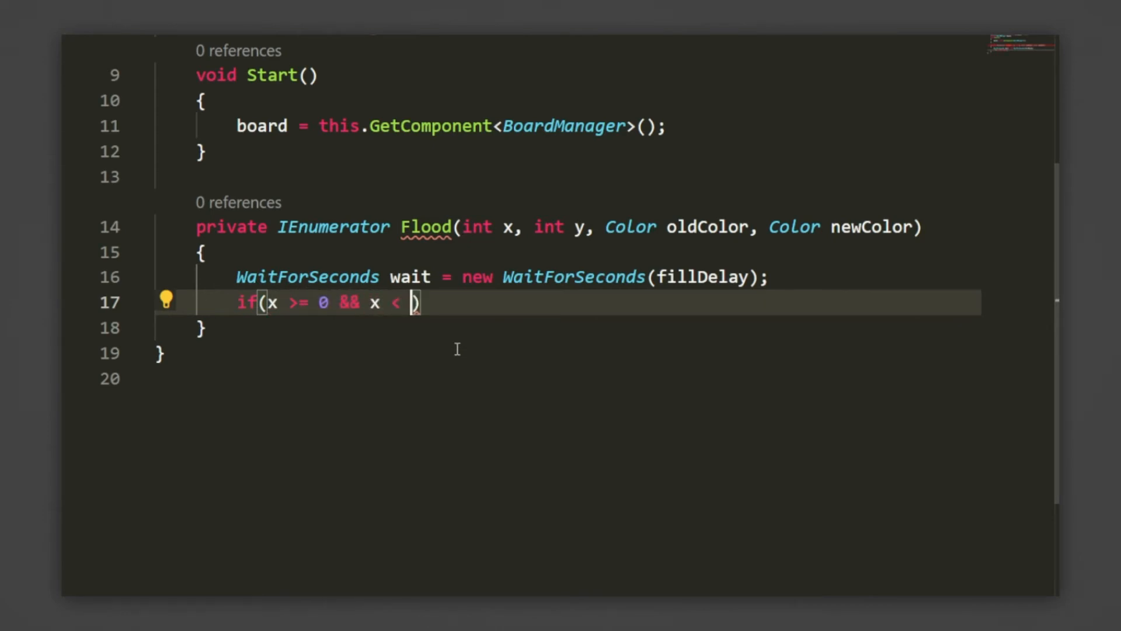
{"action": "type", "text": "board.s"}
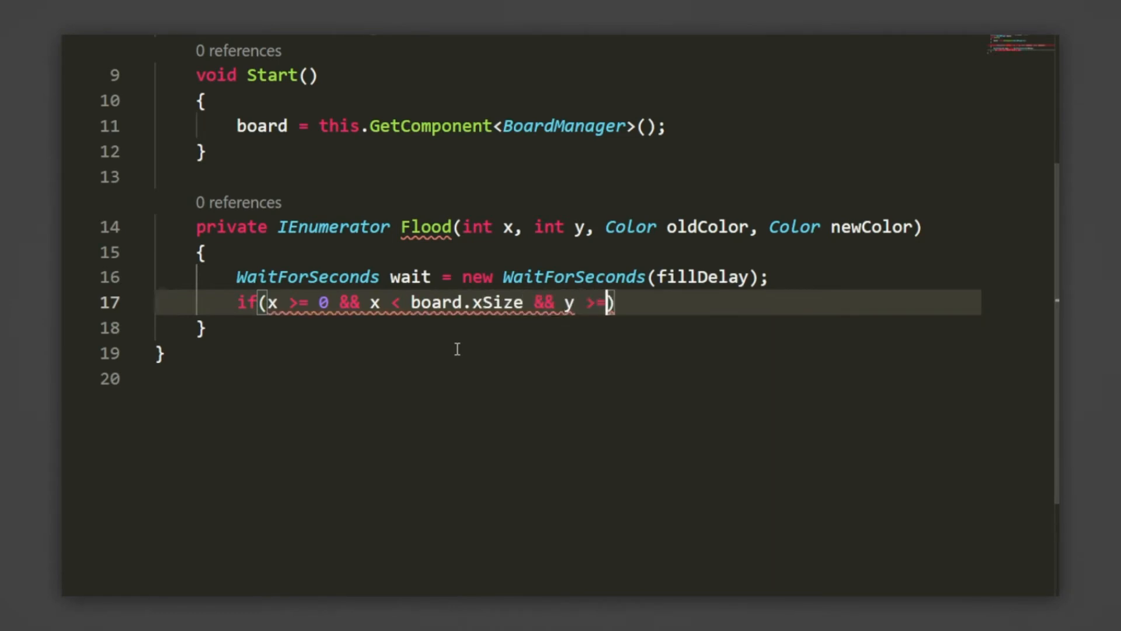
{"action": "type", "text": "0 /"}
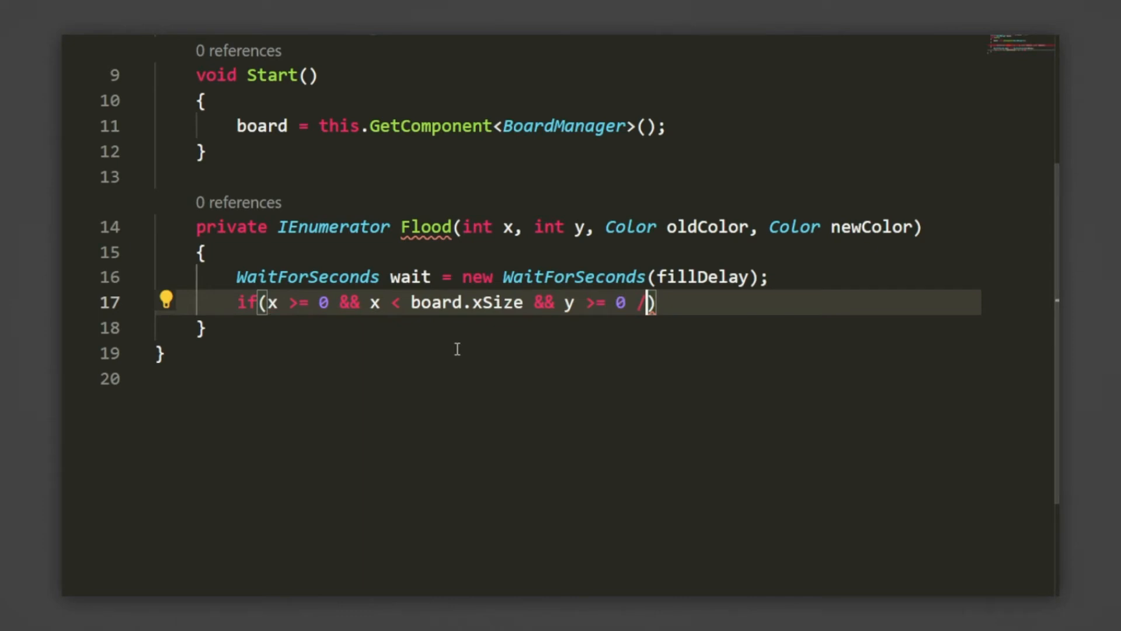
{"action": "type", "text": "& y <z"}
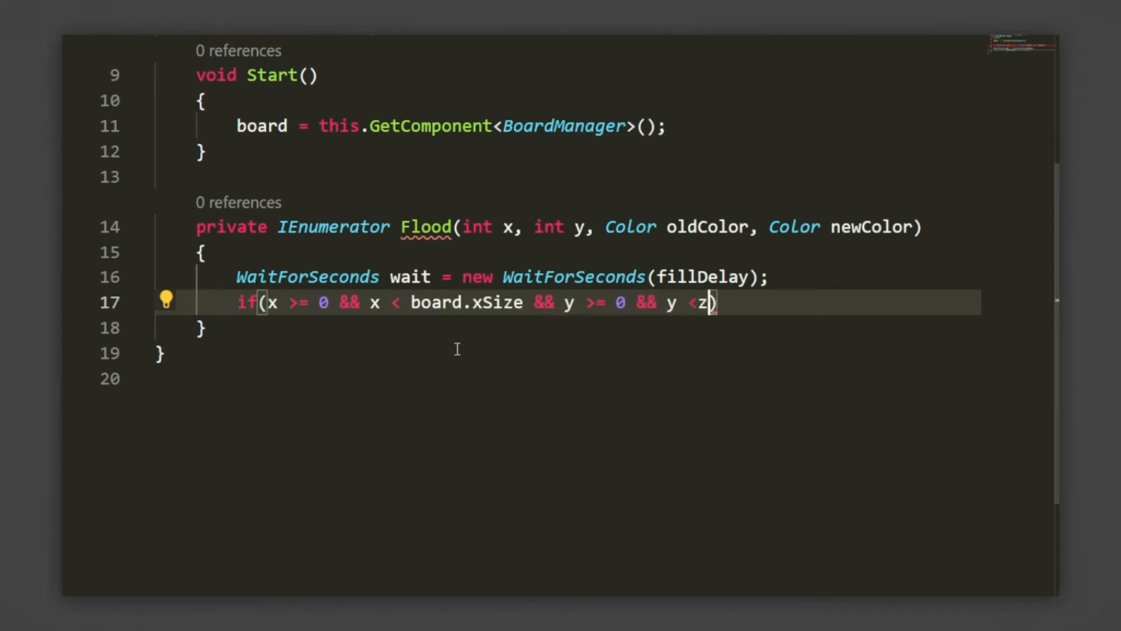
{"action": "type", "text": "board.ySize"}
{"action": "type", "text": "{"}
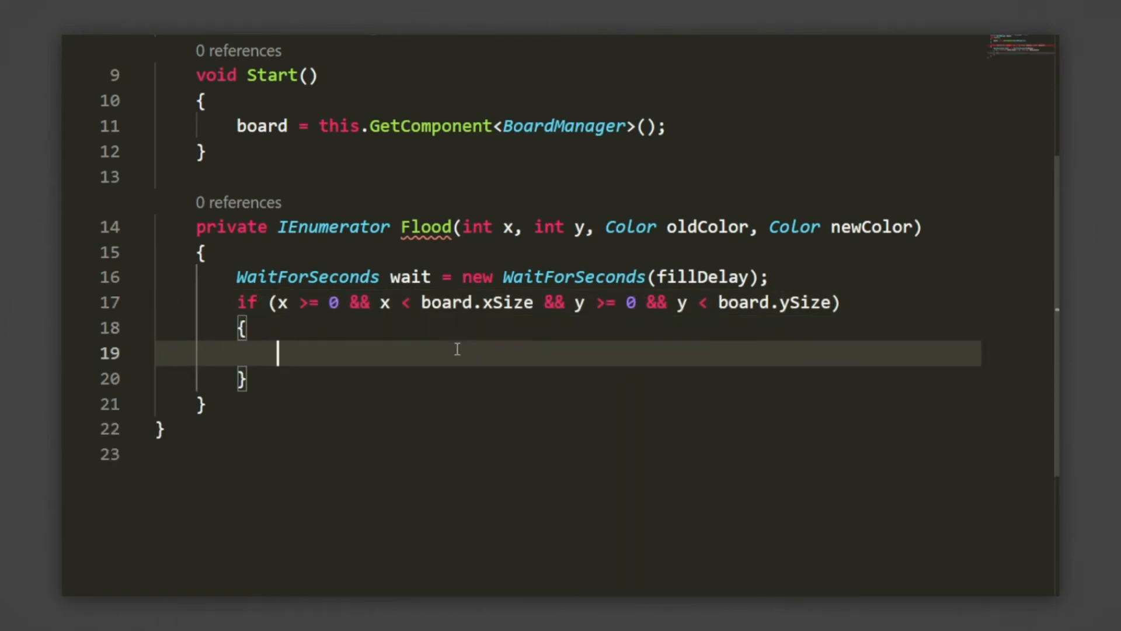
Yield the wait in Flood, then check whether grid[x, y]'s sprite colour equals oldColor
{"action": "type", "text": "yield return wait;"}
{"action": "type", "text": "if(board.grid["}
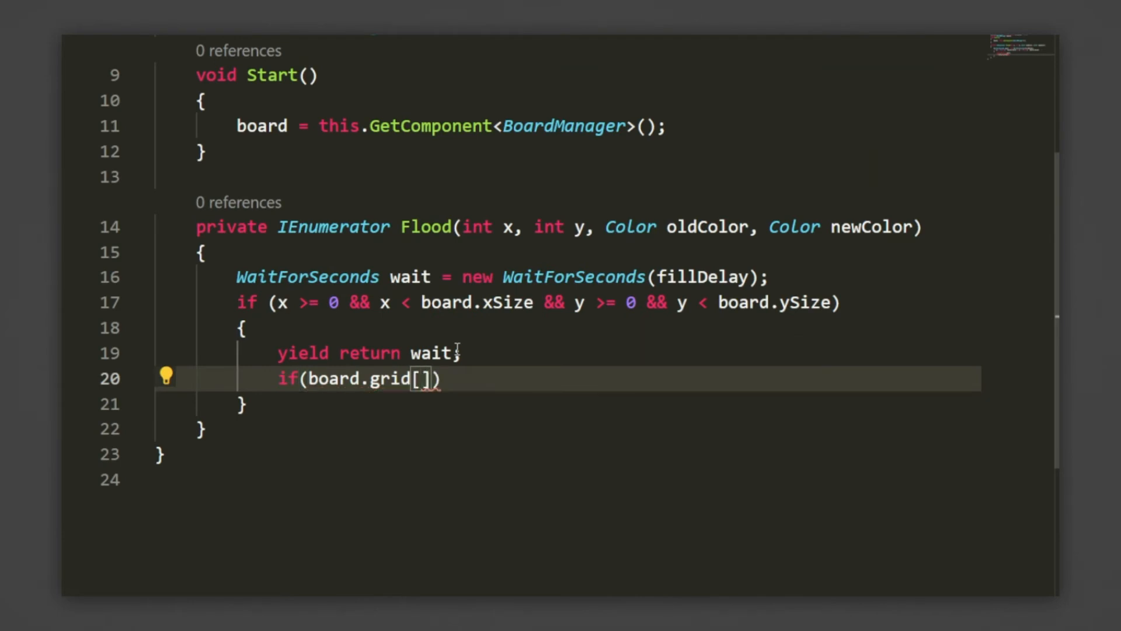
{"action": "type", "text": "x,y"}
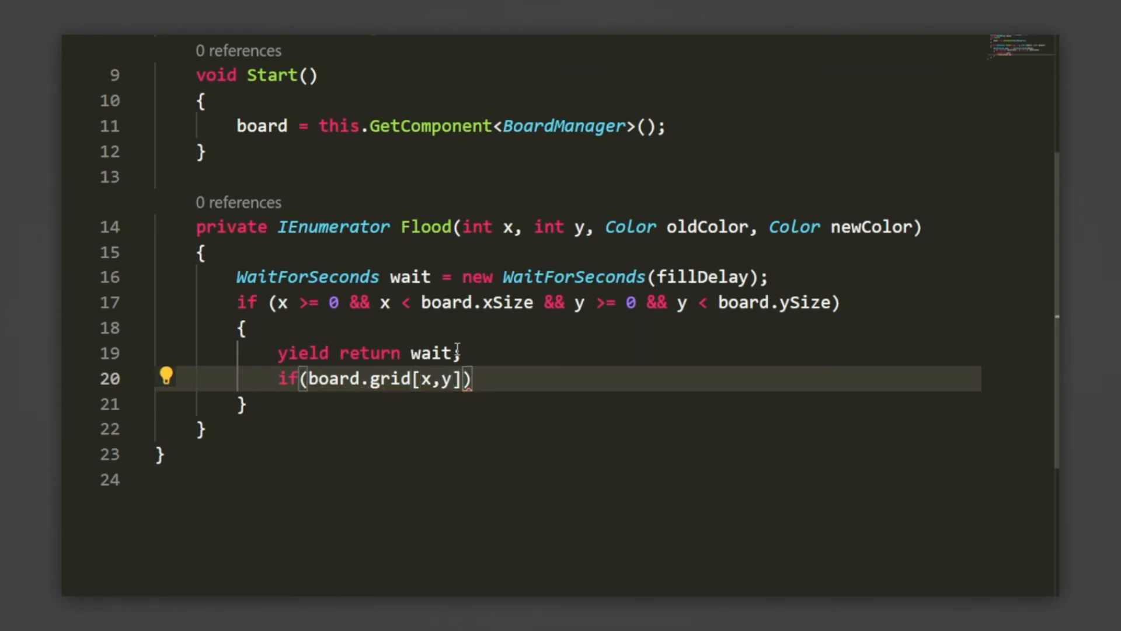
{"action": "type", "text": ".GetComponent<SpriteRenderer>("}
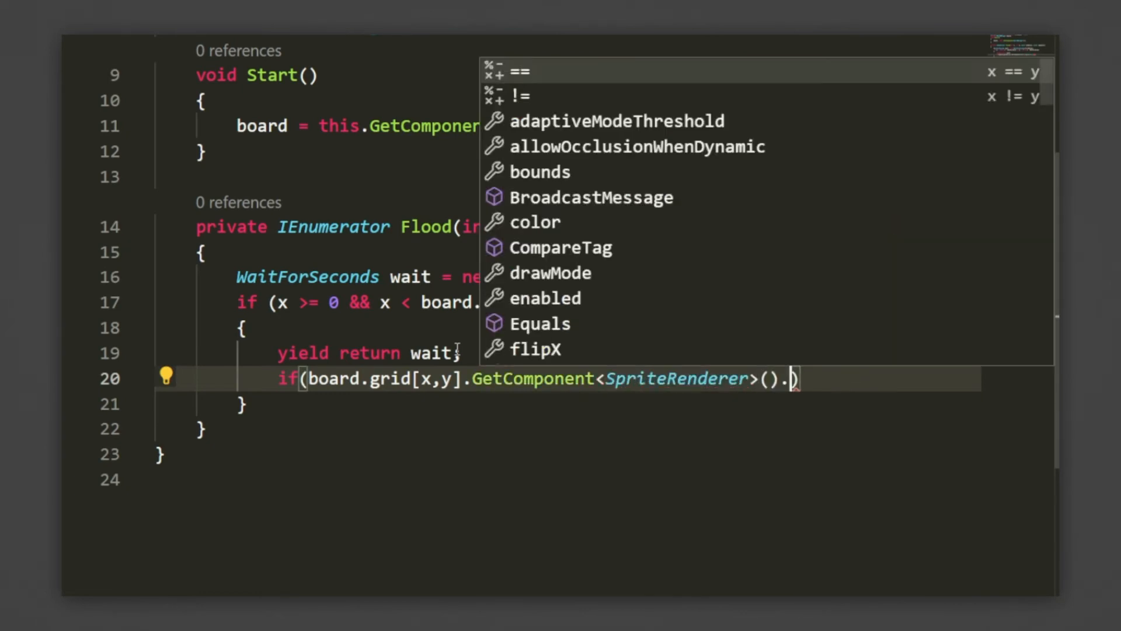
{"action": "type", "text": ".color == oldColor"}
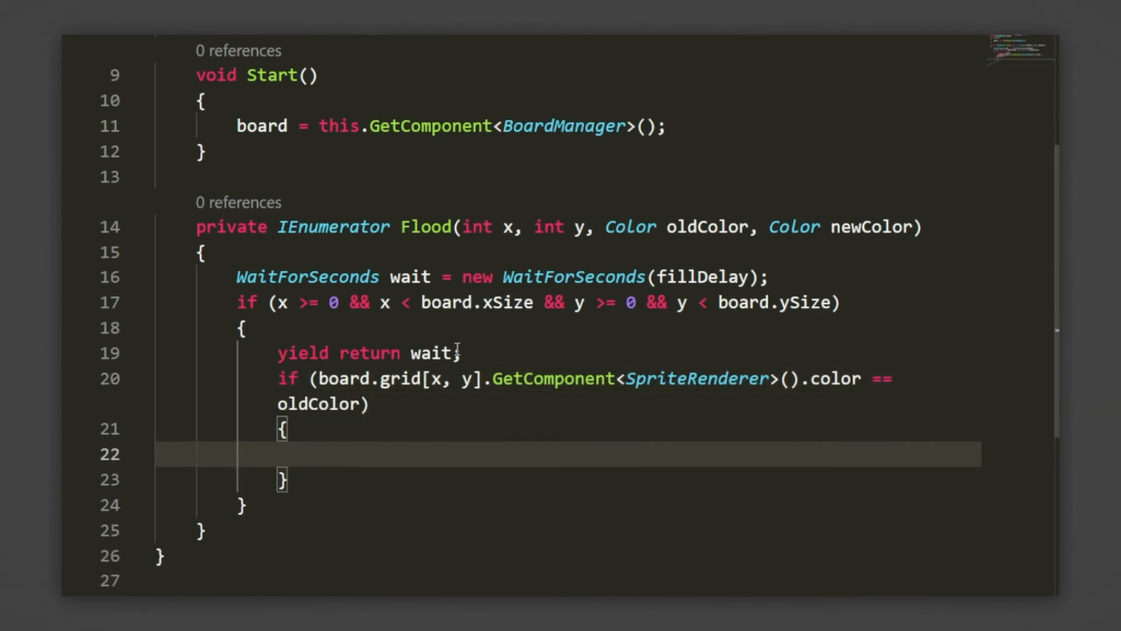
Inside that check, set board.grid[x, y]'s SpriteRenderer colour to newColor
{"action": "type", "text": "board.grid"}
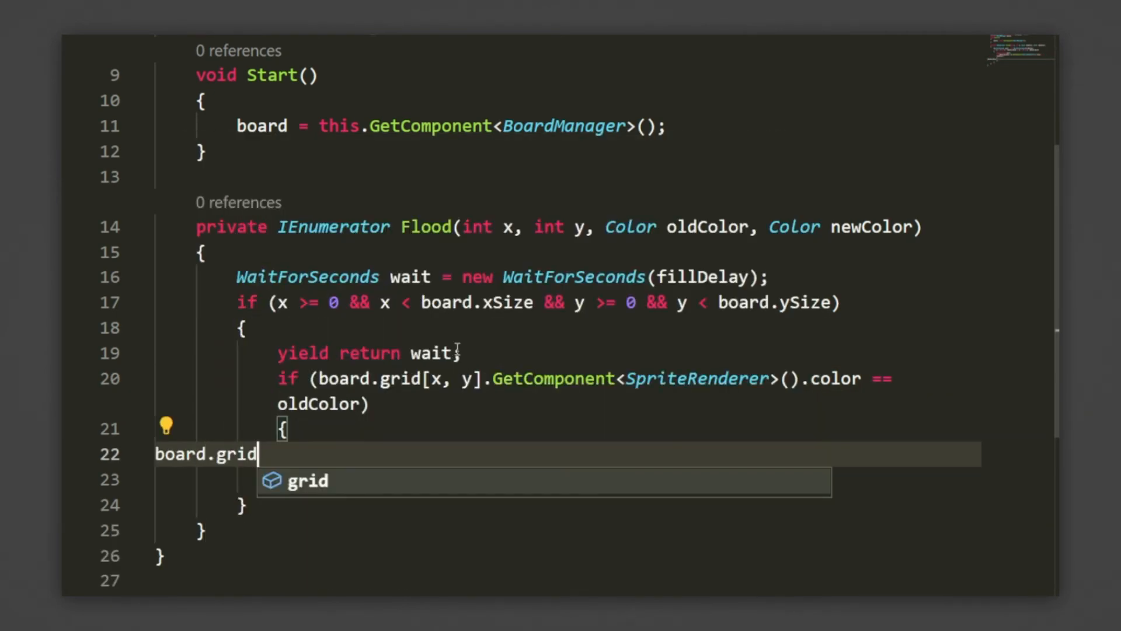
{"action": "type", "text": "[x,y]."}
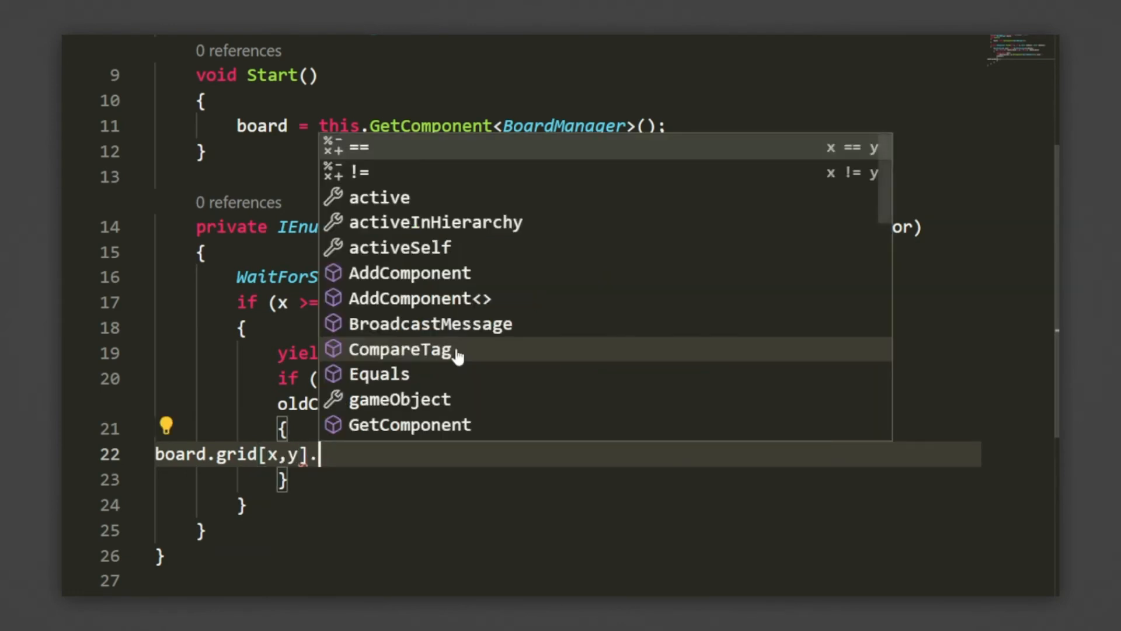
{"action": "type", "text": ".GetComponent<SpriteRenderer>("}
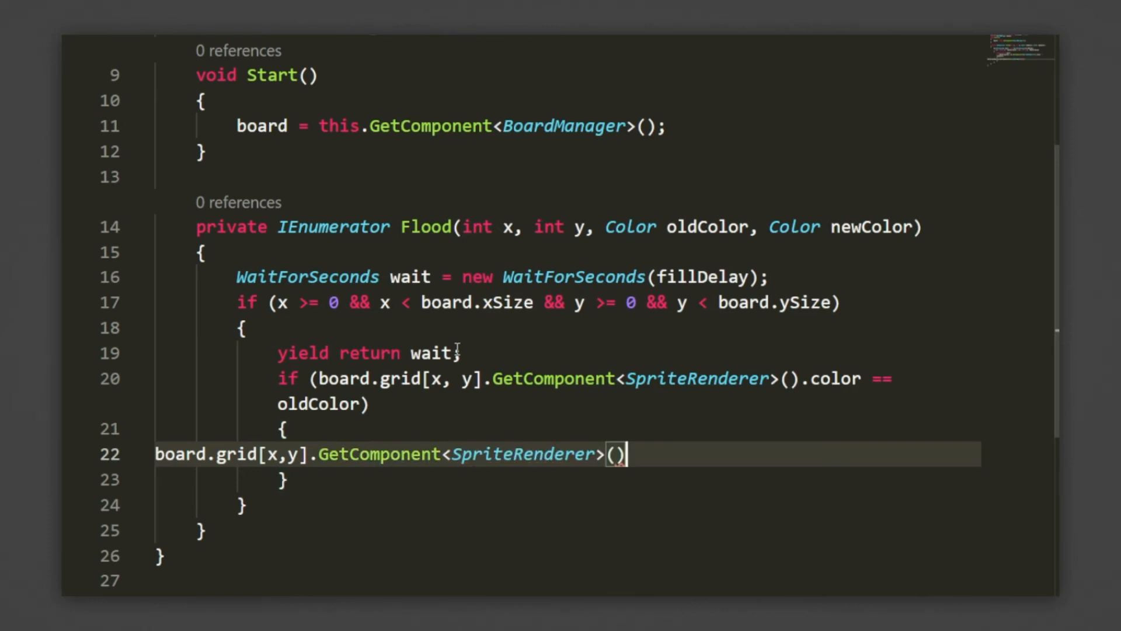
{"action": "type", "text": ".color ="}
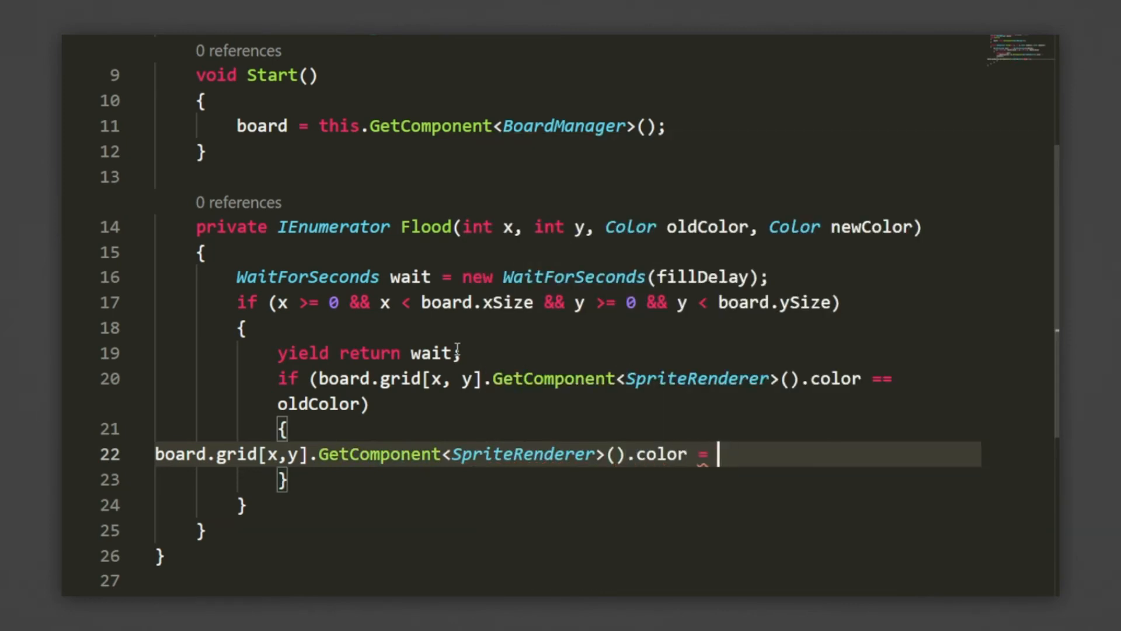
{"action": "type", "text": "newColor;"}
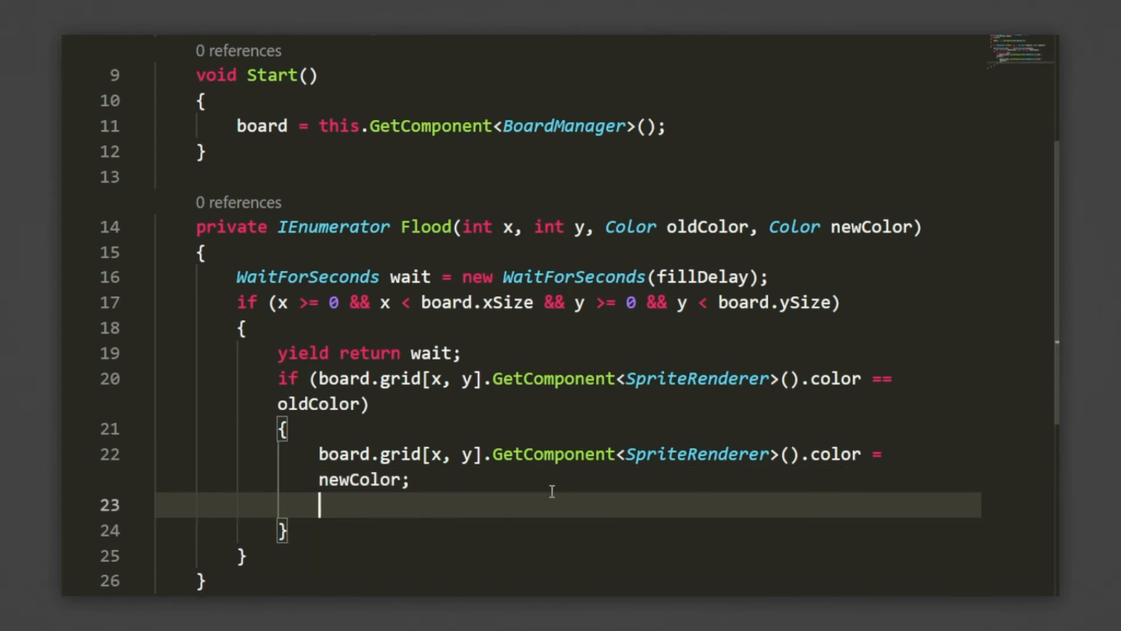
{"action": "type", "text": "Star"}
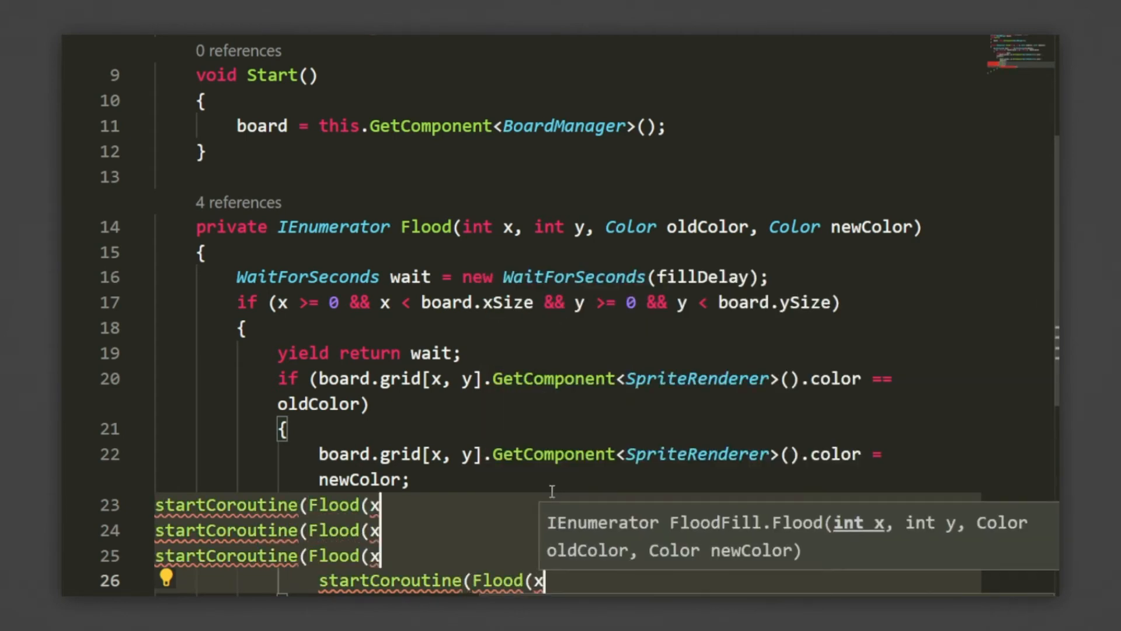
Start Flood coroutines on neighbours x+1, x-1, y+1, y-1 with oldColor and newColor
{"action": "type", "text": "+1, y, oldColor,"}
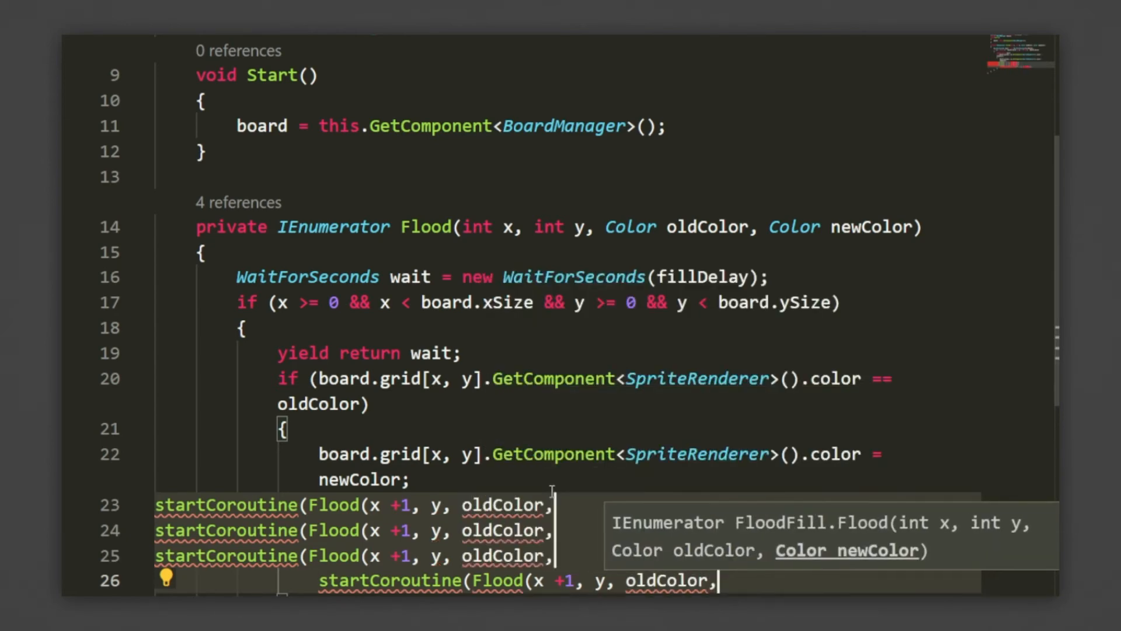
{"action": "type", "text": "newColor));"}
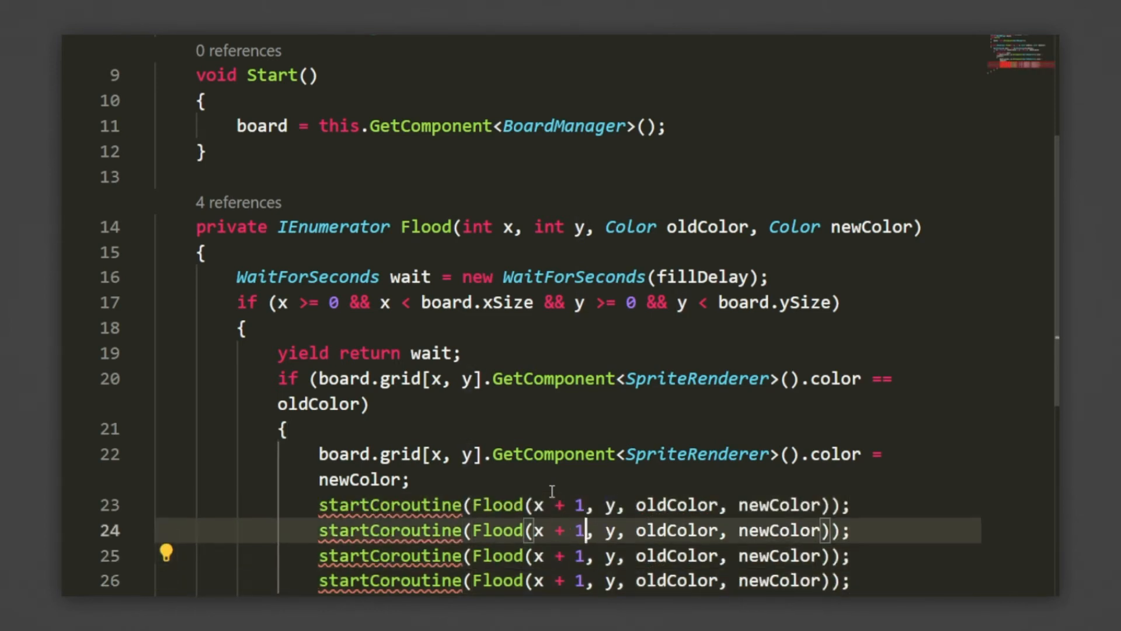
{"action": "type", "text": "-"}
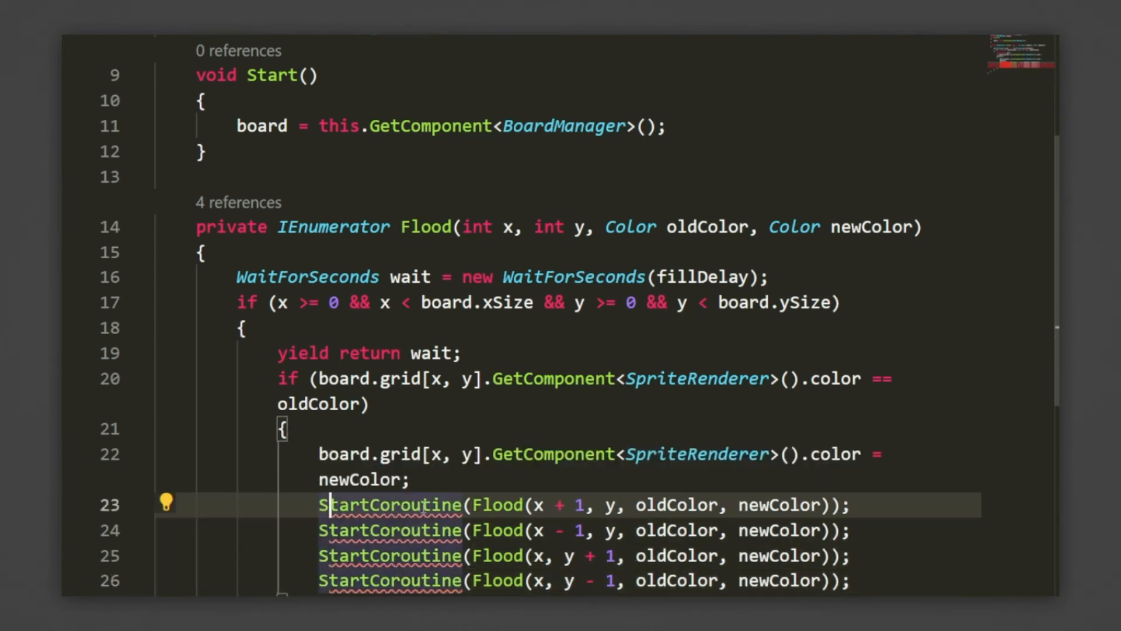
In Update, on F key down pick random x and y within the board's size
{"action": "scroll", "scroll_direction": "down", "scroll_amount": 3}
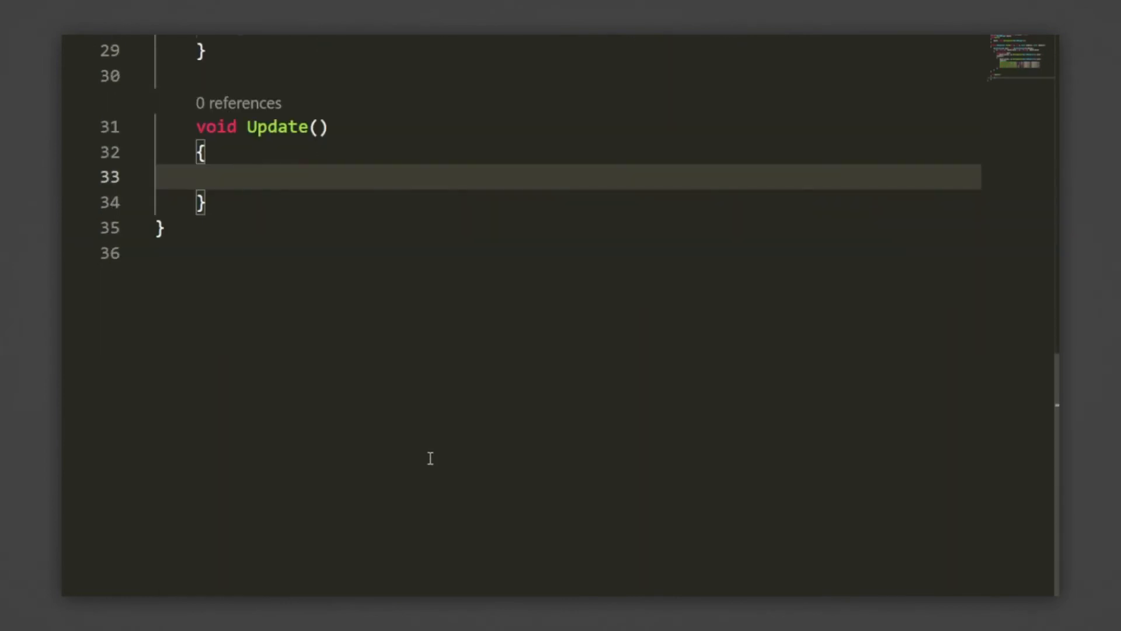
{"action": "type", "text": "if(Input.GetKeyDown"}
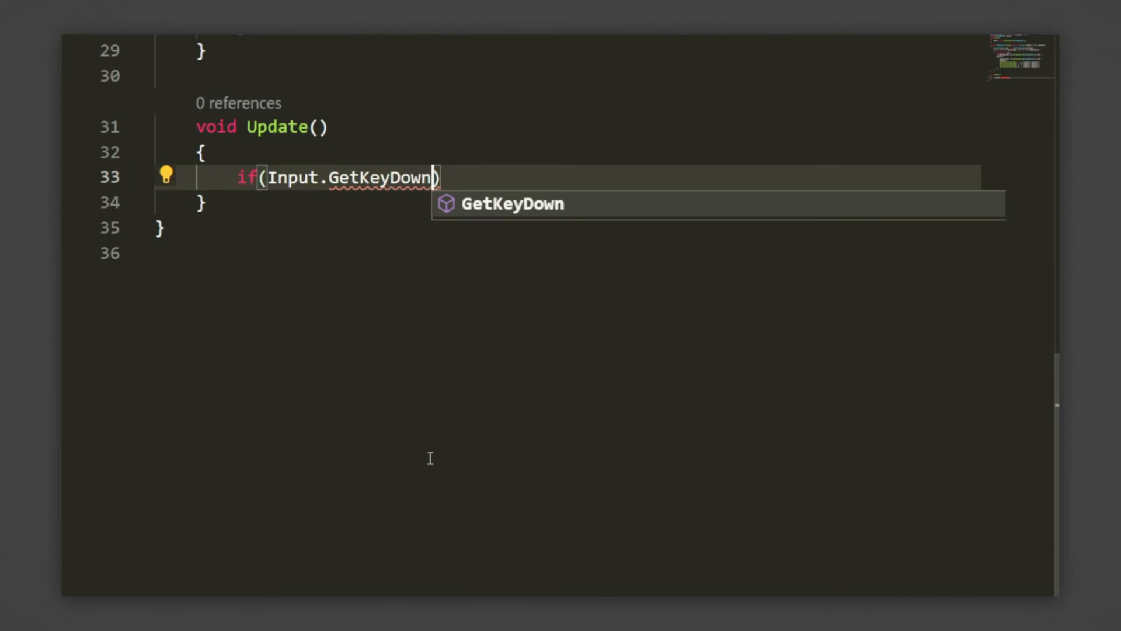
{"action": "type", "text": "(KeyCode.F"}
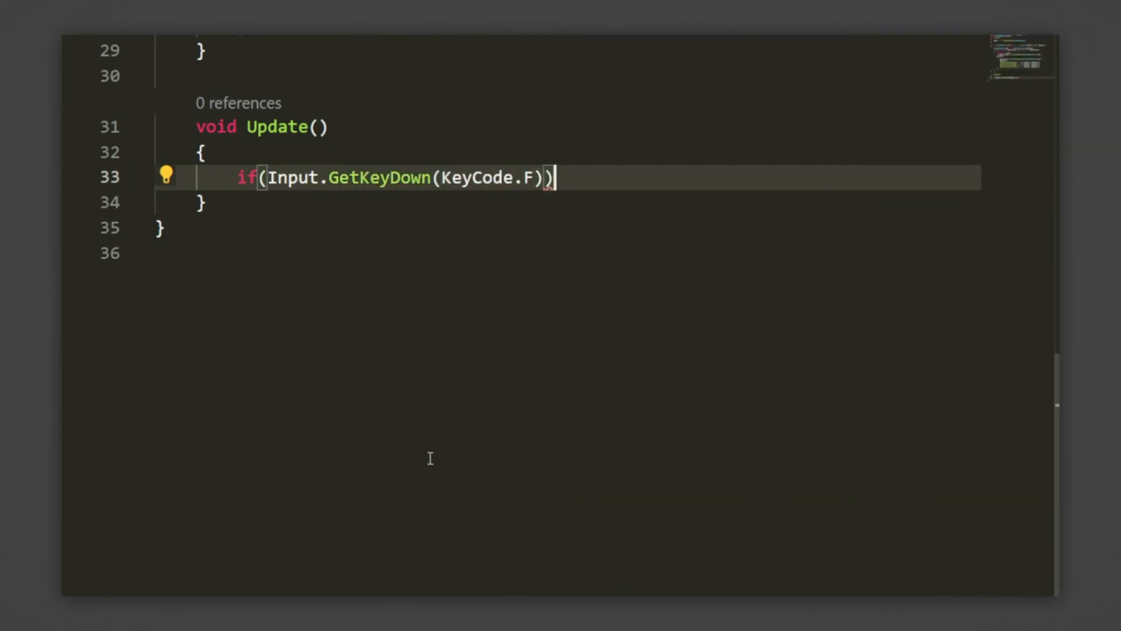
{"action": "type", "text": "{"}
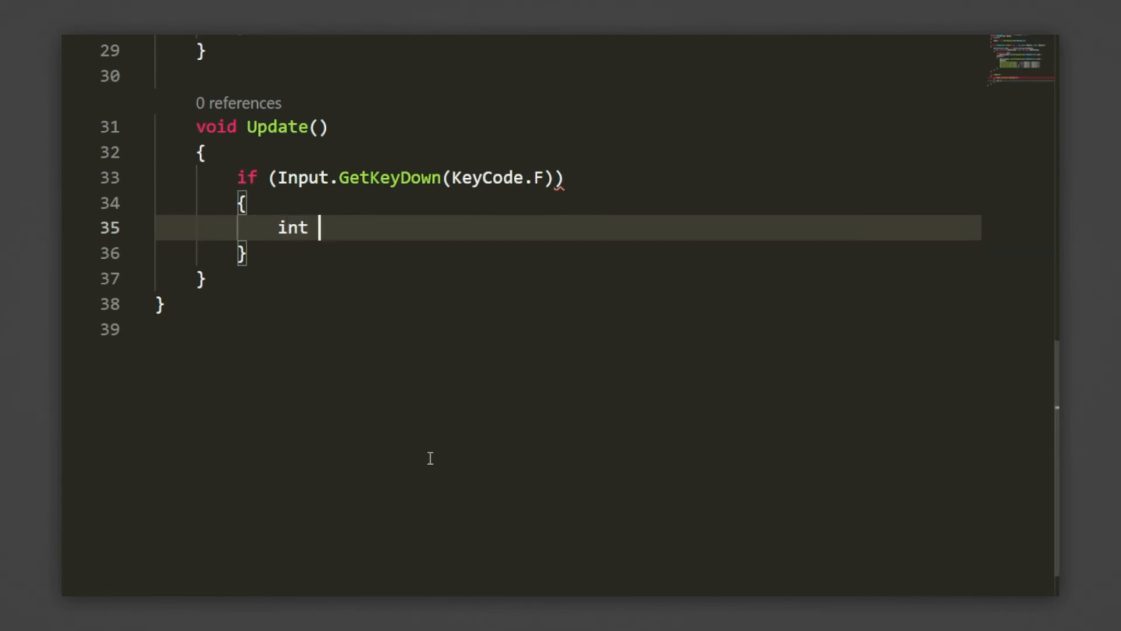
{"action": "type", "text": "x = Random.Range(0,"}
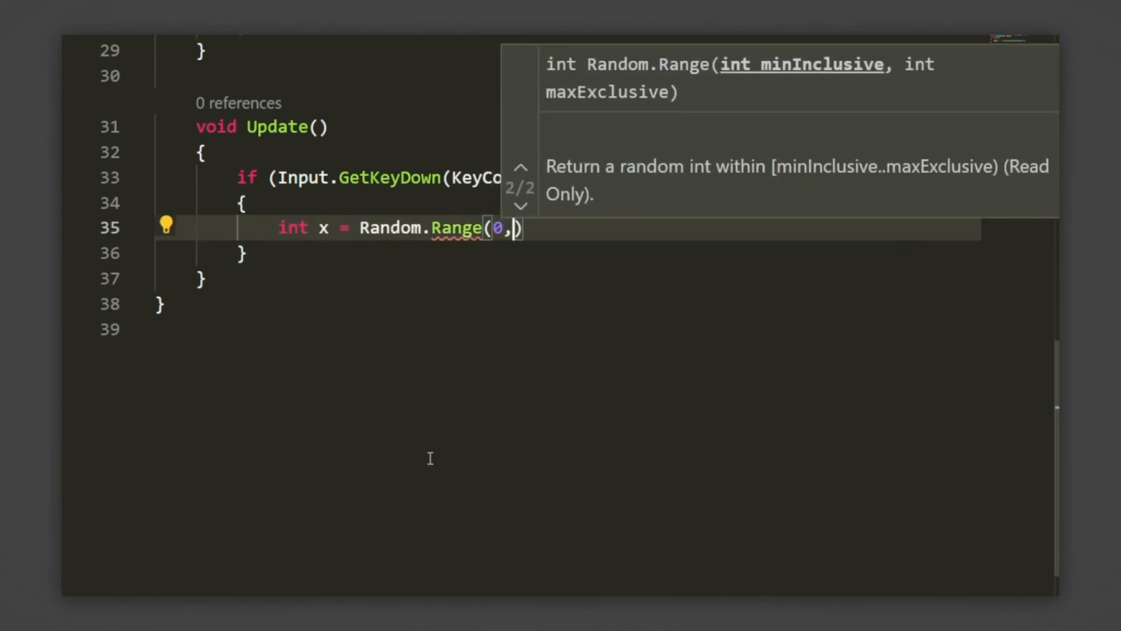
{"action": "type", "text": "board.xSize"}
{"action": "type", "text": "int"}
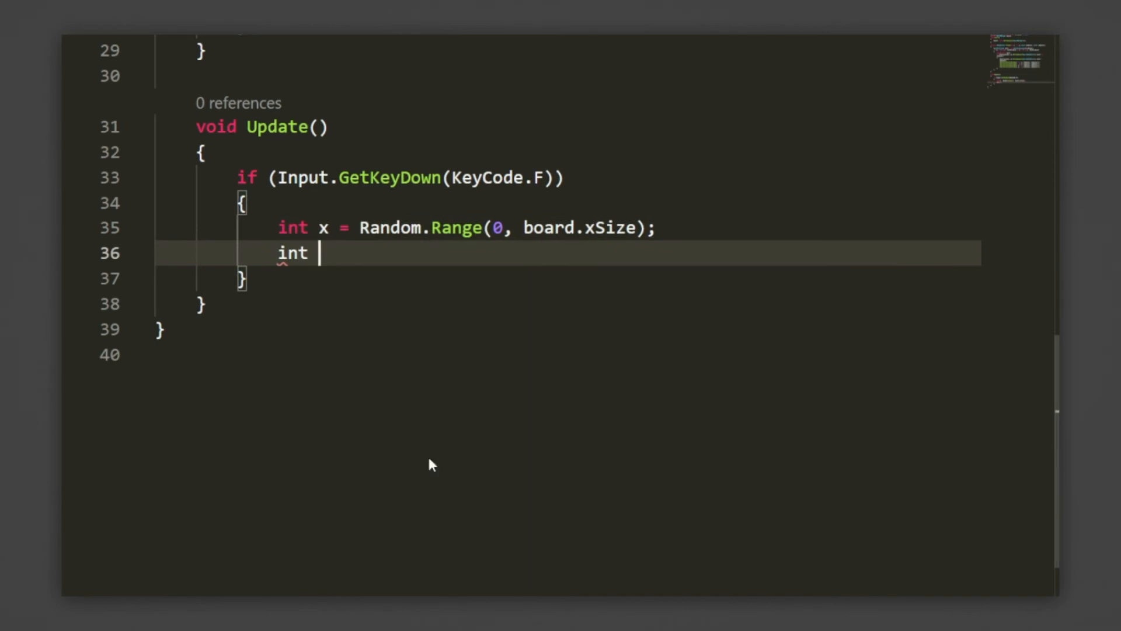
{"action": "type", "text": "y = Random.Ra"}
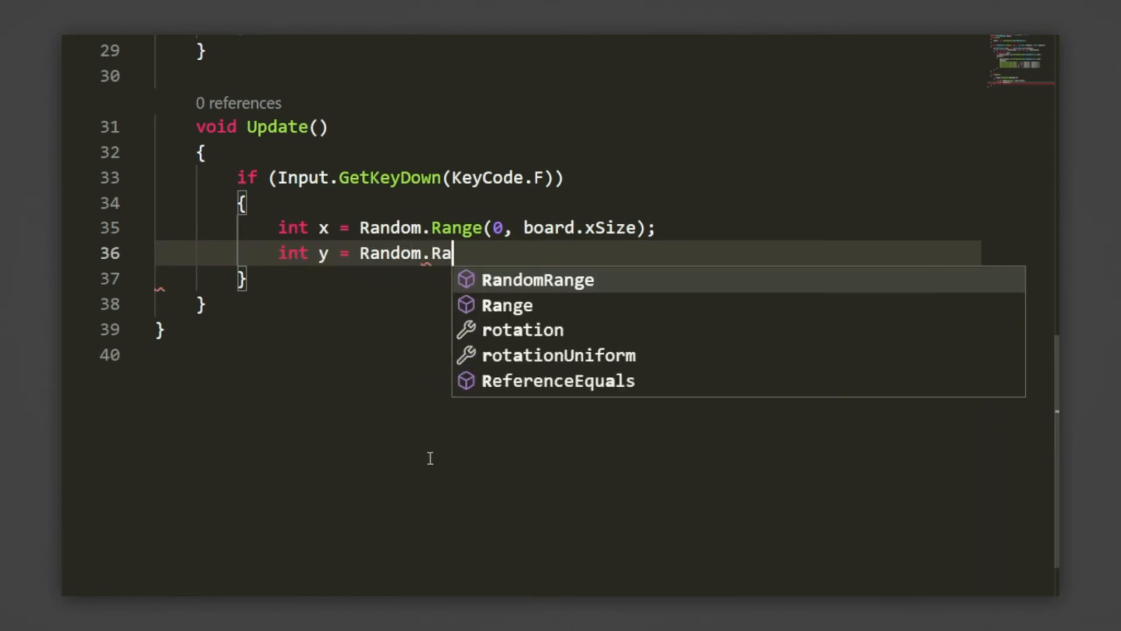
{"action": "type", "text": "nge(0, Ra"}
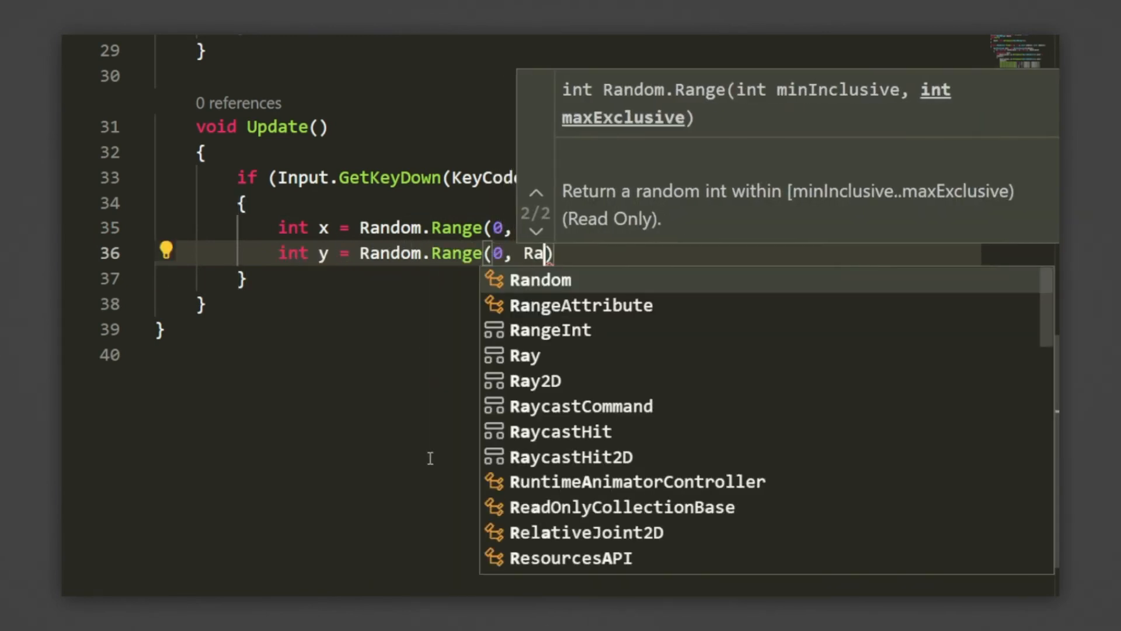
{"action": "type", "text": "board.Y"}
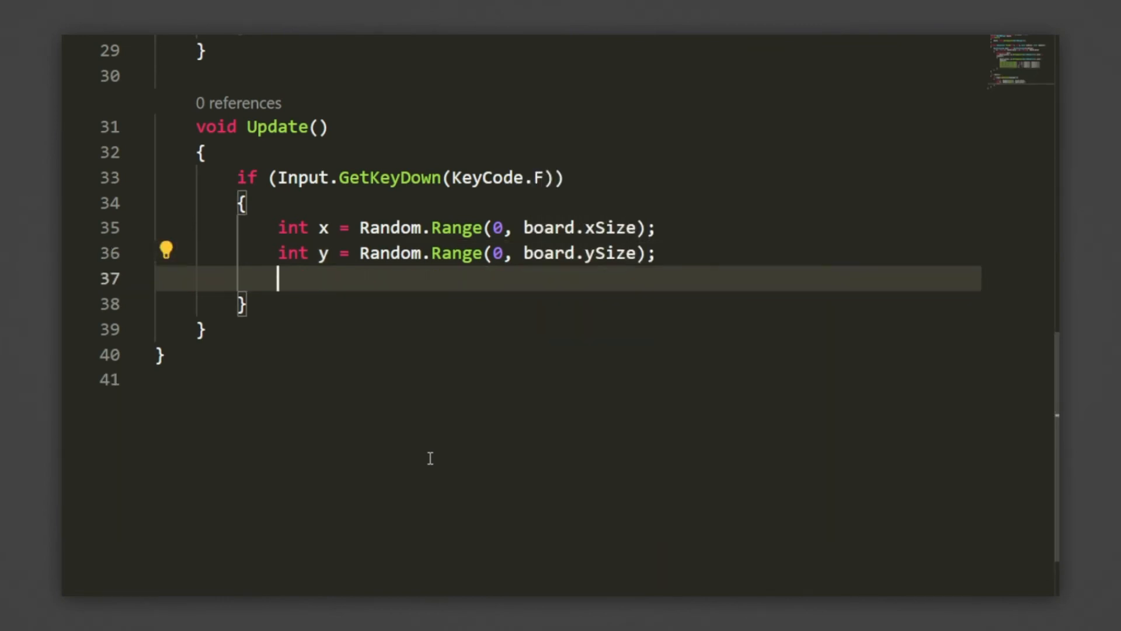
If the chosen tile isn't white, set its SpriteRenderer colour to white
{"action": "type", "text": "if(board."}
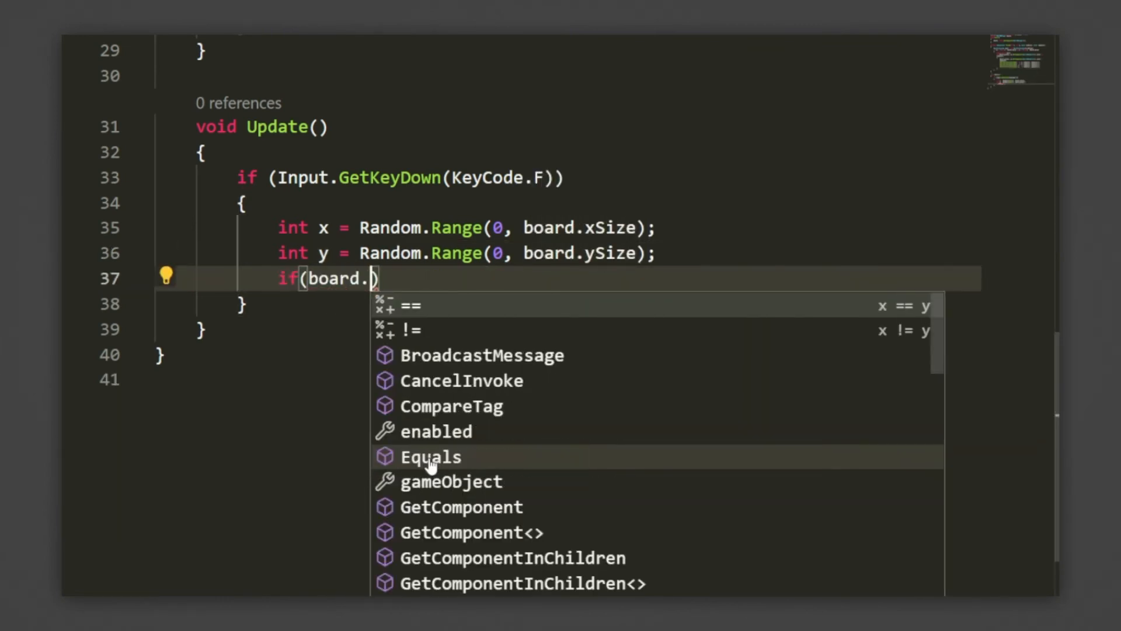
{"action": "type", "text": "grid[x"}
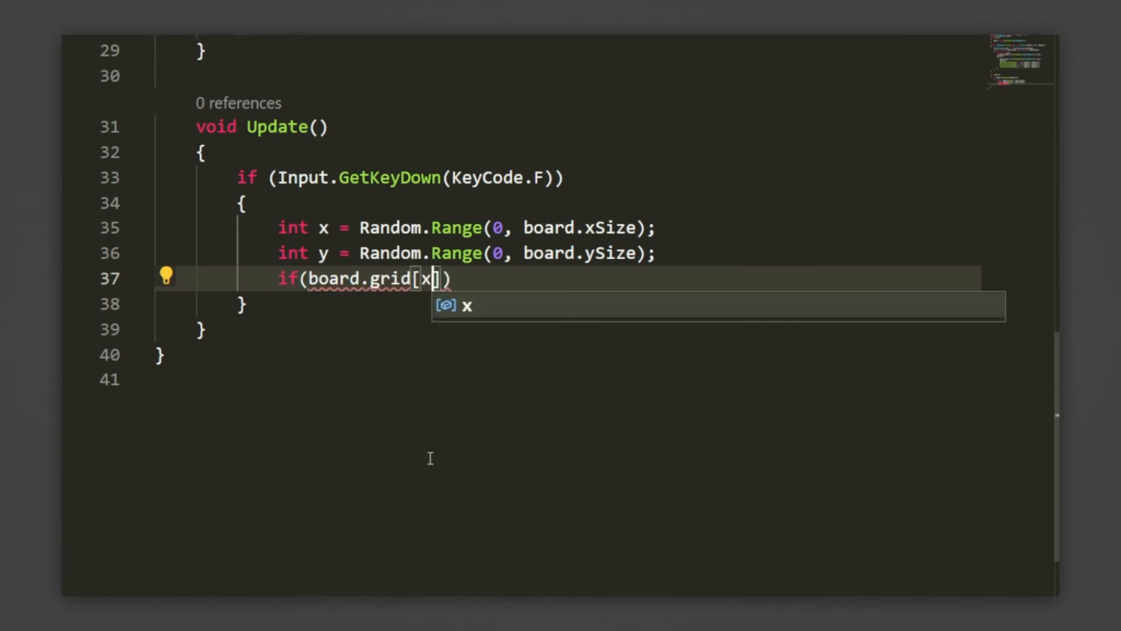
{"action": "type", "text": ",y].GetComponent<SpriteRenderer>"}
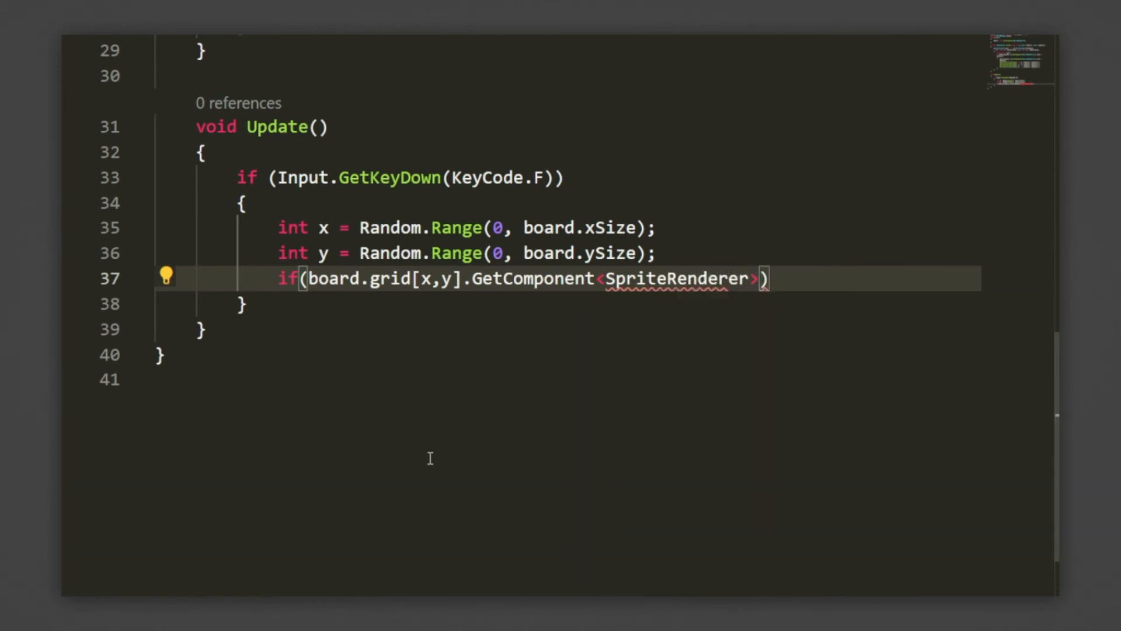
{"action": "type", "text": "().color ="}
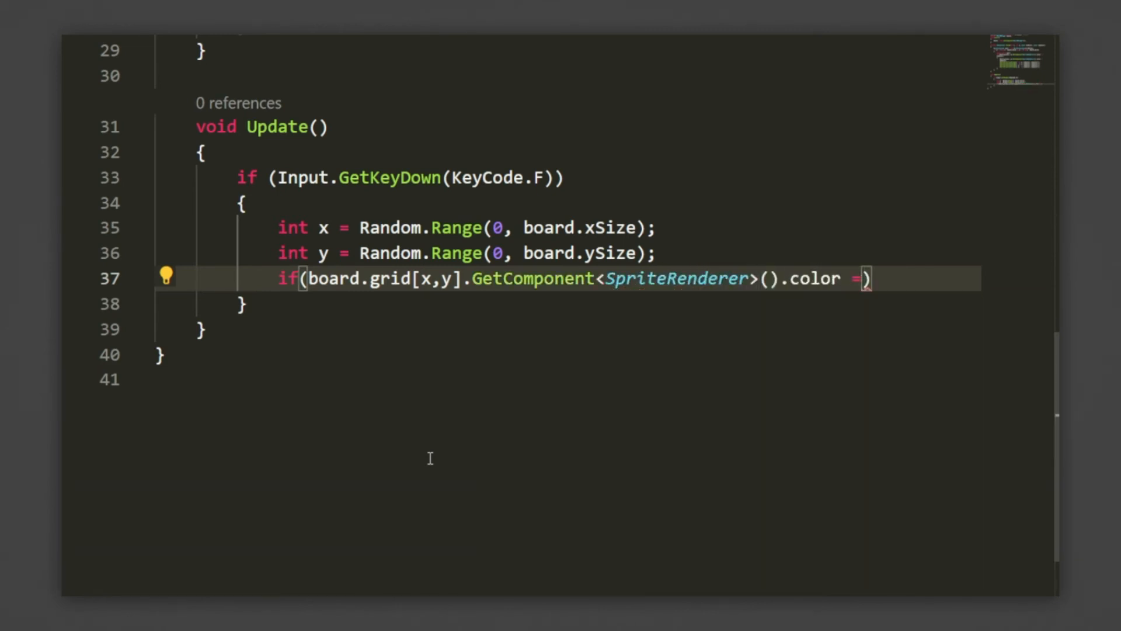
{"action": "type", "text": "!"}
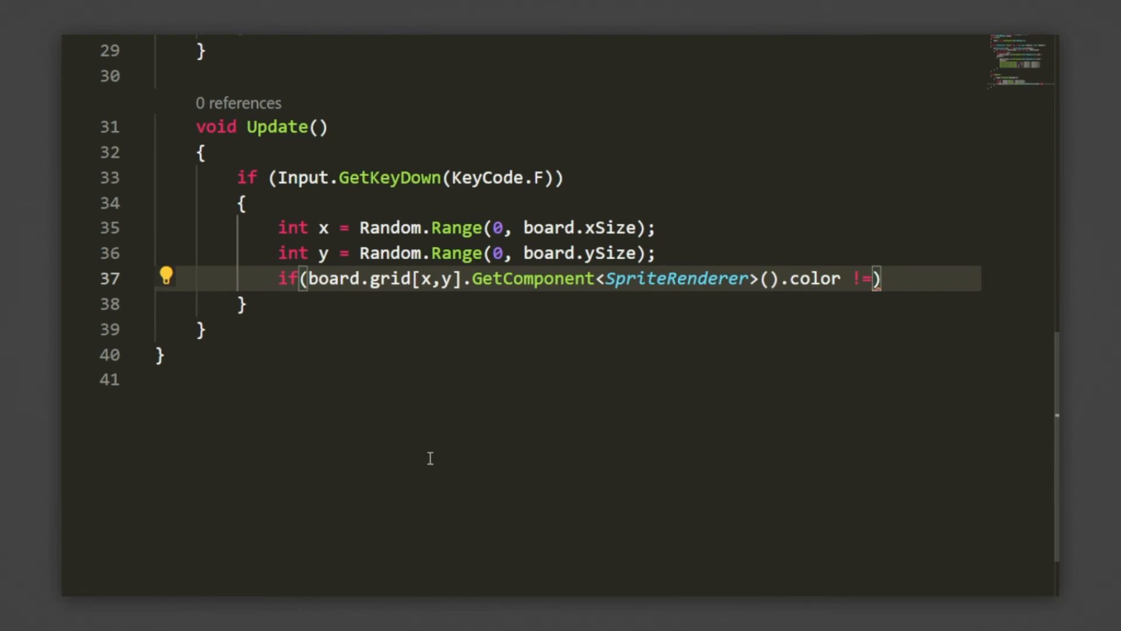
{"action": "type", "text": "Color.white"}
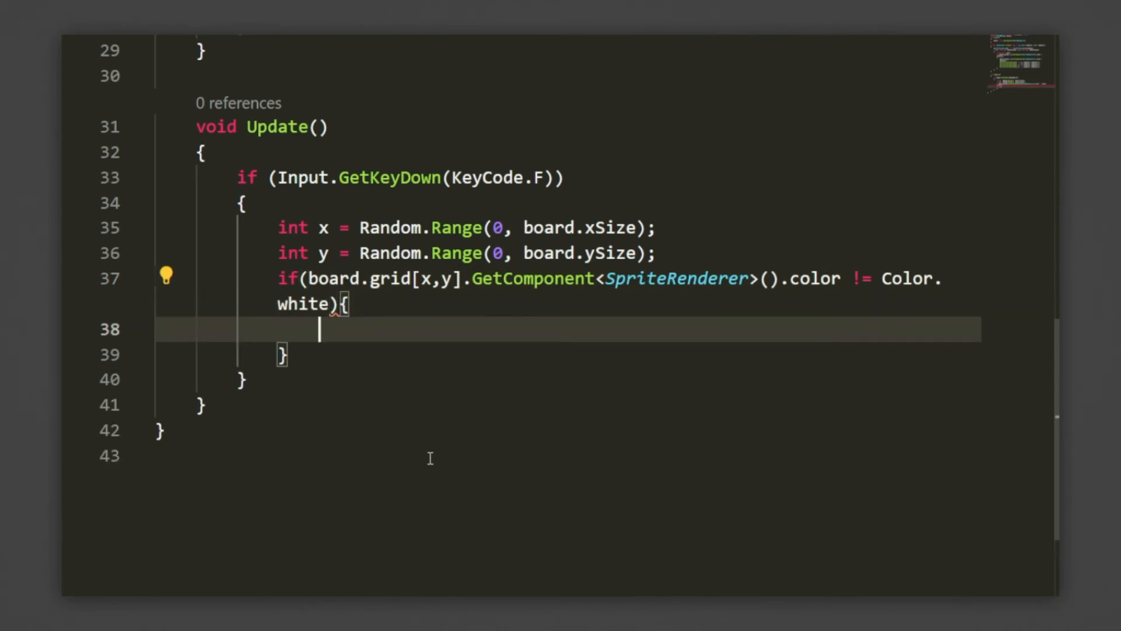
{"action": "type", "text": "bi"}
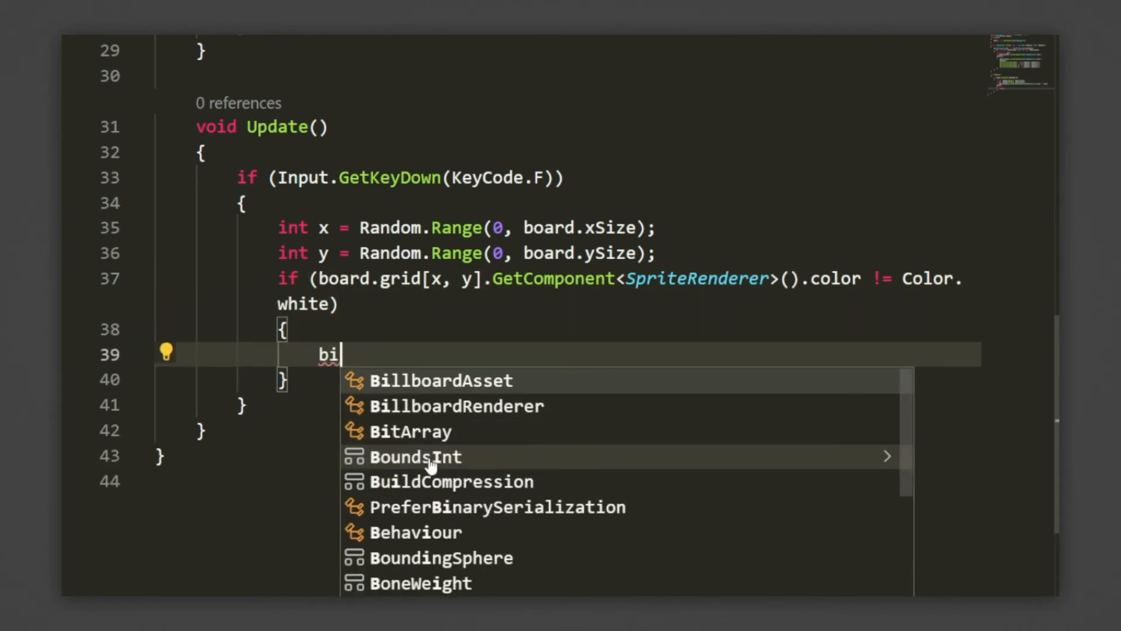
{"action": "type", "text": "board.grid["}
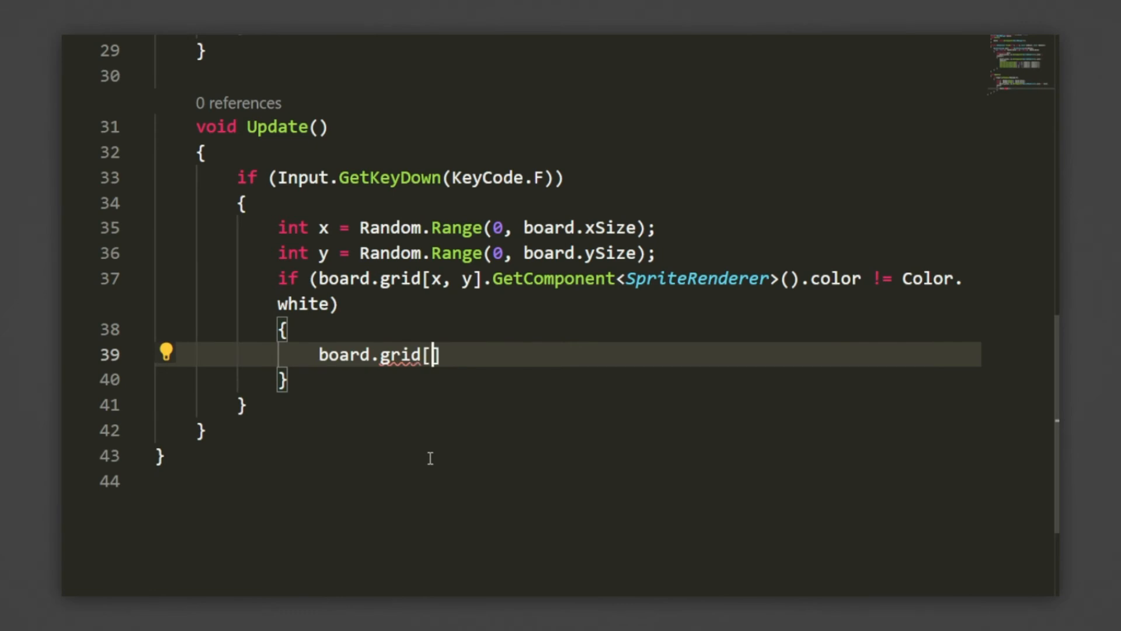
{"action": "type", "text": "x,y].GetComponent"}
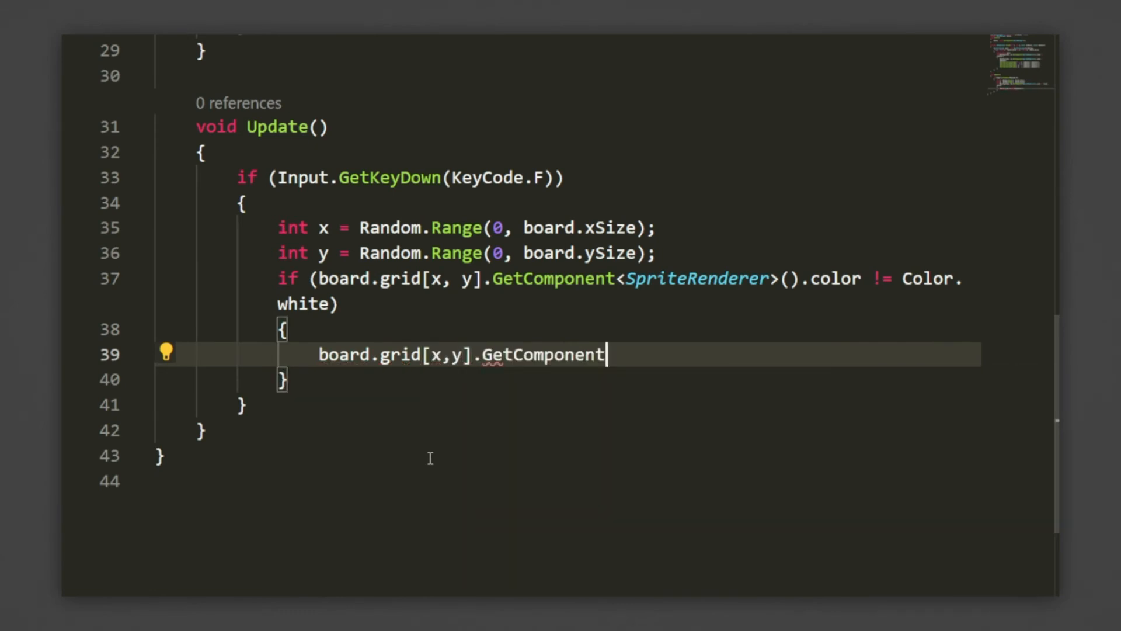
{"action": "type", "text": "<SpriteRenderer"}
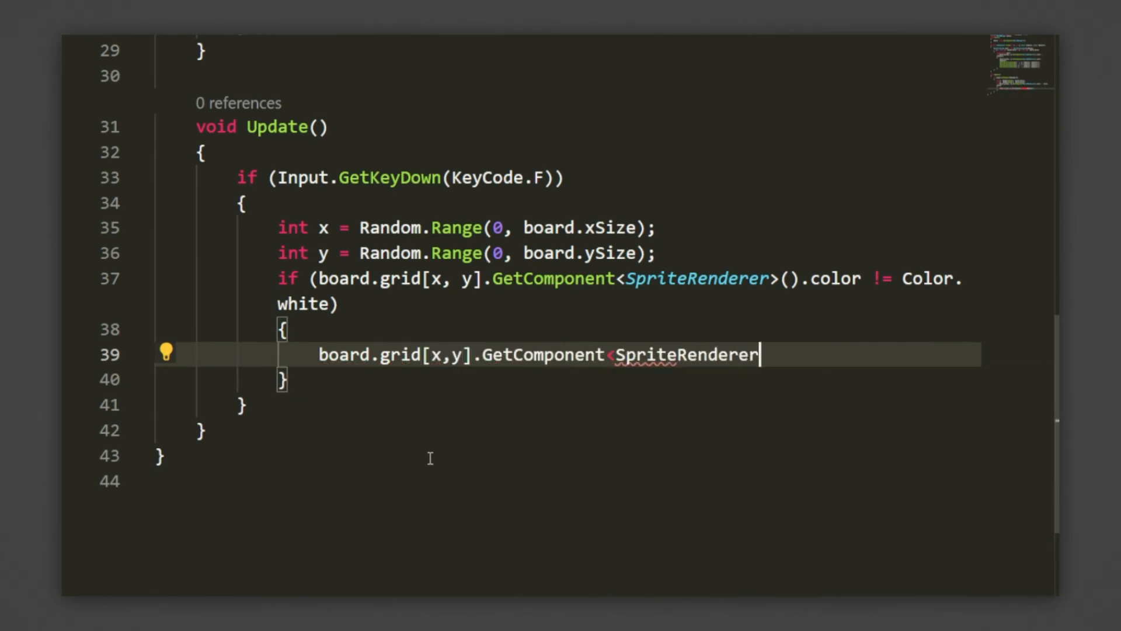
{"action": "type", "text": ">().color ="}
{"action": "type", "text": "StartCoroutine(Flood(x,y"}
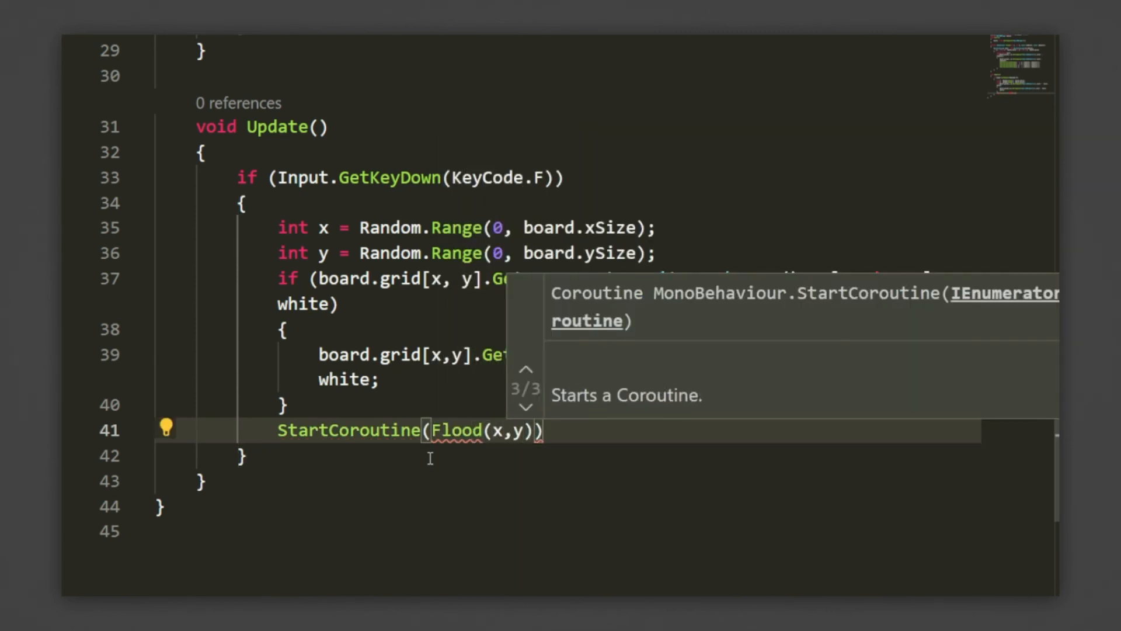
Start Flood from that tile with Color.white as old and Color.red as new colour
{"action": "type", "text": ", Color.white,"}
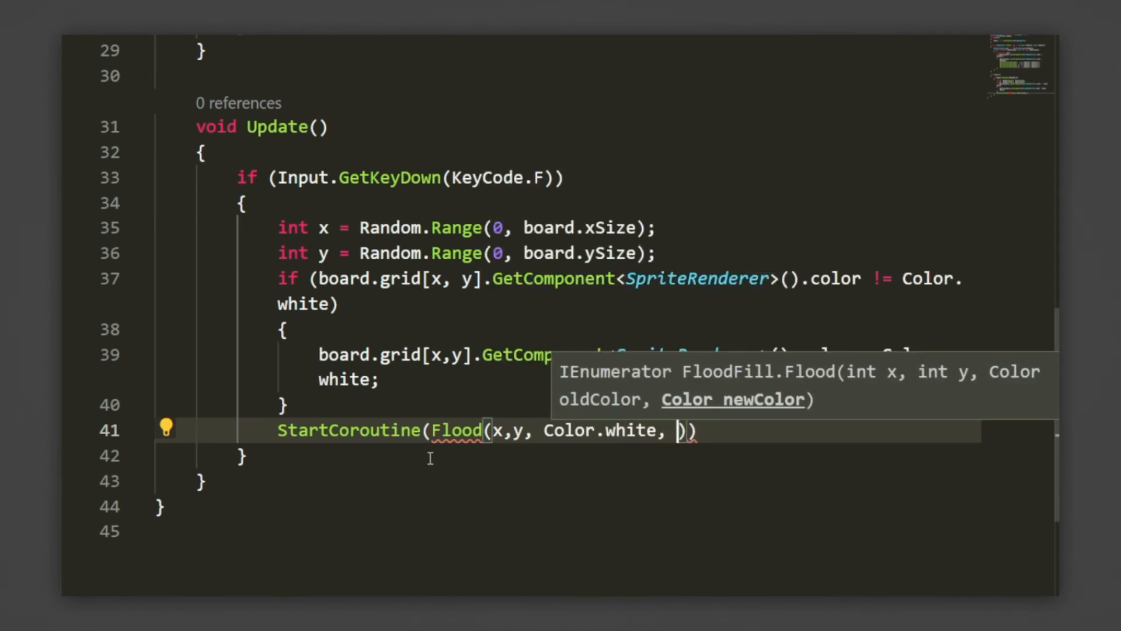
{"action": "type", "text": "Color.red);"}
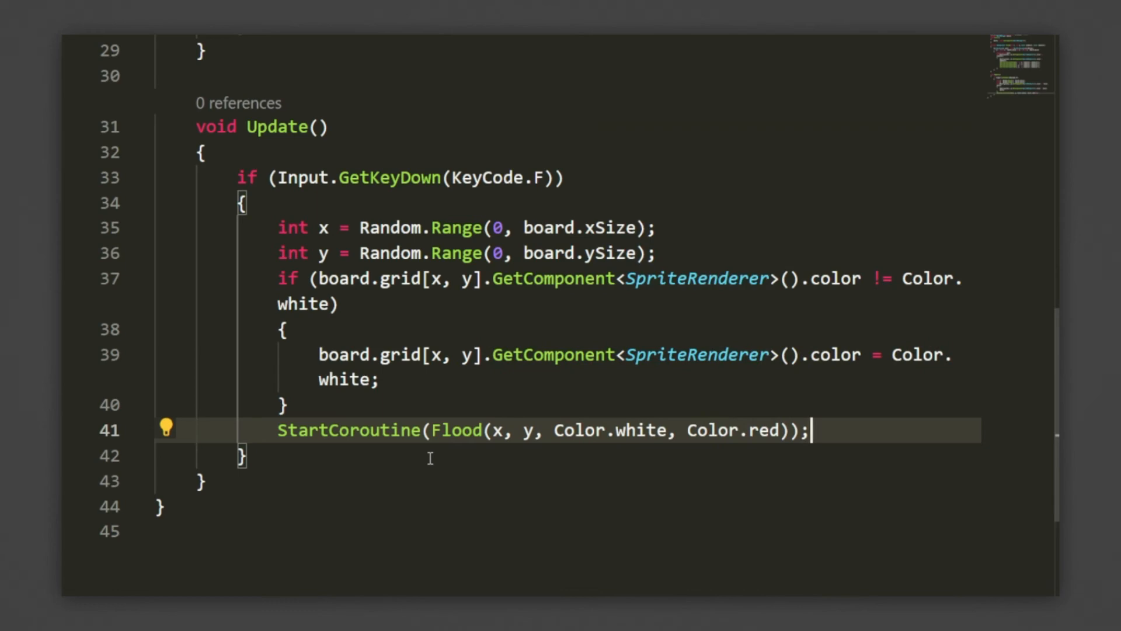
Write private void ColorTile(int x, int y, Color color) setting grid[x, y]'s sprite colour to color
{"action": "scroll", "scroll_direction": "up", "scroll_amount": 3}
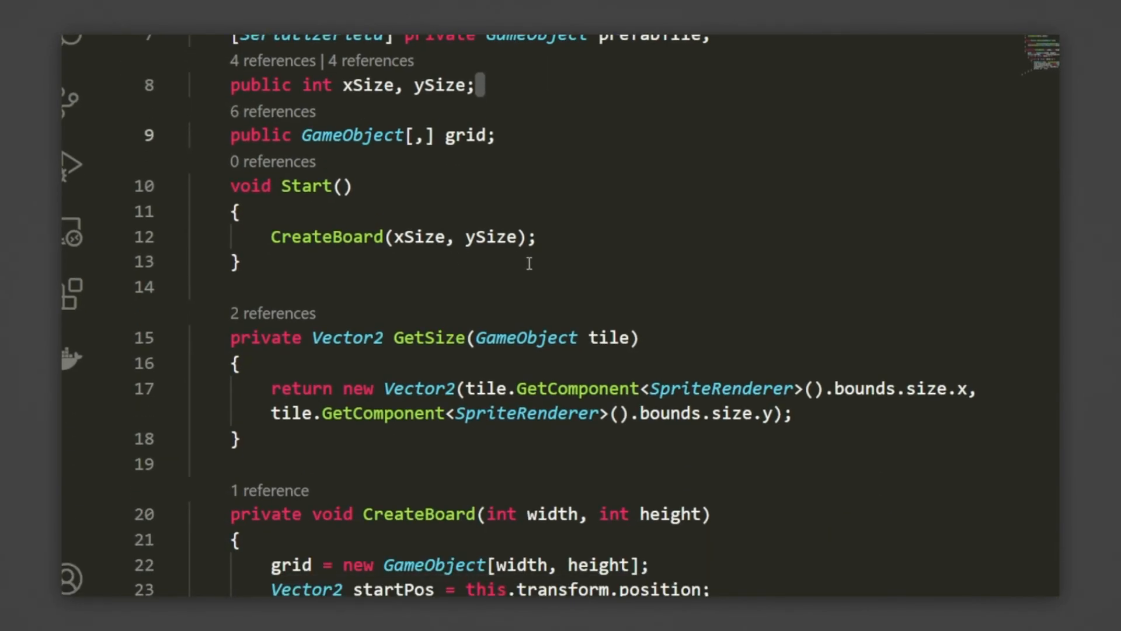
{"action": "type", "text": "pr"}
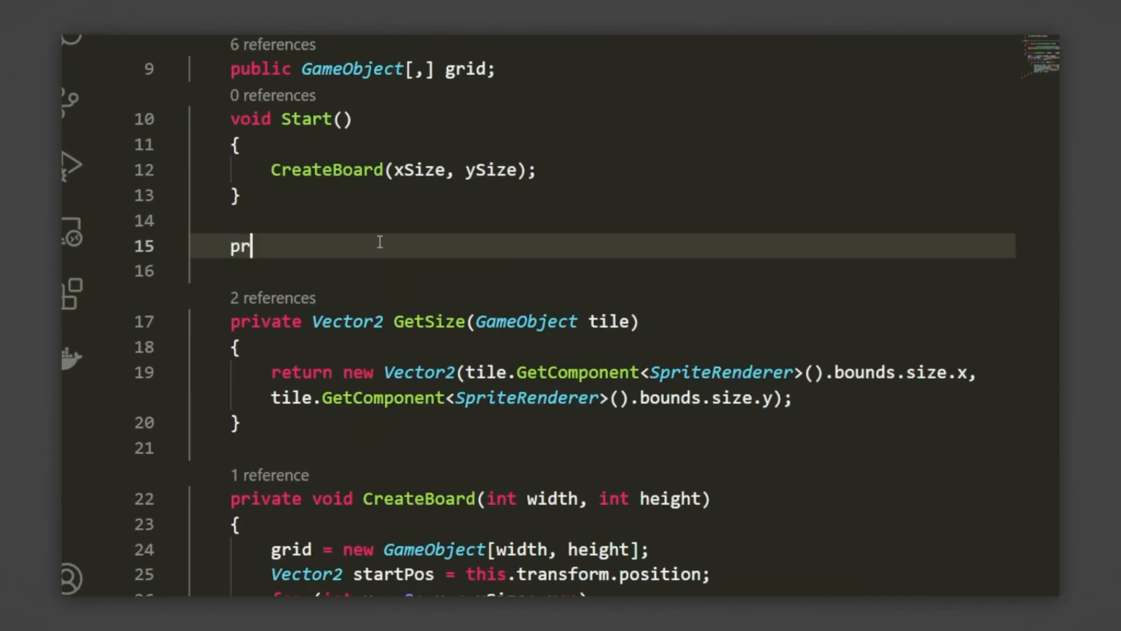
{"action": "type", "text": "ivate void ColorTi"}
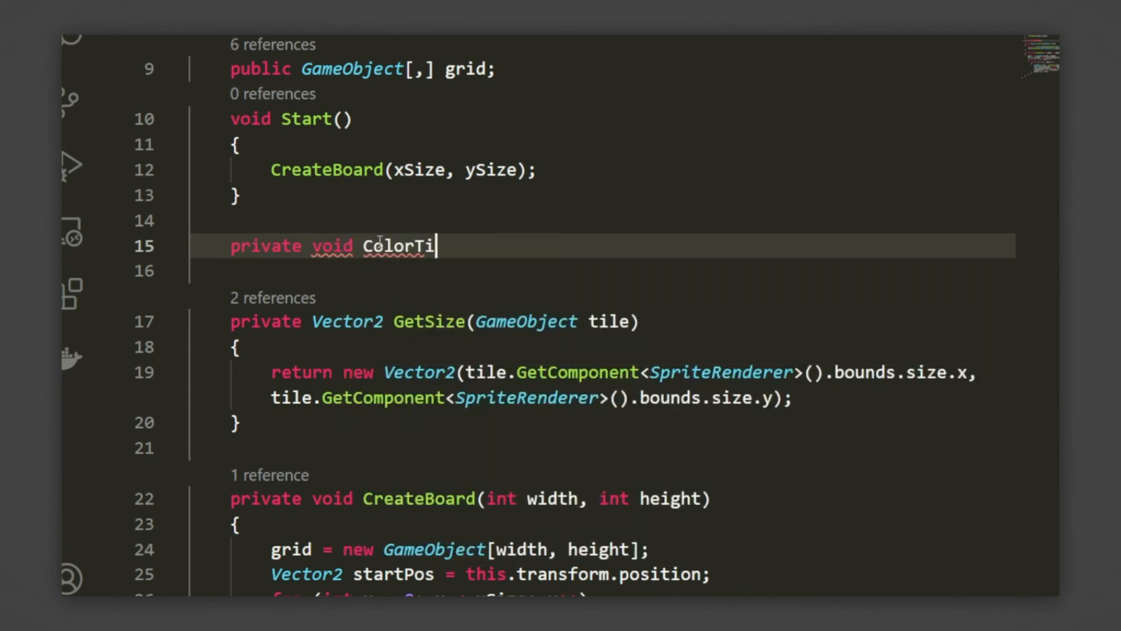
{"action": "type", "text": "le(int x,"}
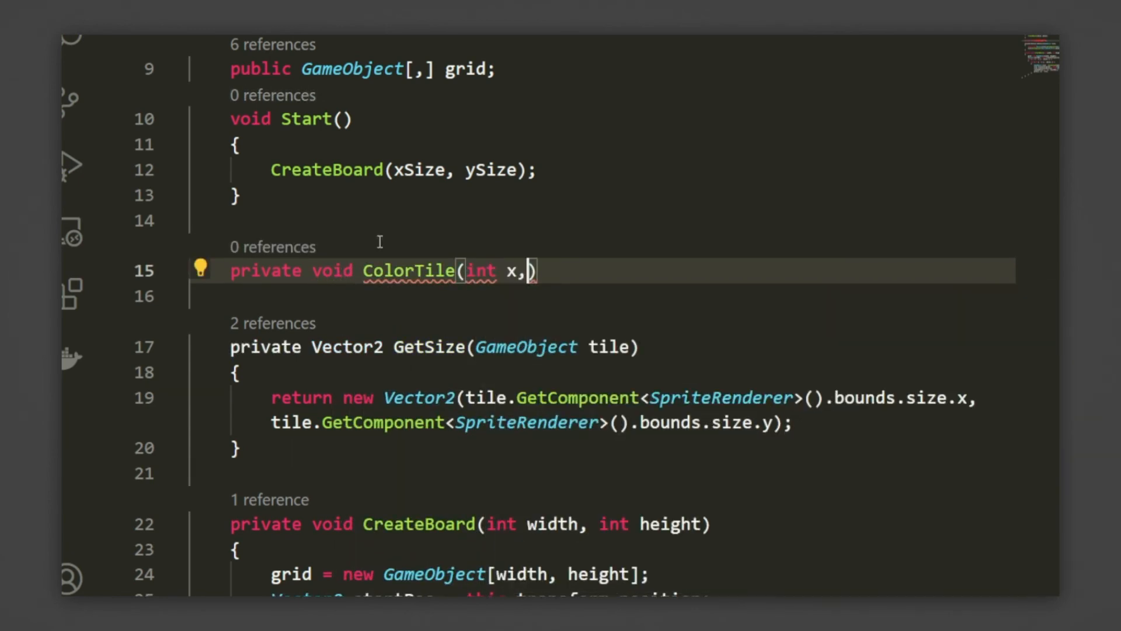
{"action": "type", "text": "int y,"}
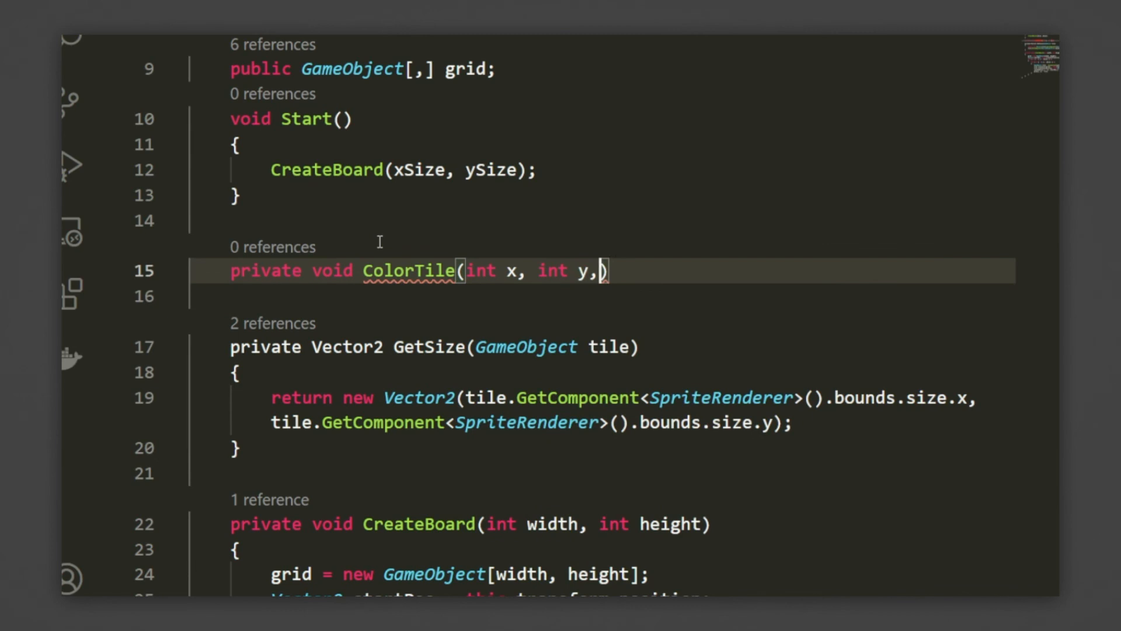
{"action": "type", "text": "Color.color"}
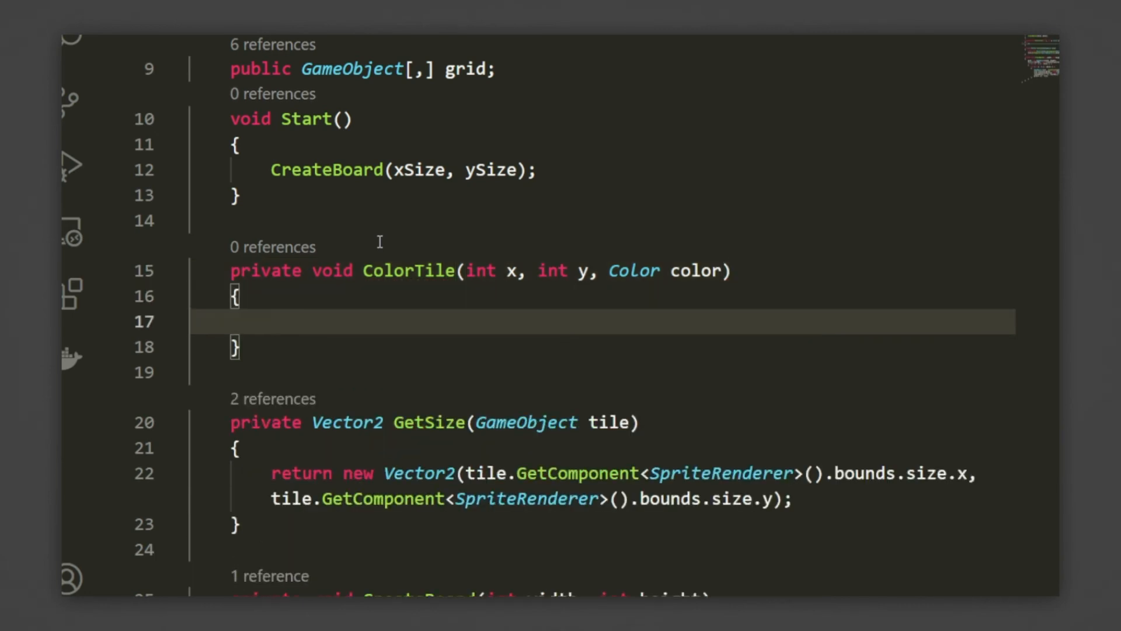
{"action": "type", "text": "grid[x,y]"}
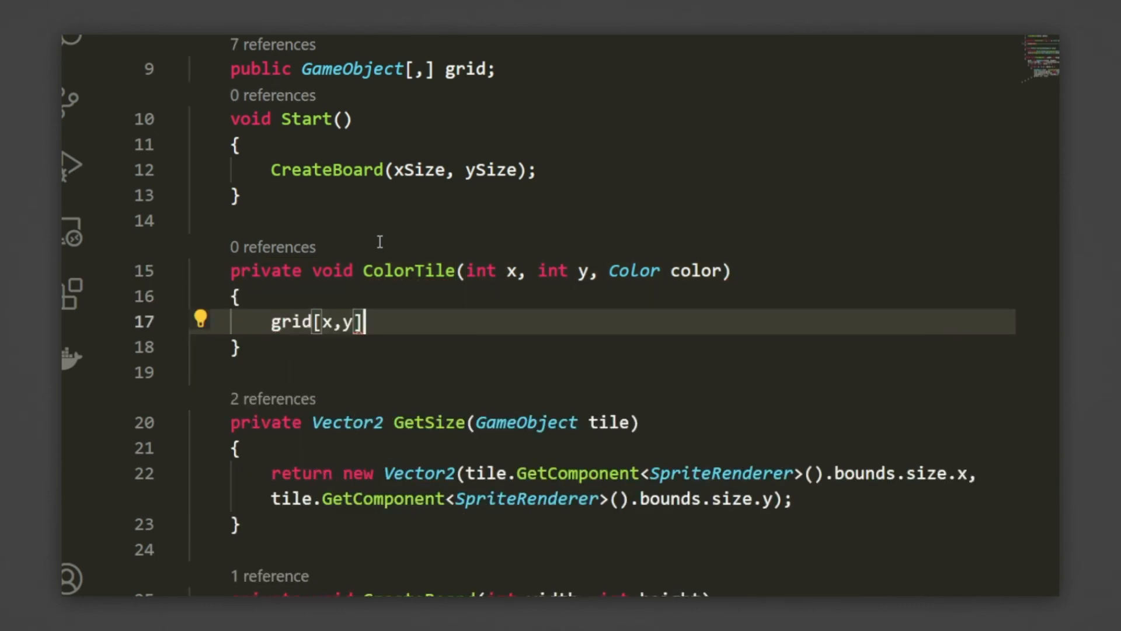
{"action": "type", "text": ".GetComponent<SpriteRenderer>().color = color;"}
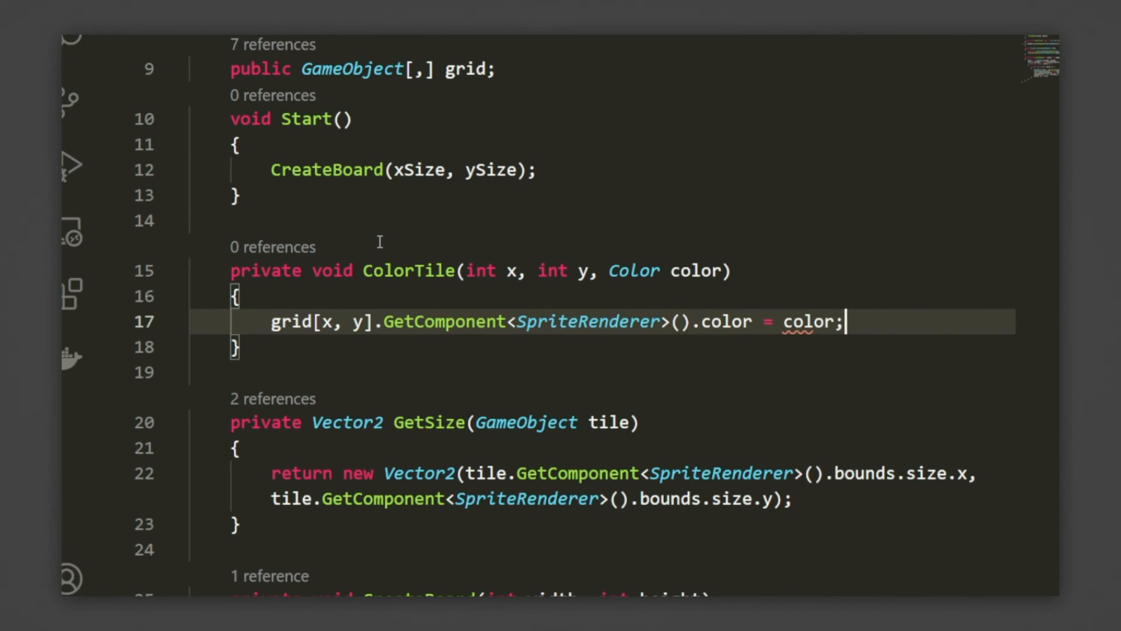
After CreateBoard in Start, loop over all tiles and ColorTile them black when Random.value < 0.2f
{"action": "left_click", "coordinate": [401, 170]}
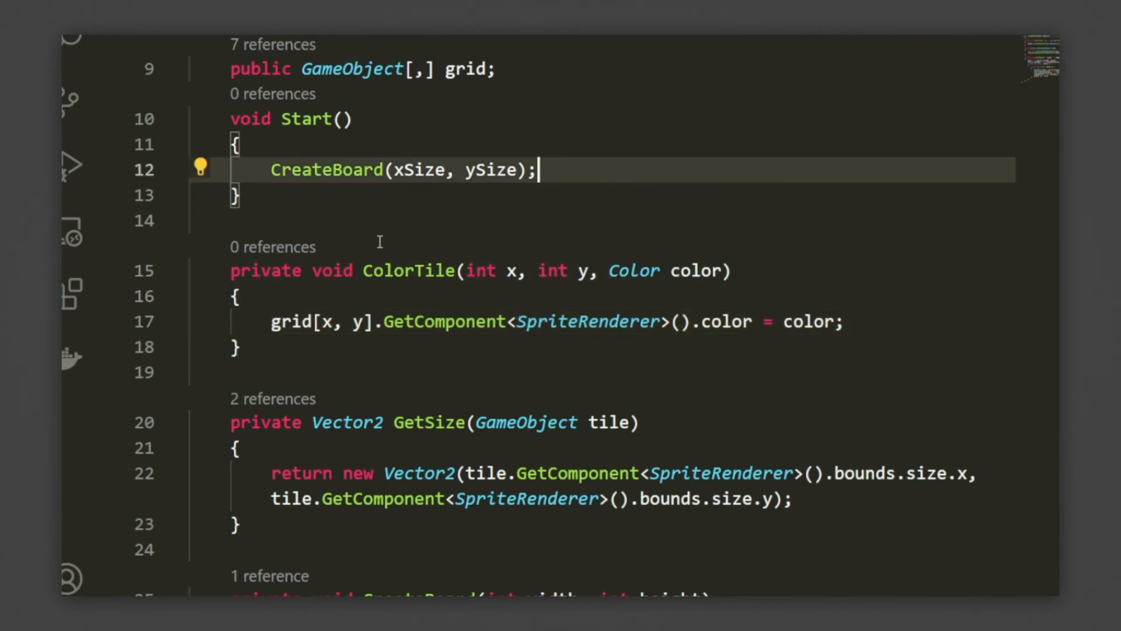
{"action": "type", "text": "for (int x = 0; x < length; x++"}
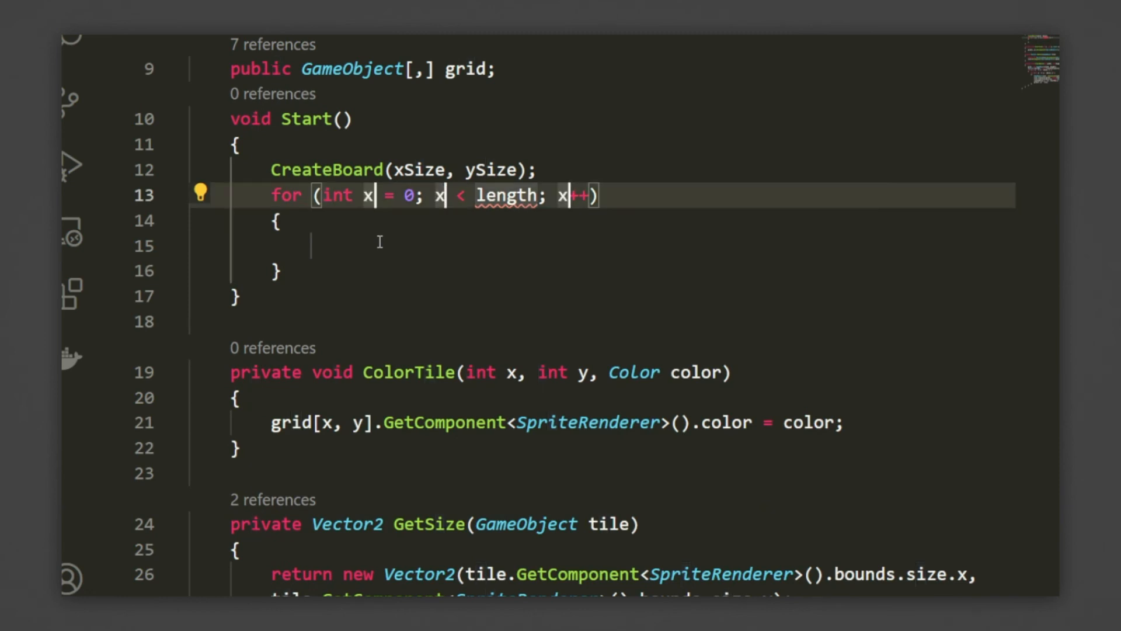
{"action": "type", "text": "for (int y = 0; y < ySize; y++)"}
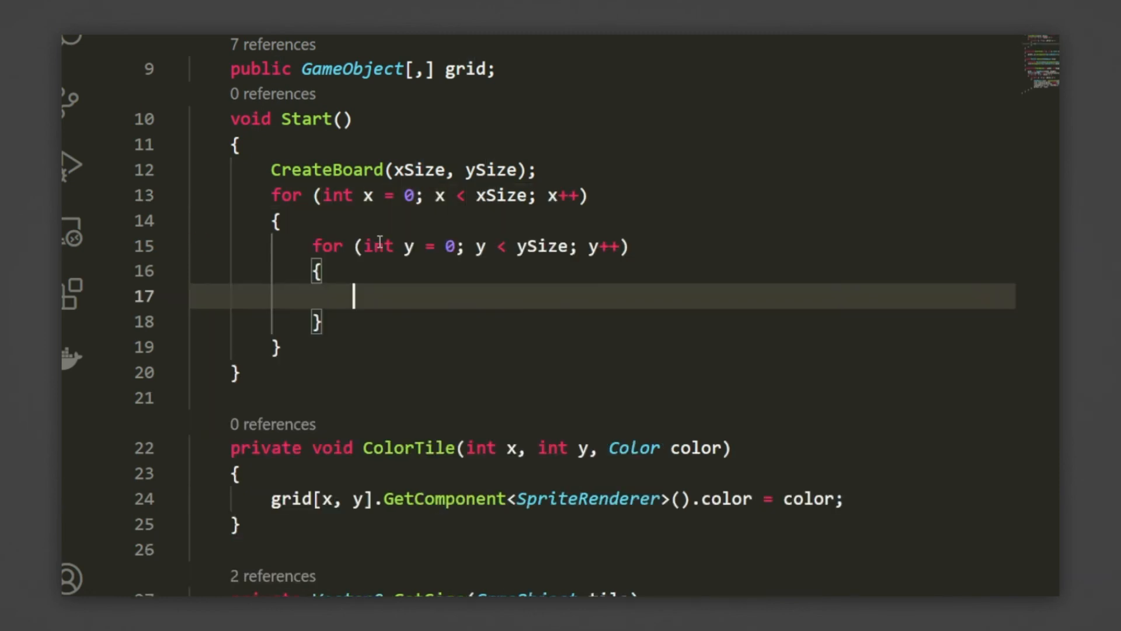
{"action": "type", "text": "if(Random.value < 0.2f"}
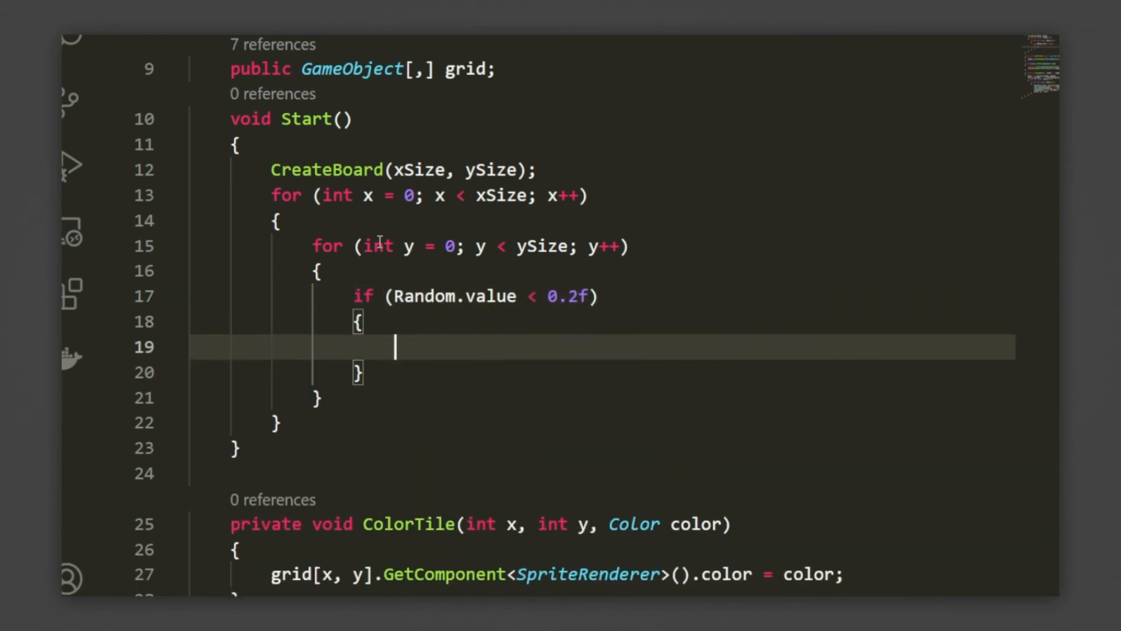
{"action": "type", "text": "ColorTile(x,y"}
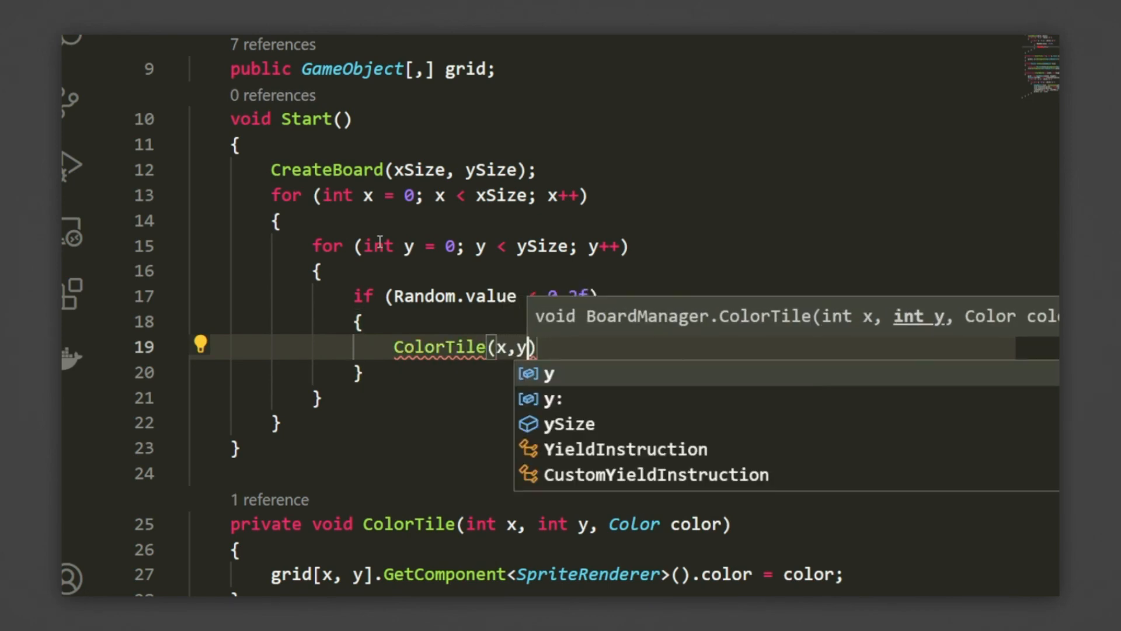
{"action": "type", "text": ", Color.black"}
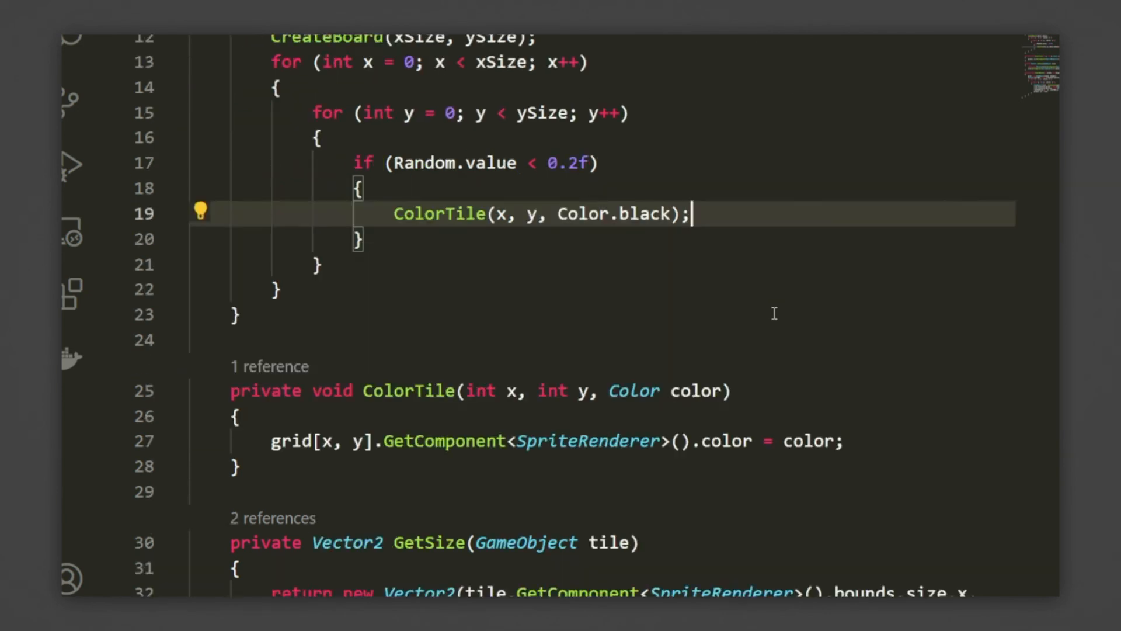
{"action": "scroll", "scroll_direction": "down", "scroll_amount": 3}
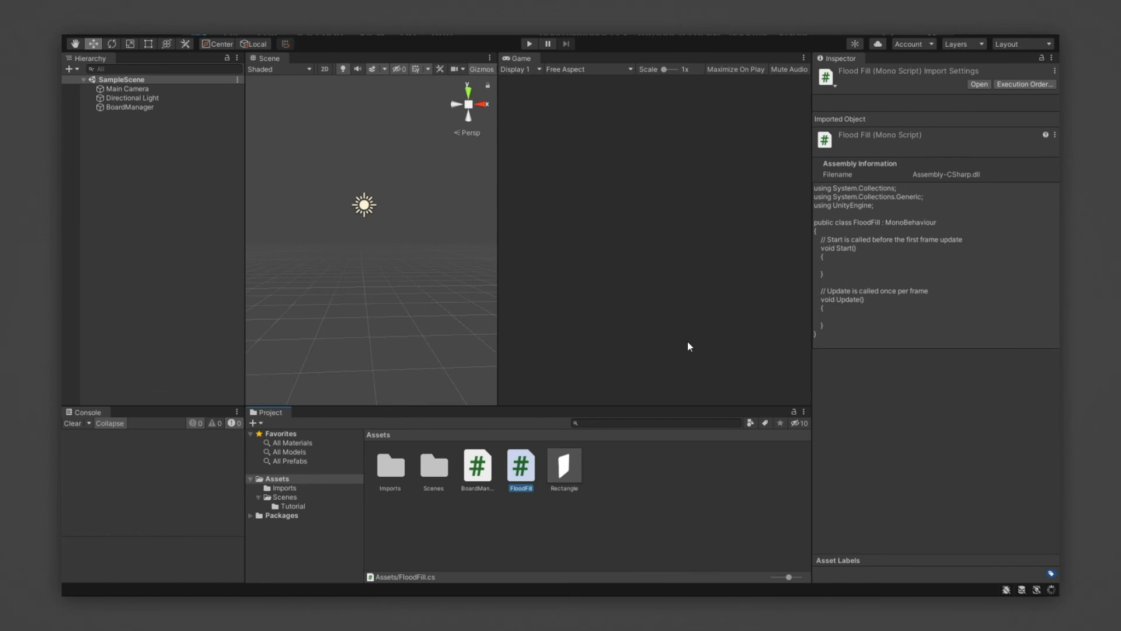
Attach the FloodFill script to BoardManager and play the scene to test the fill
{"action": "left_click", "coordinate": [129, 106]}
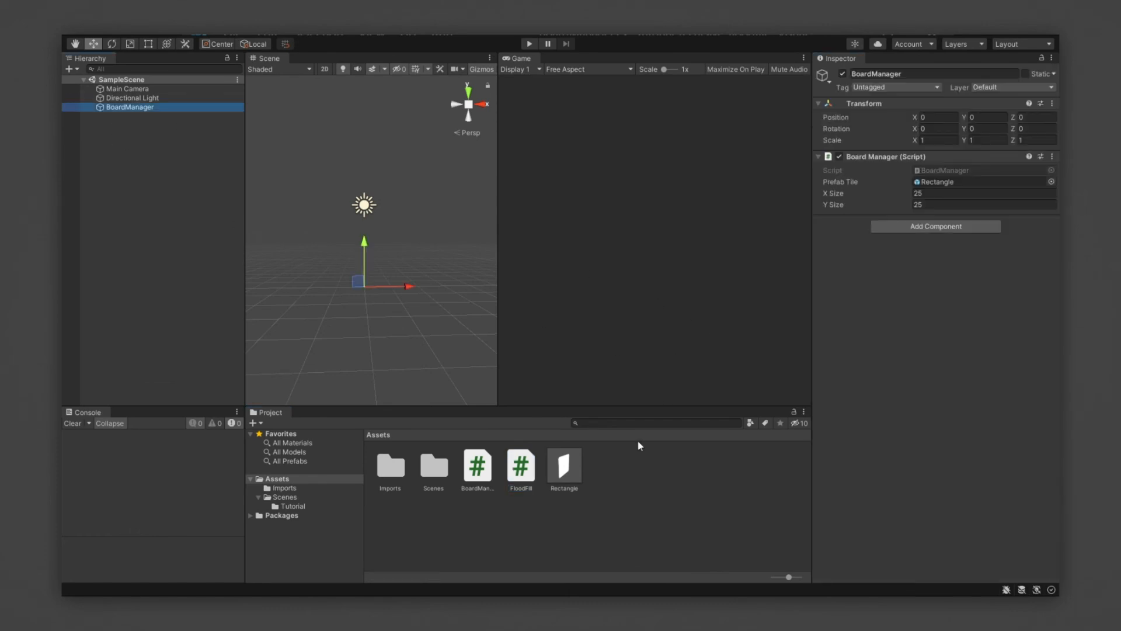
{"action": "left_click", "coordinate": [936, 226]}
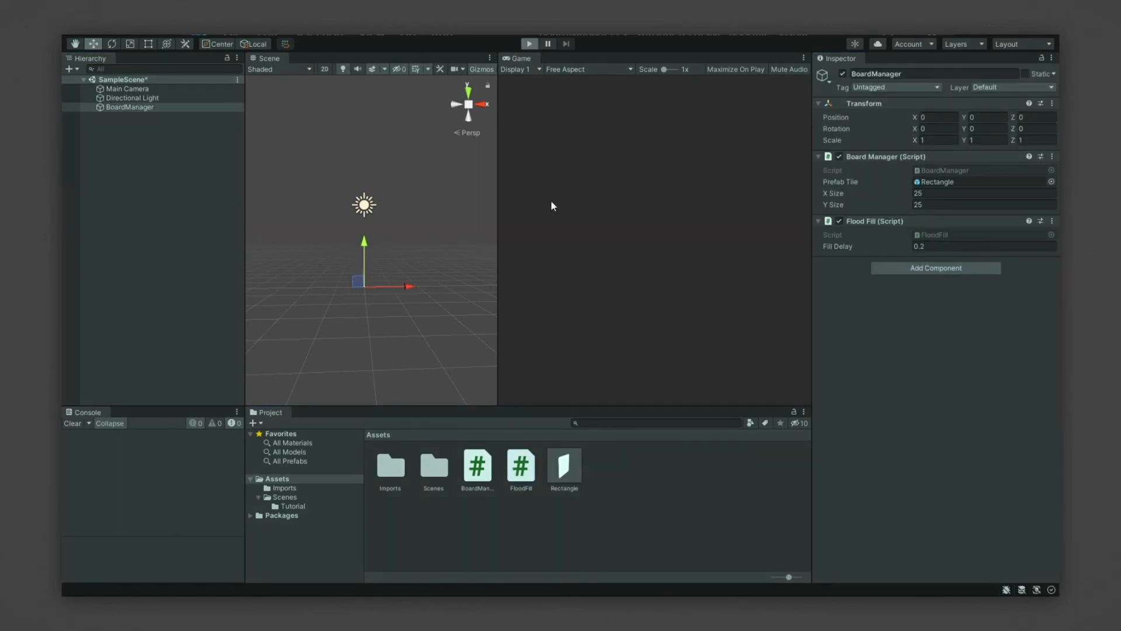
{"action": "left_click", "coordinate": [528, 43]}
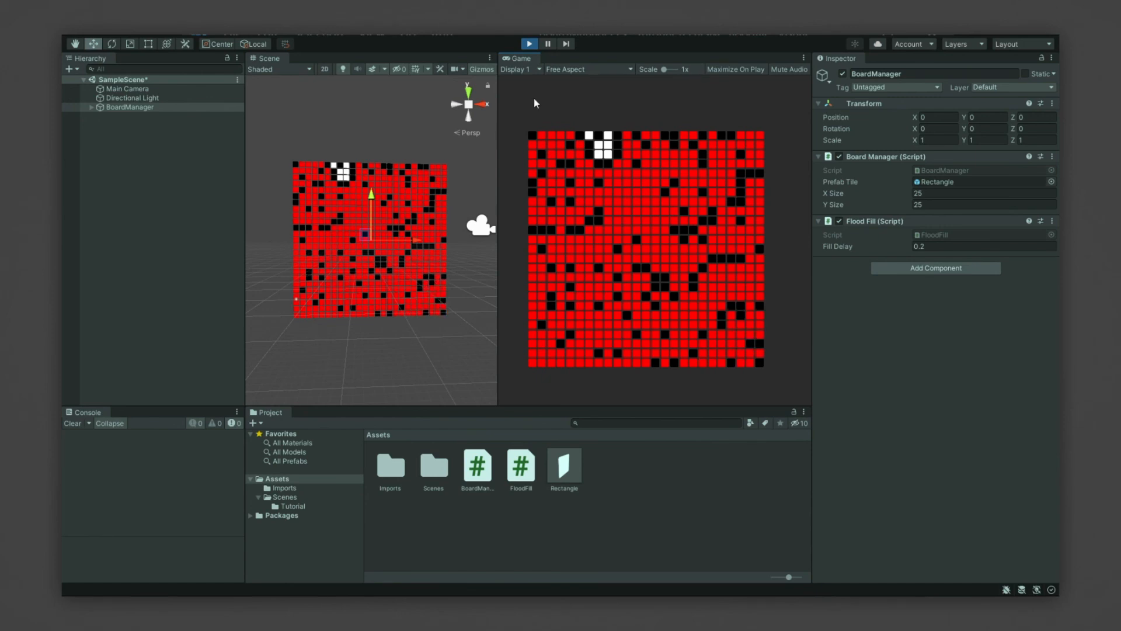
Set Fill Delay to 0.05 and replay to watch the grid fill red around black walls
{"action": "left_click", "coordinate": [528, 43]}
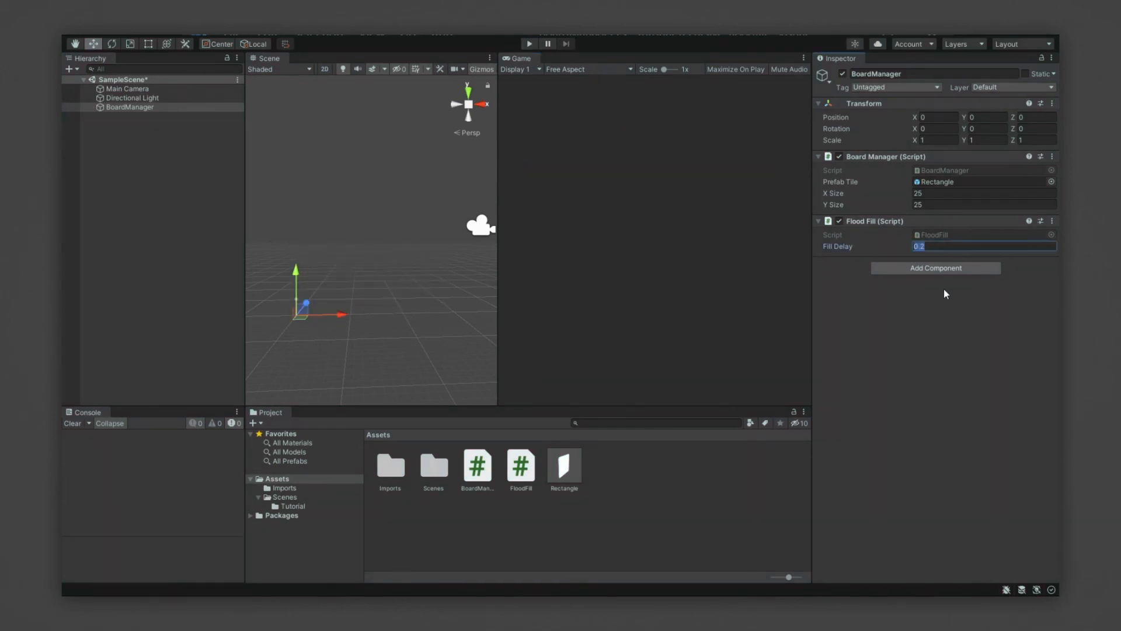
{"action": "type", "text": "0.05"}
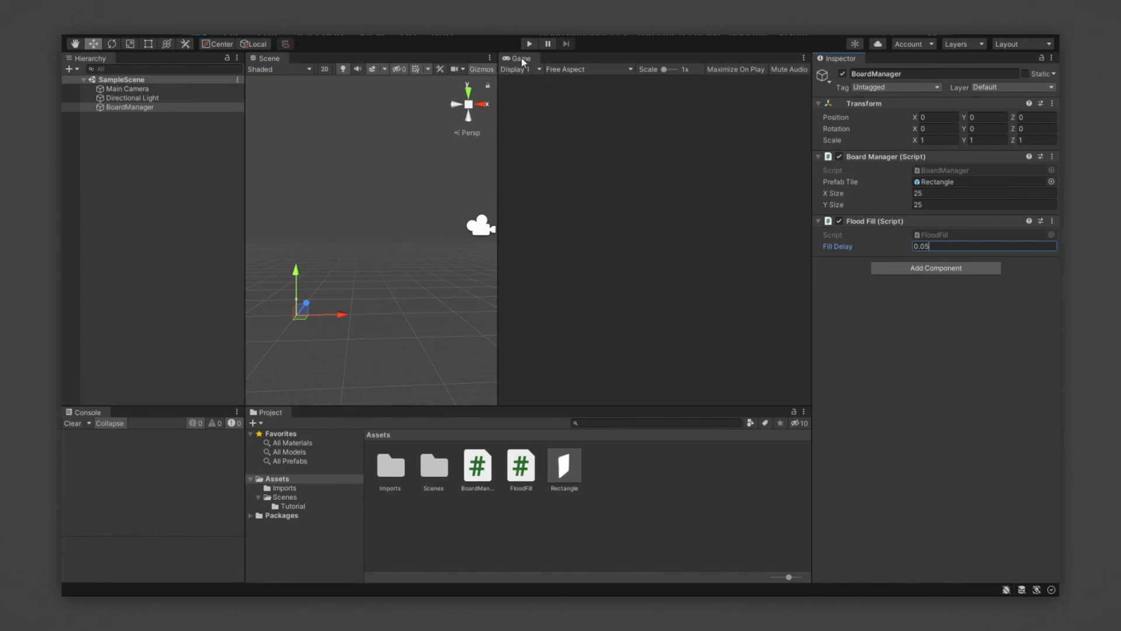
{"action": "left_click", "coordinate": [529, 43]}
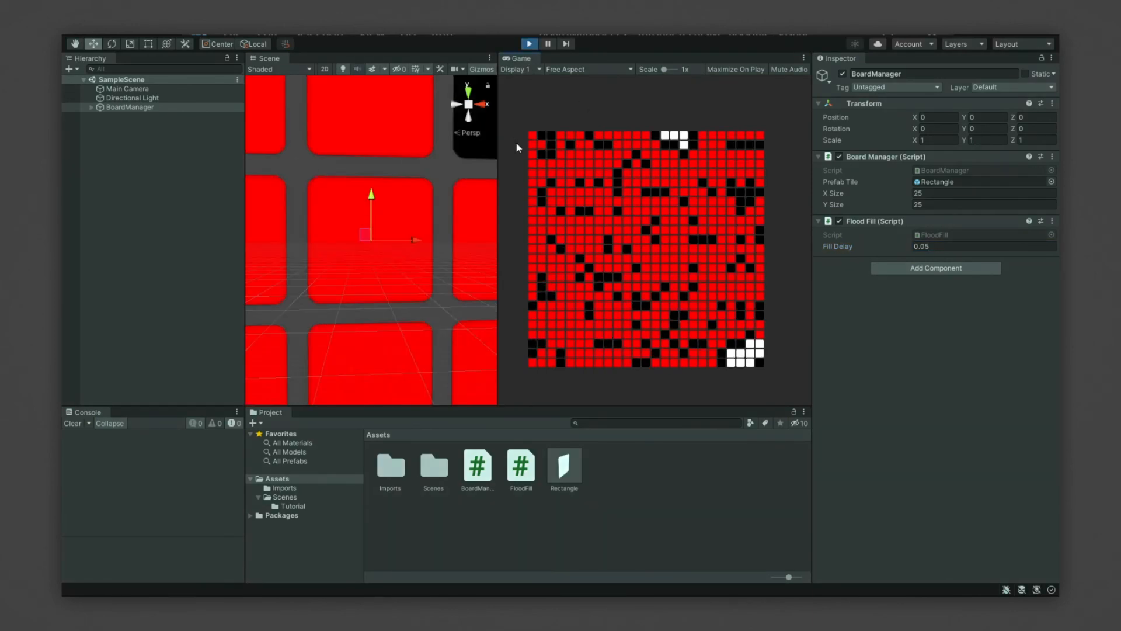
{"action": "left_click", "coordinate": [528, 43]}
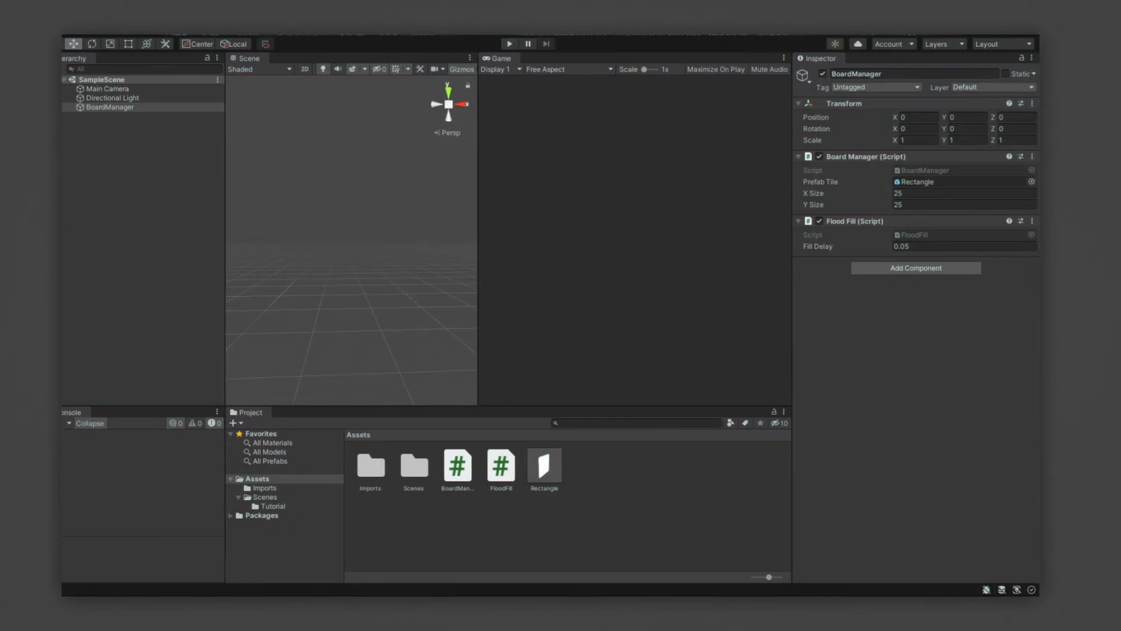